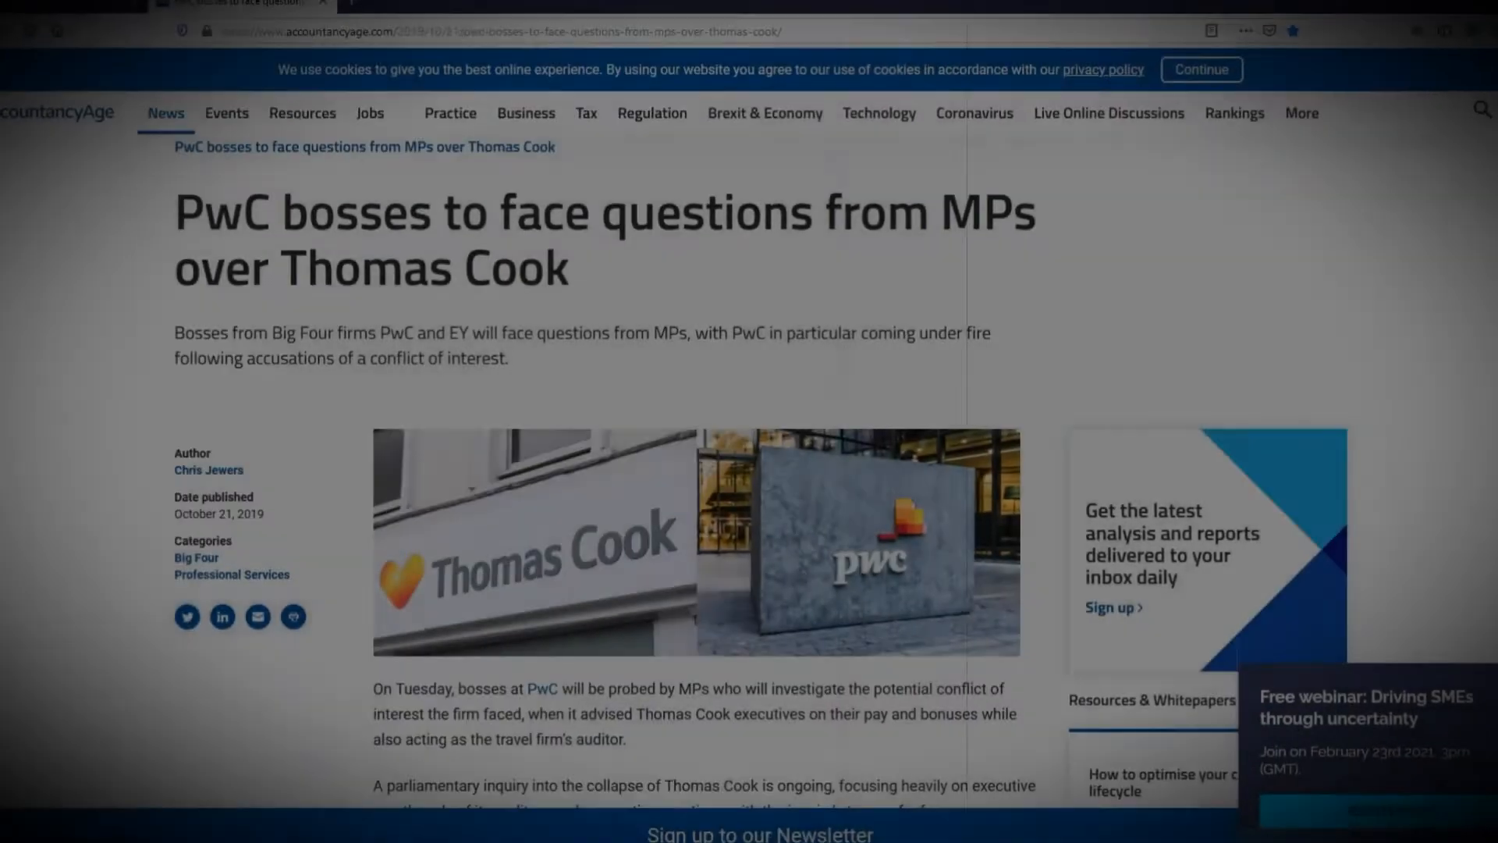
Step: Switch to the ABC News tab with the BHP runaway iron ore train derailment story
left_click(783, 6)
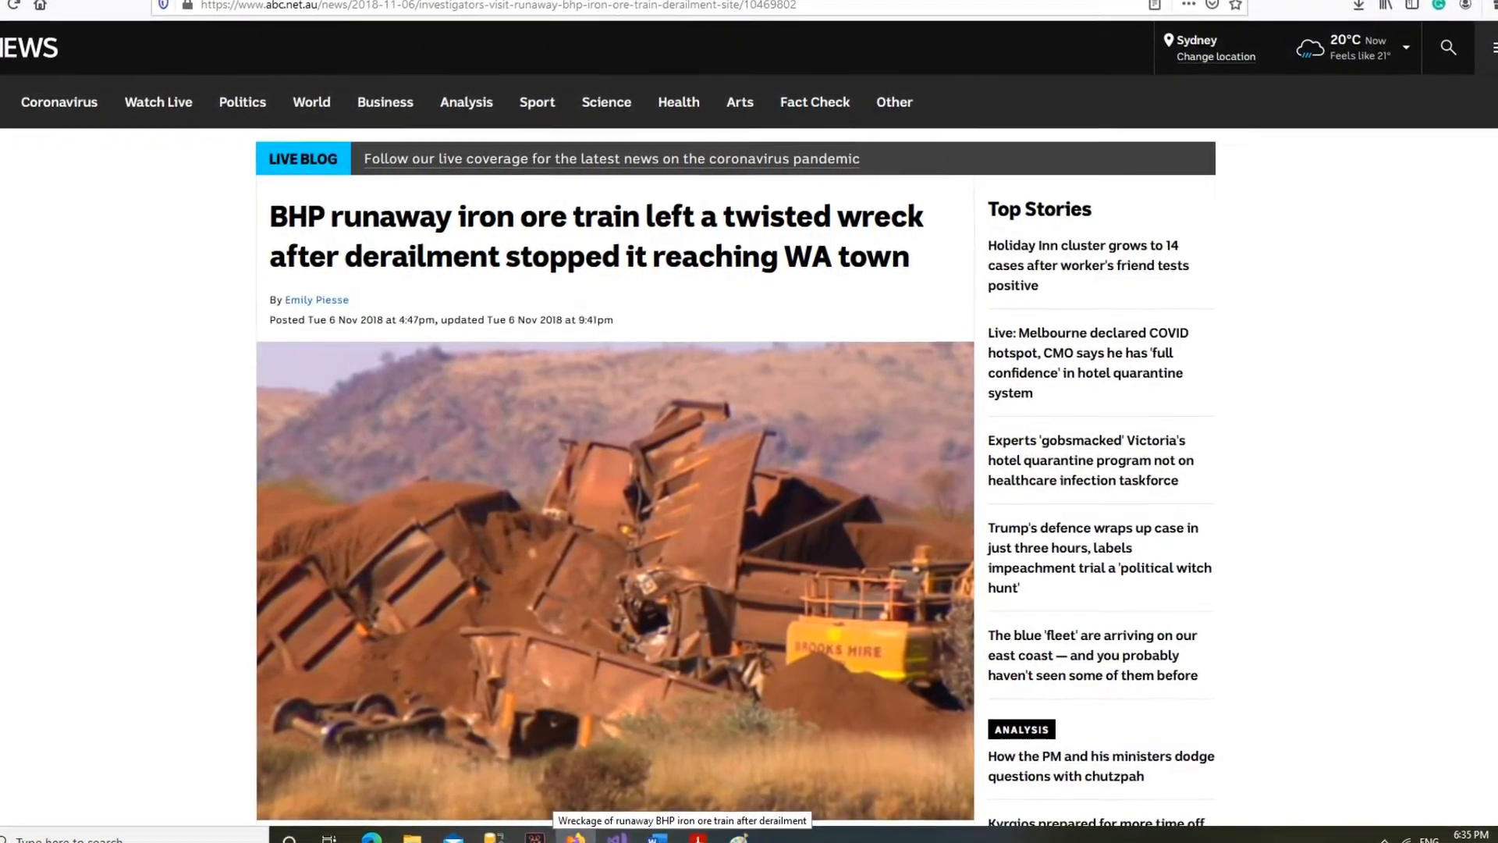
Step: Scroll the land cover classification article and follow its link to the EarthPy satellite imagery EDA article
left_click(1309, 3)
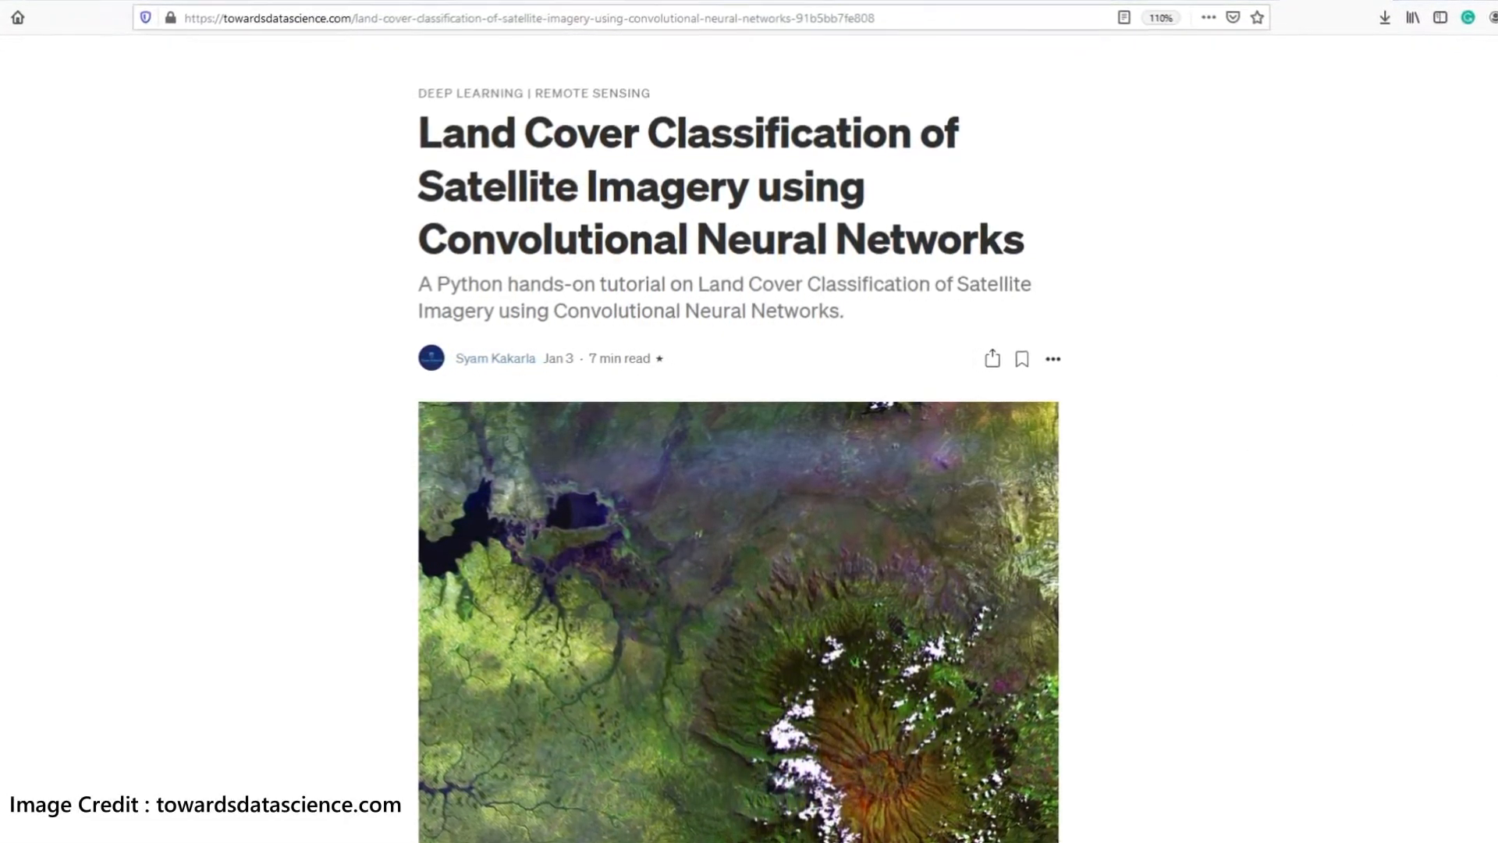
scroll("down", 3)
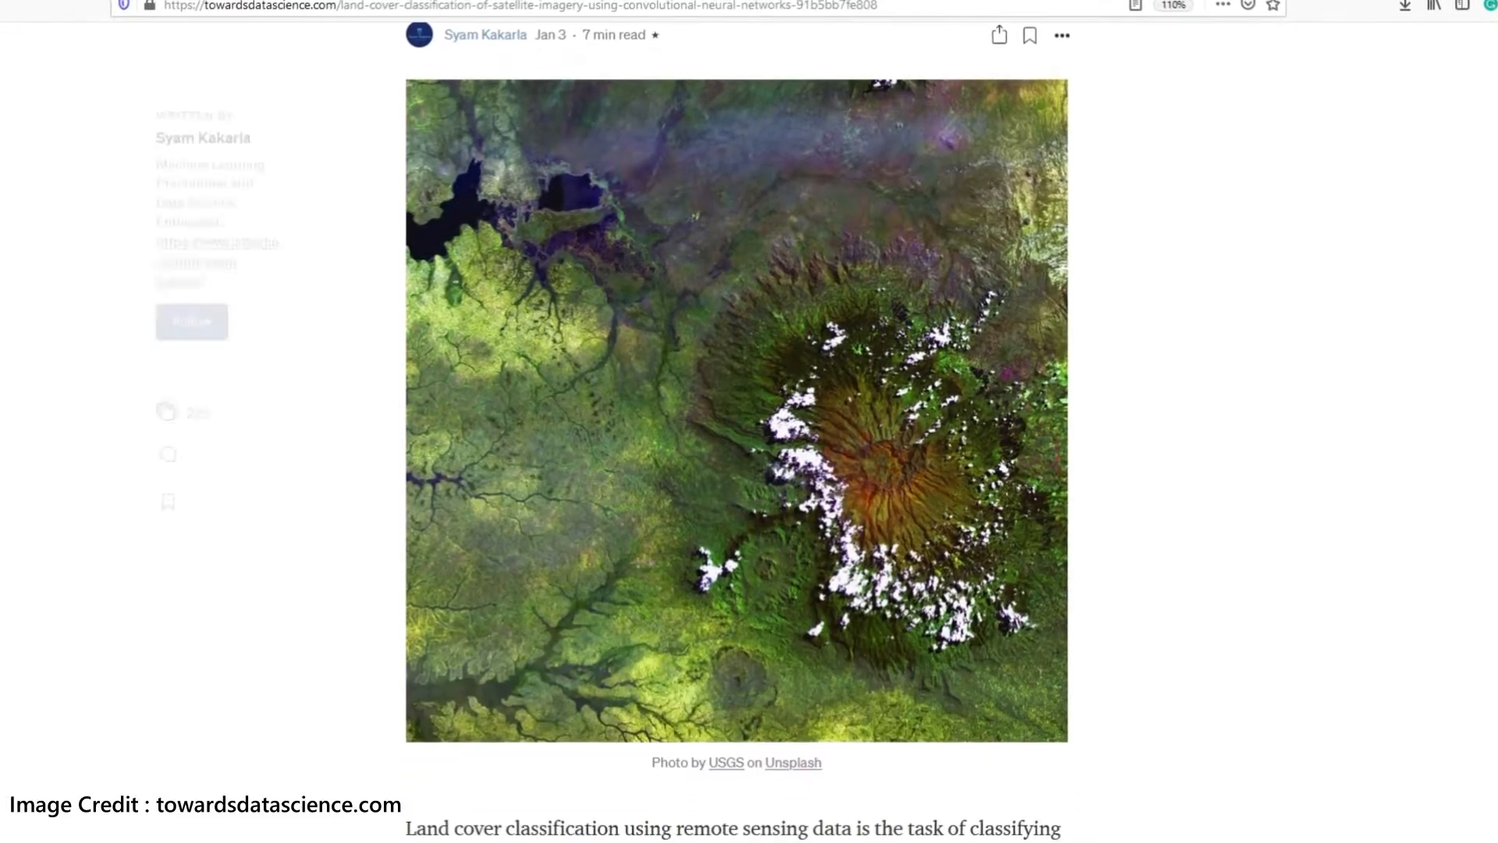
scroll("down", 3)
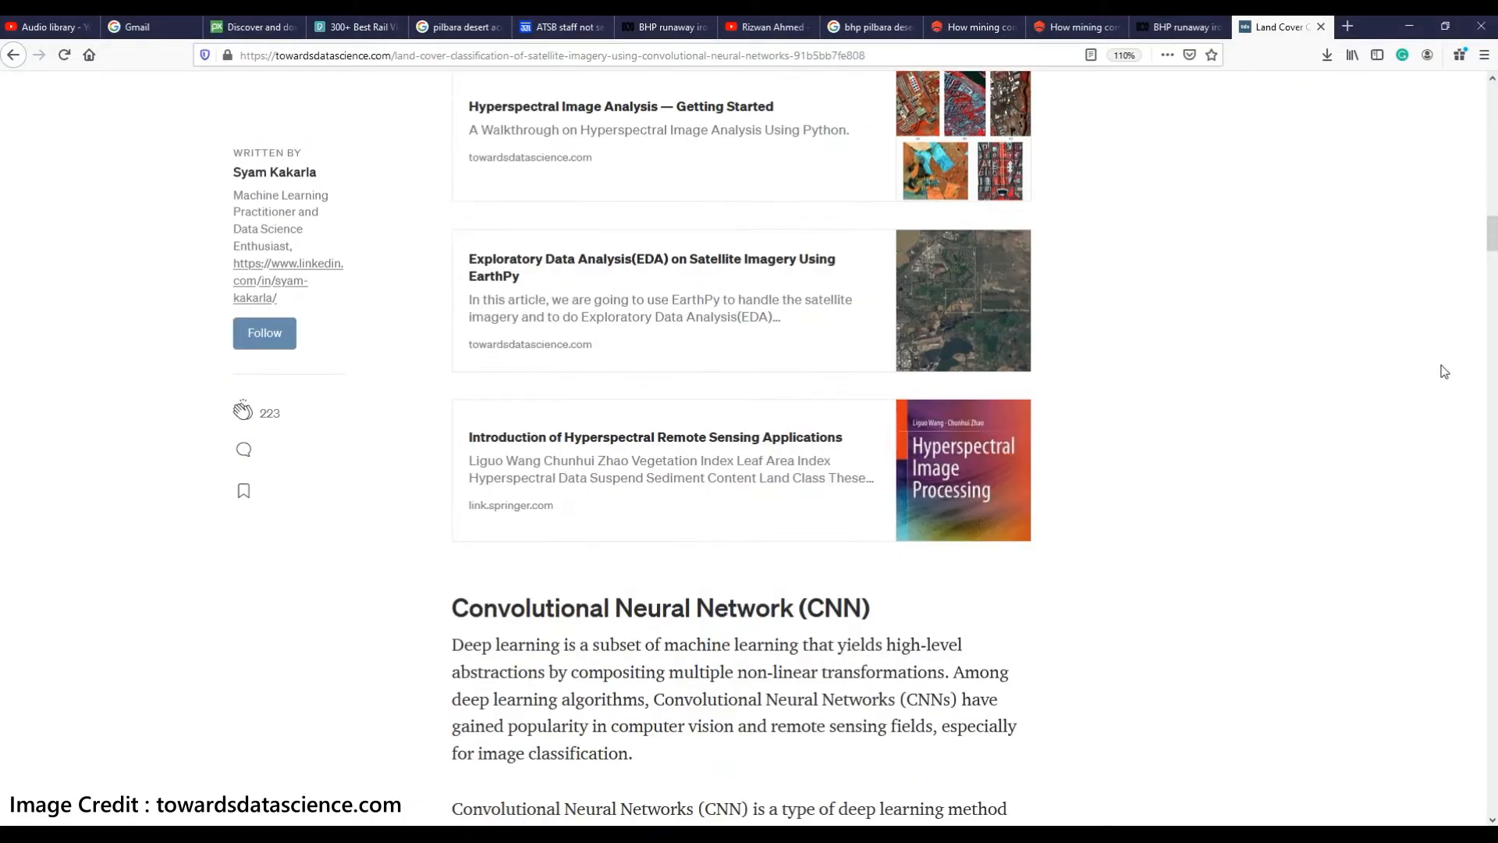
left_click(650, 266)
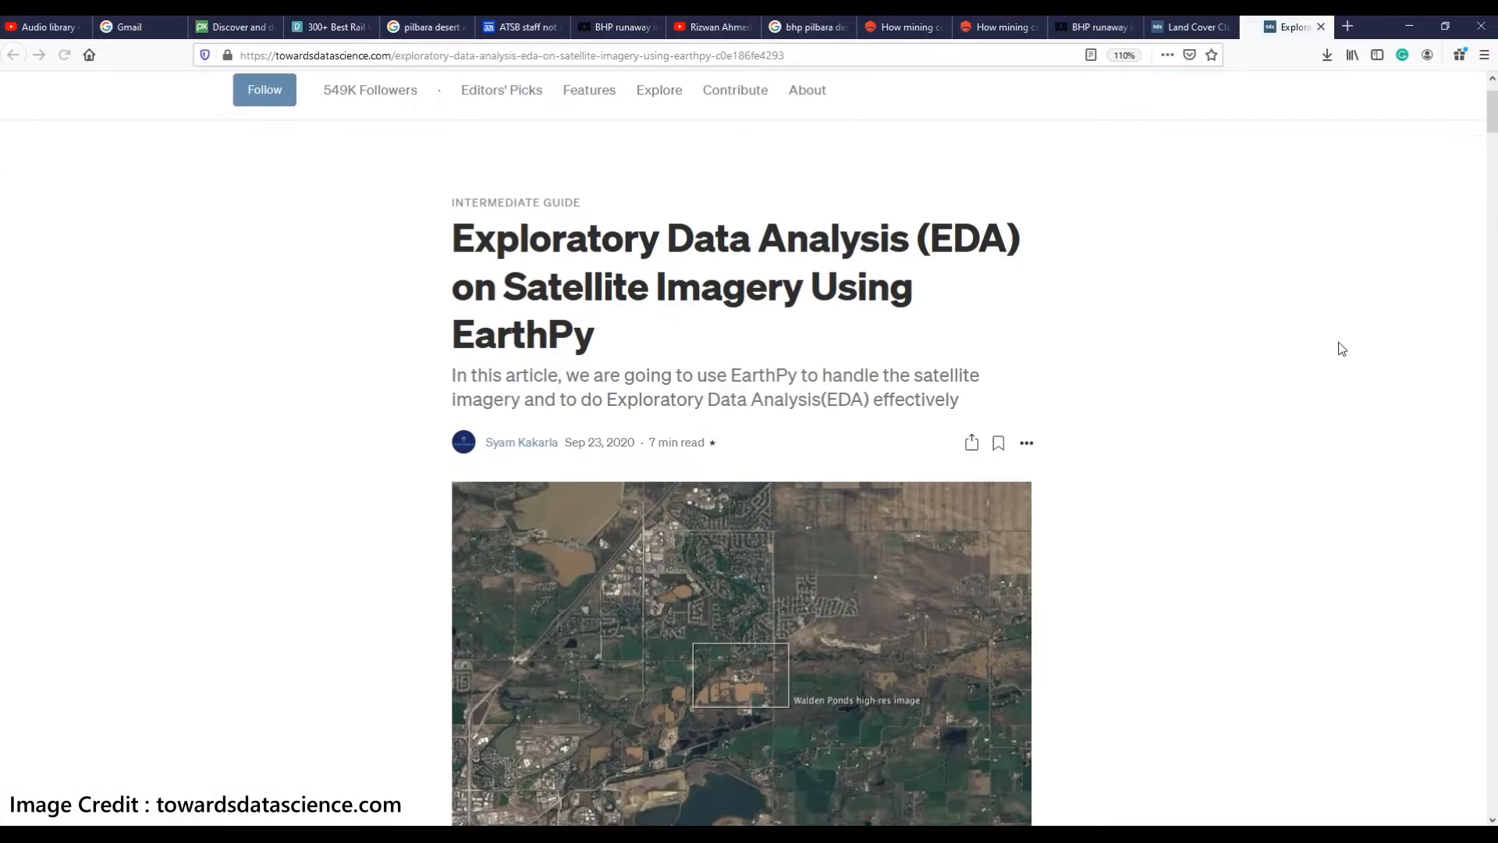
scroll("down", 3)
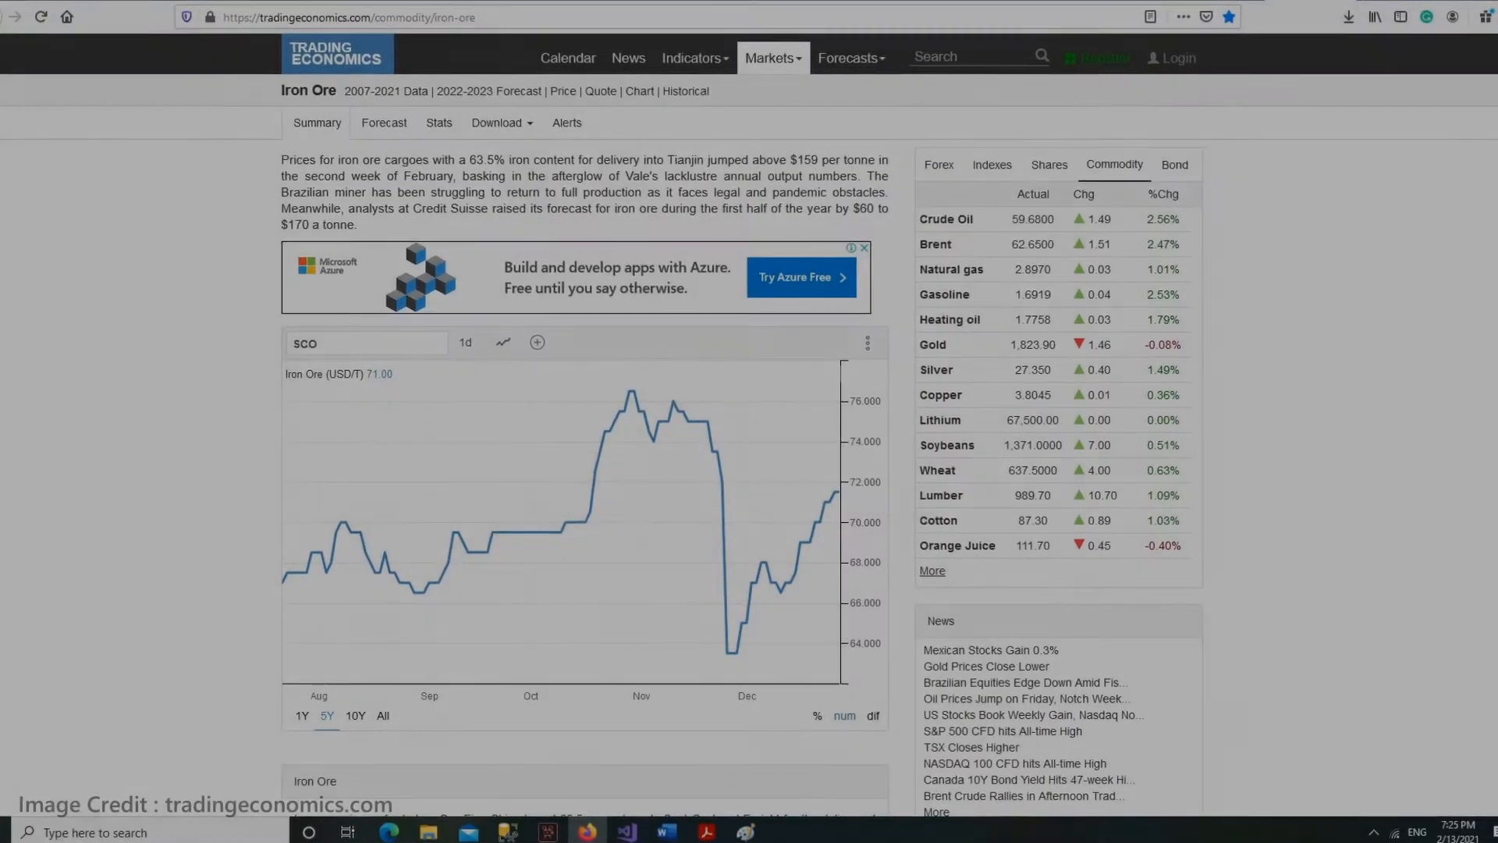
Step: Scroll the iron ore price page, then return to the EarthPy article and scroll to its band plots
scroll("down", 3)
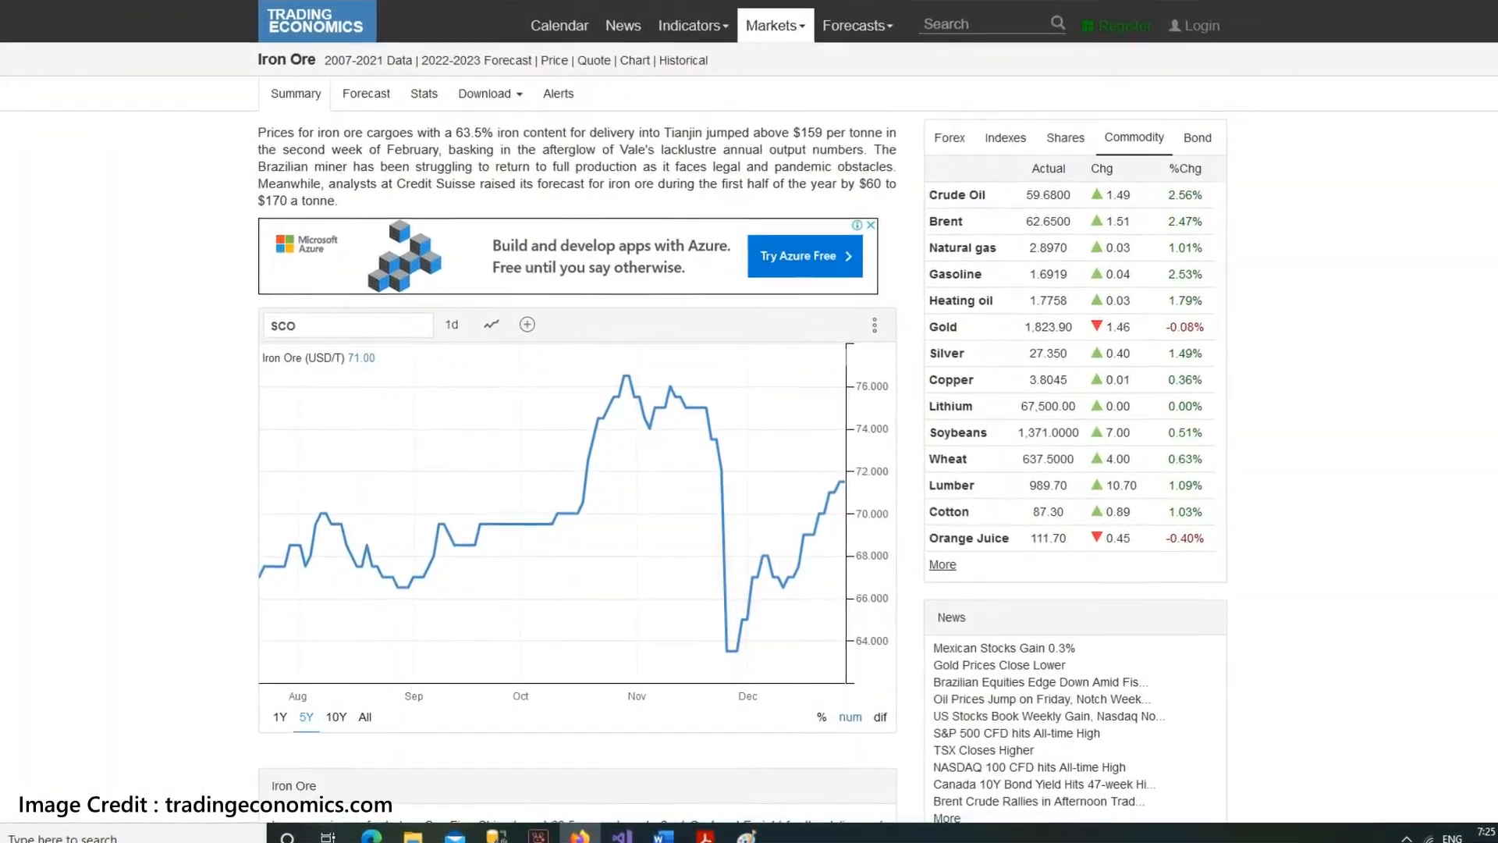
scroll("down", 3)
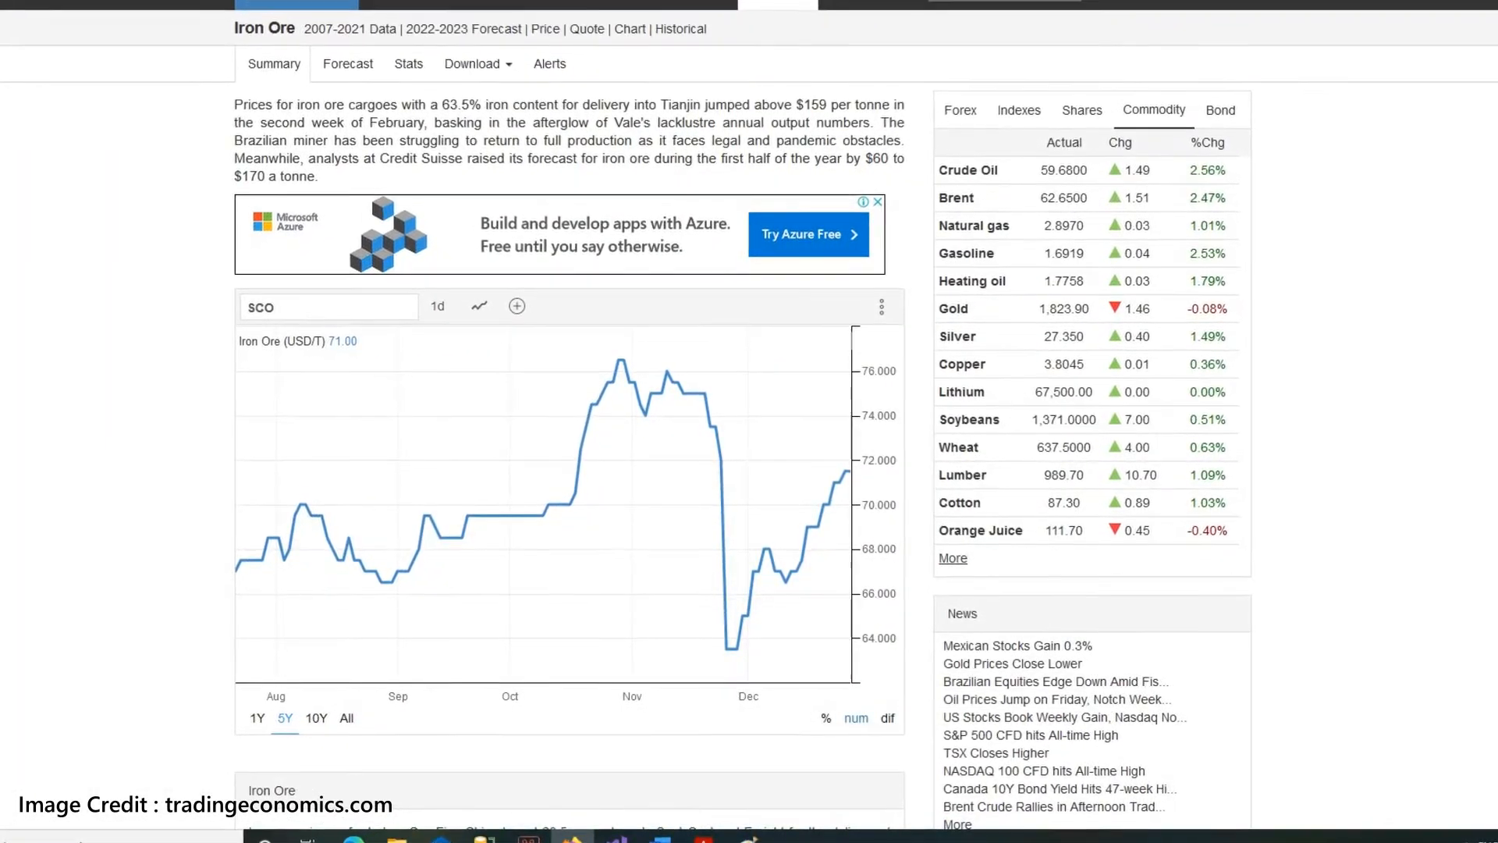
left_click(1197, 26)
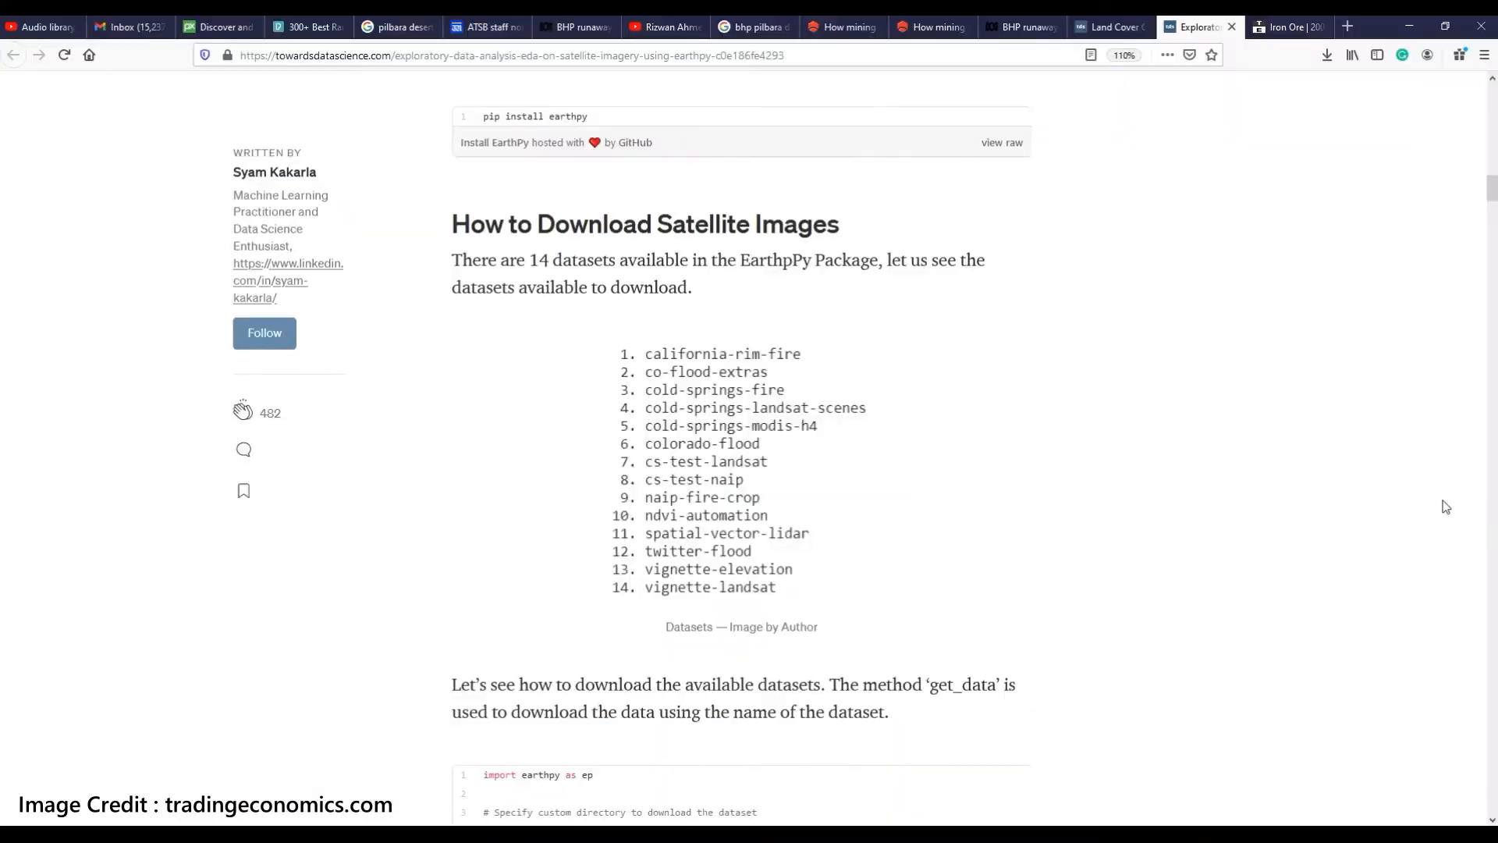
scroll("down", 3)
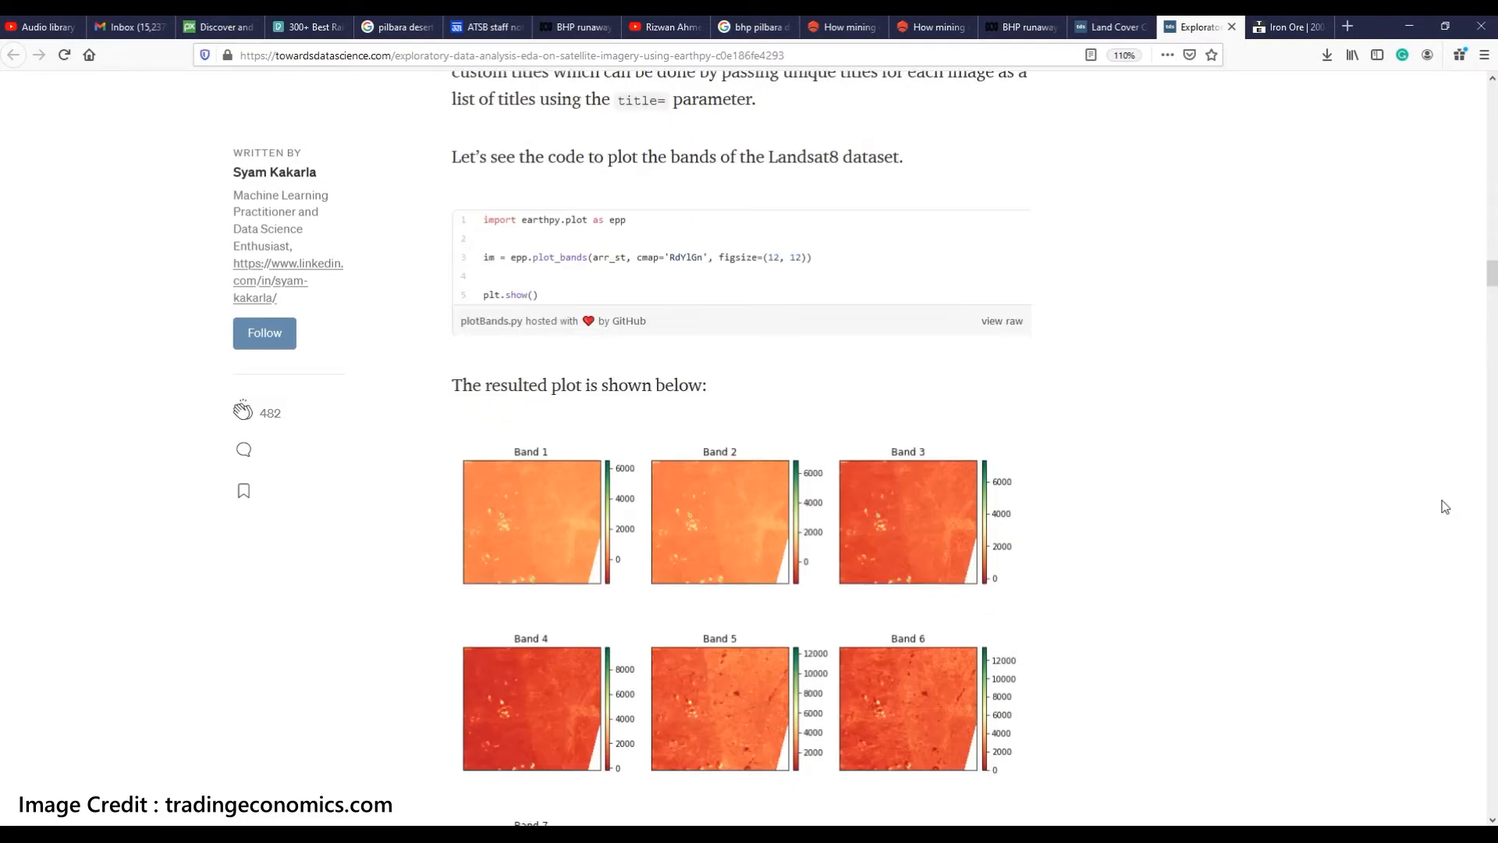
scroll("down", 3)
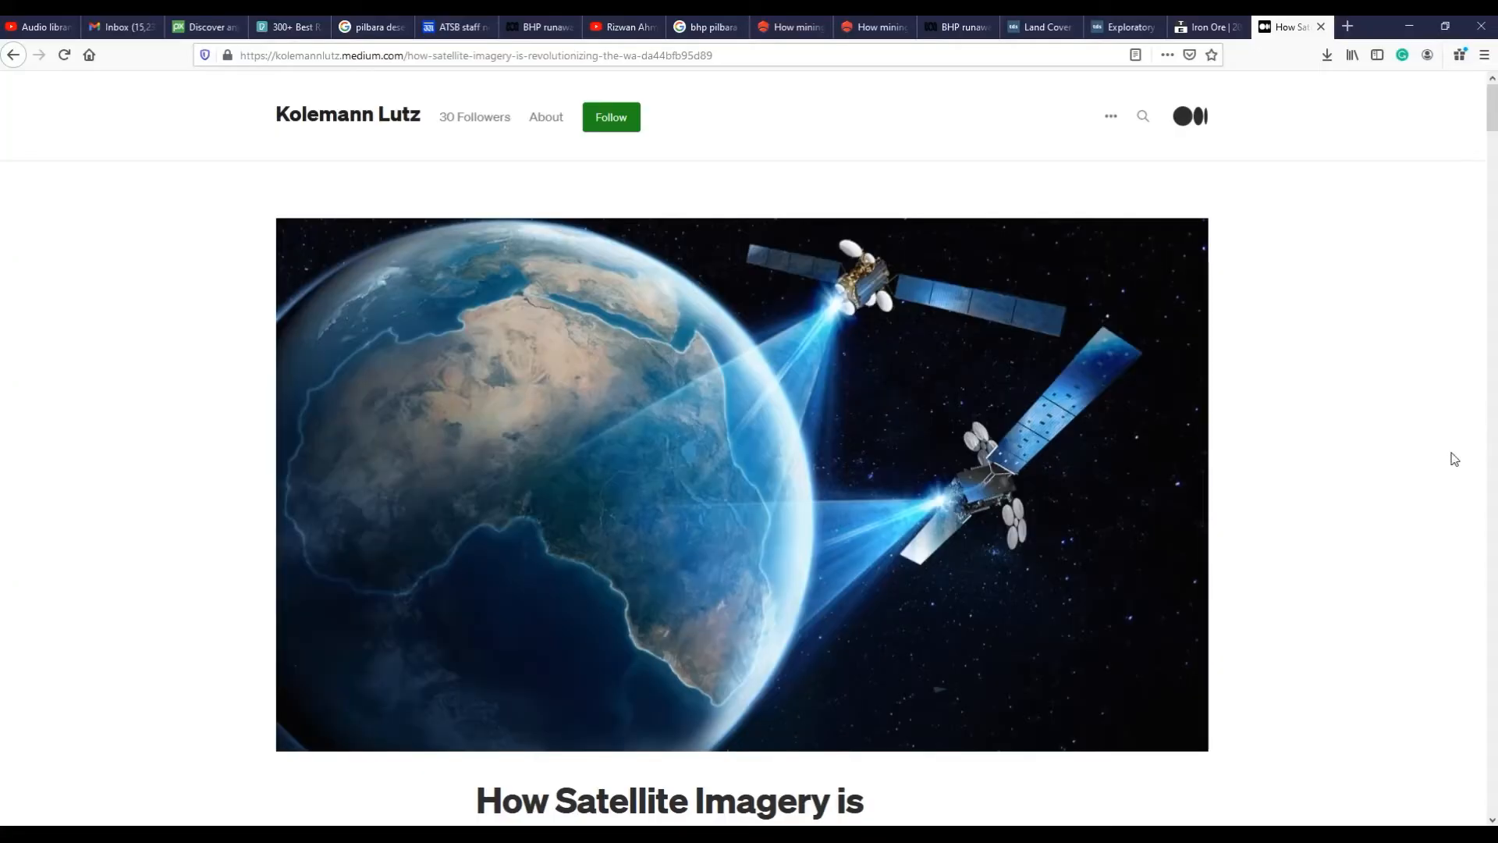
Step: Scroll through the Medium article on how satellite imagery is revolutionizing industries
scroll("down", 3)
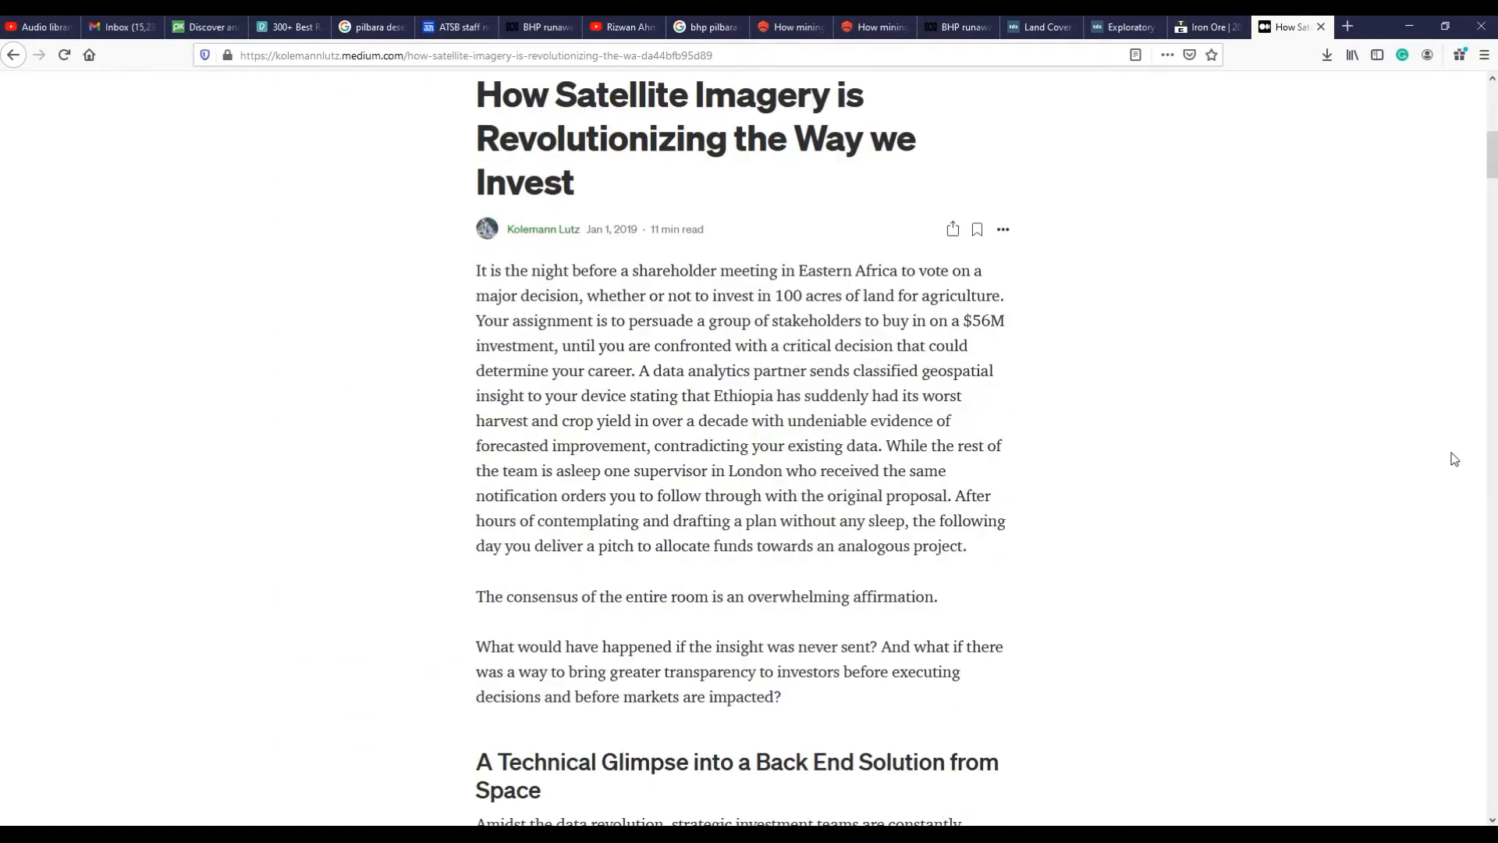
scroll("down", 3)
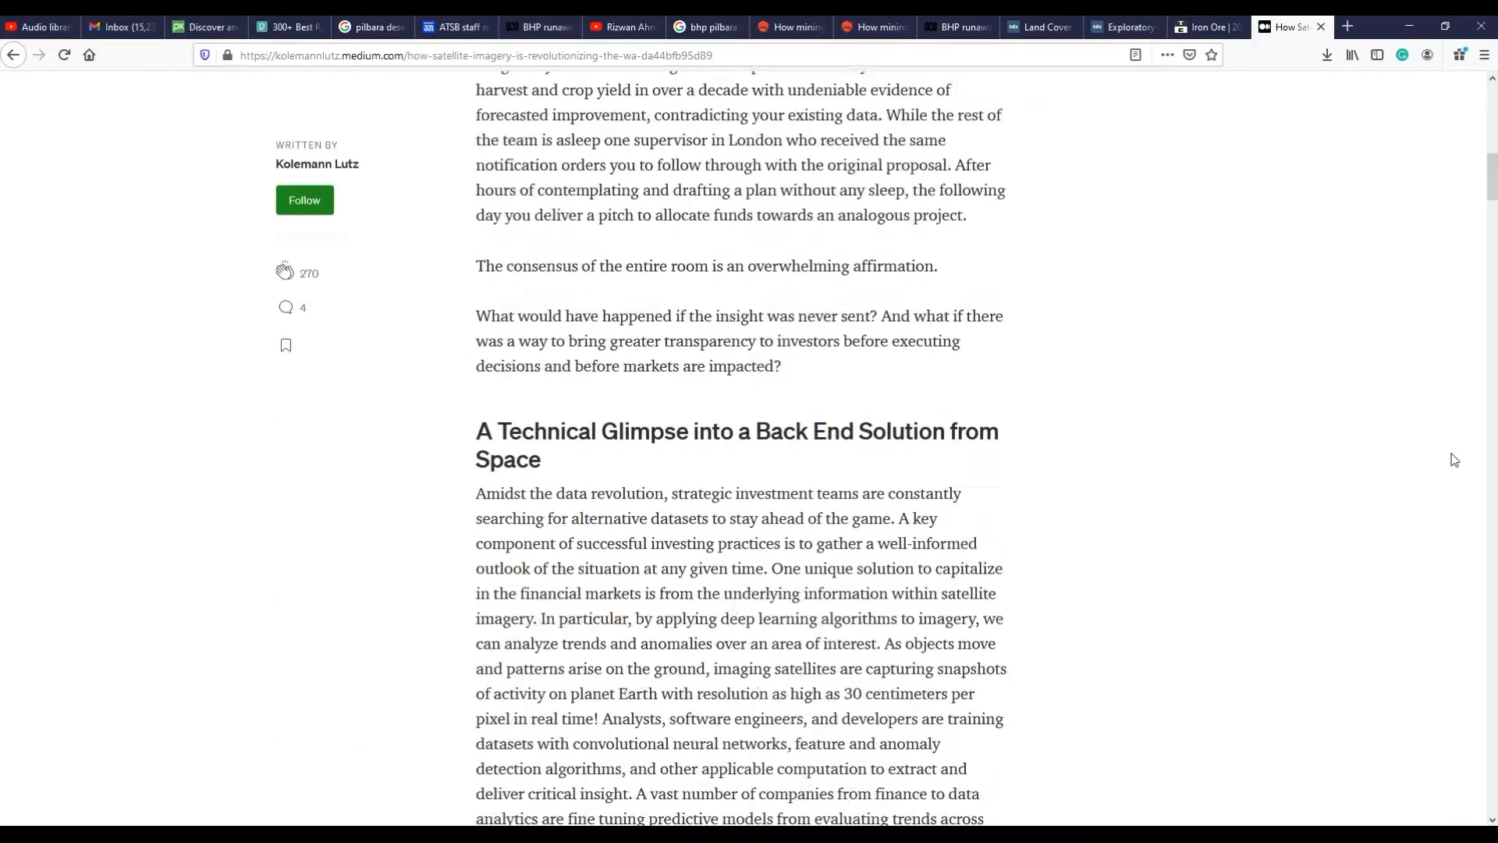
scroll("down", 3)
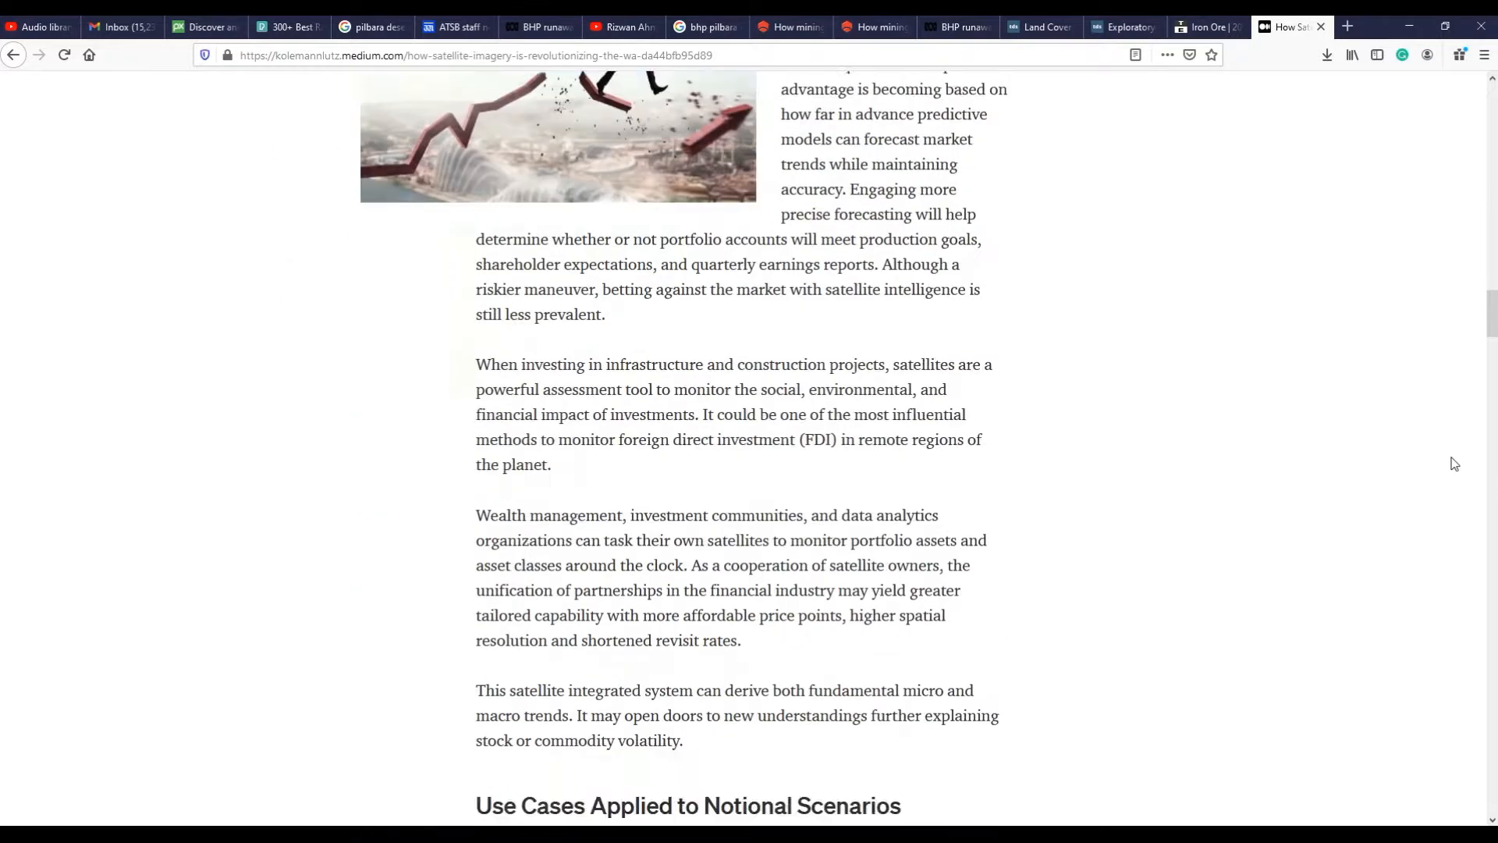
scroll("down", 3)
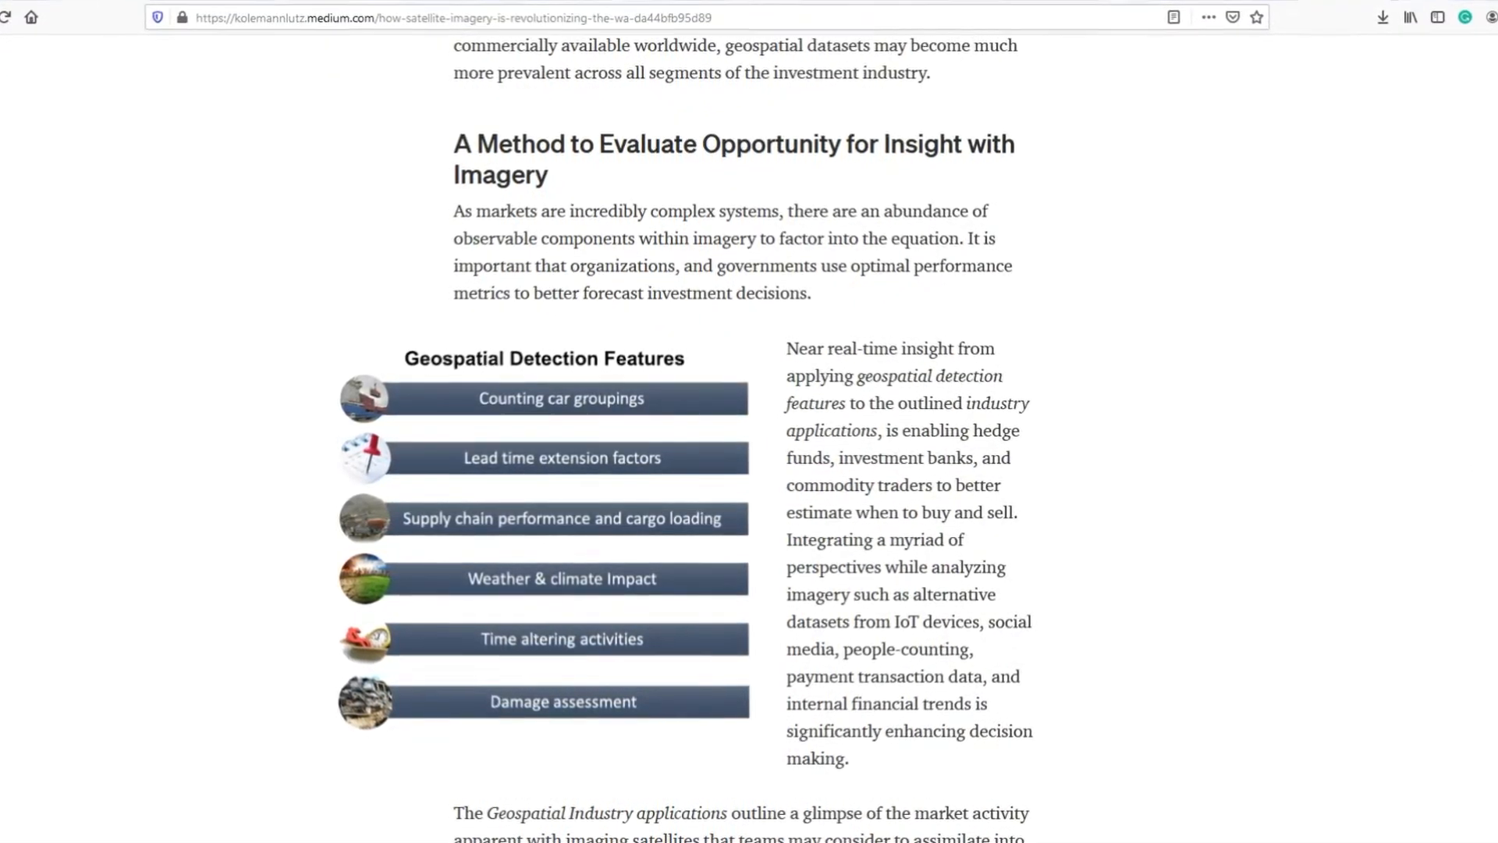
scroll("down", 3)
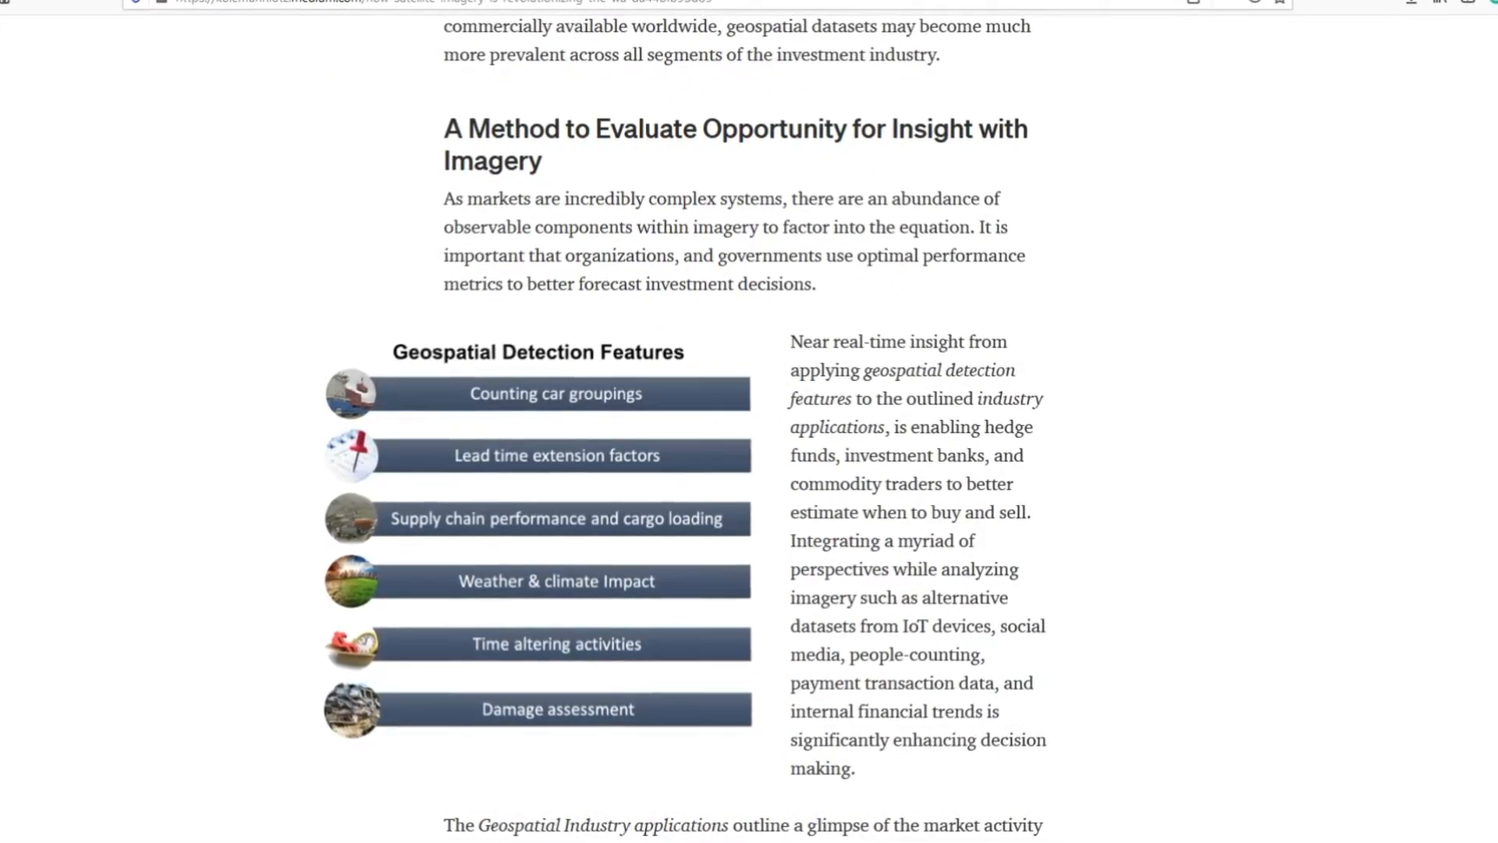
scroll("down", 3)
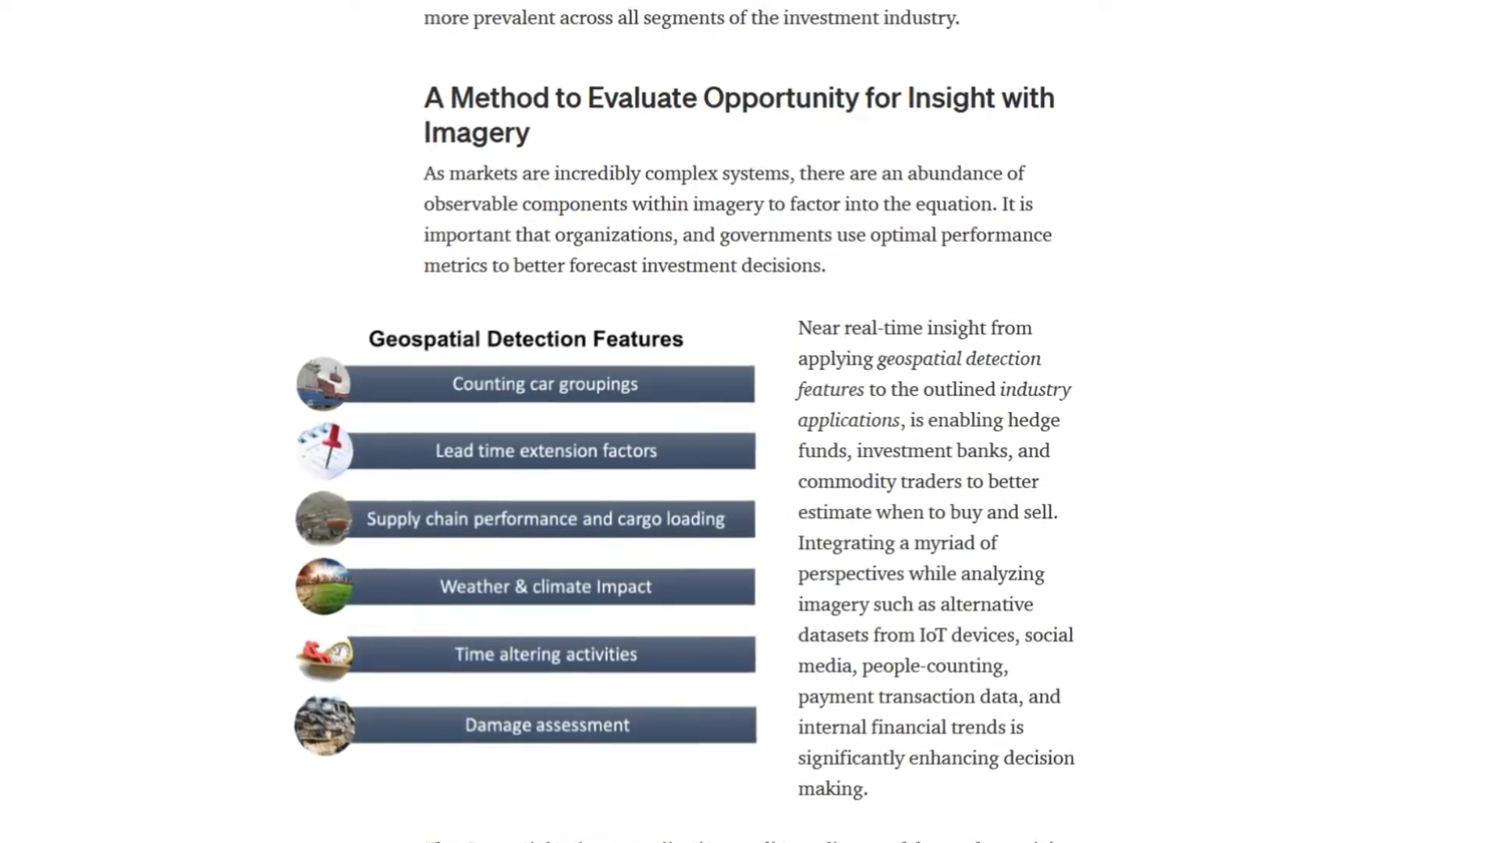
scroll("down", 3)
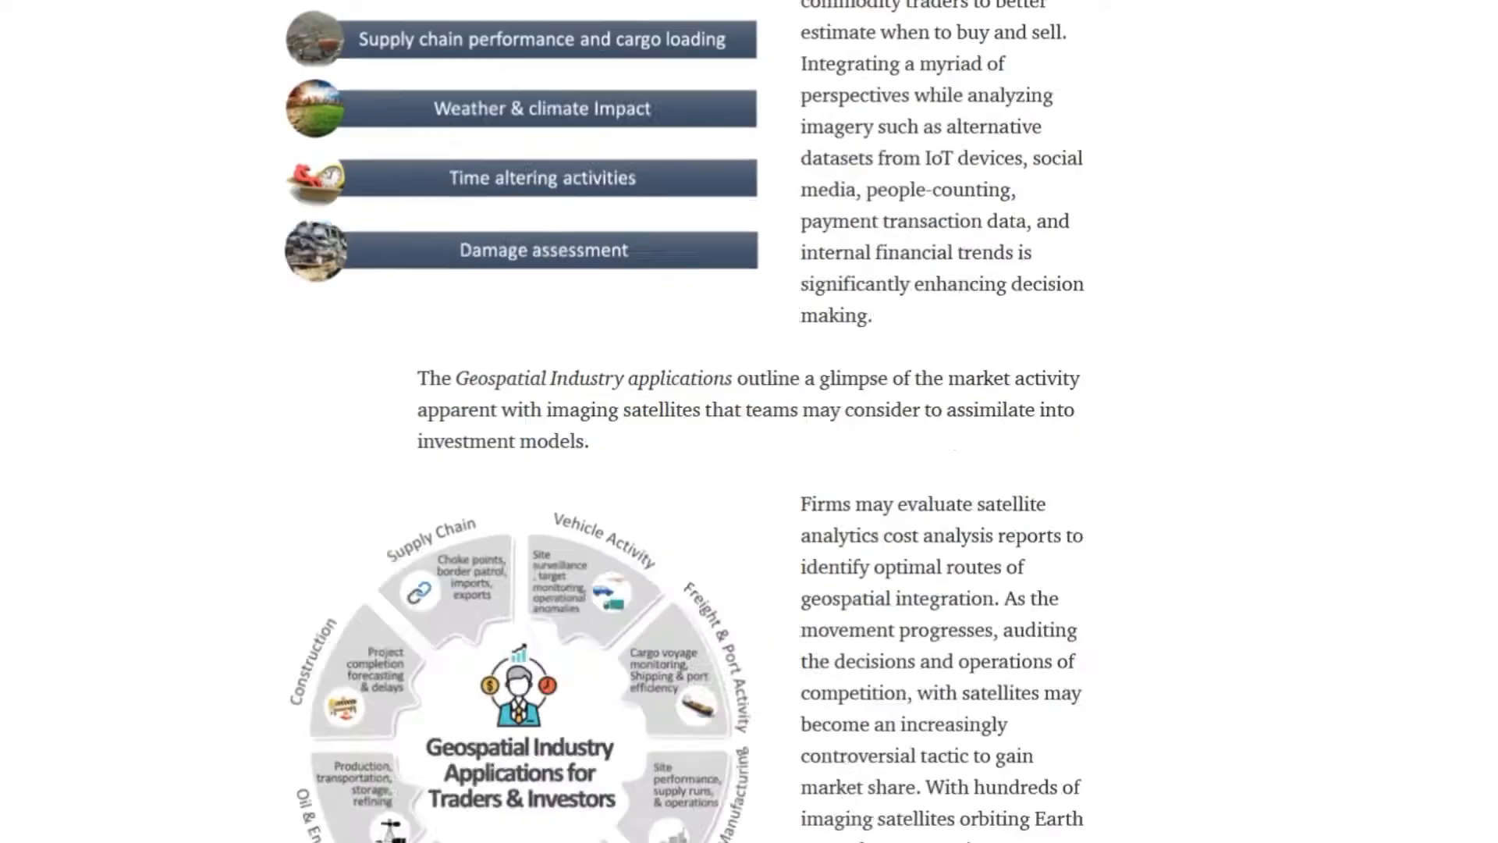
scroll("down", 3)
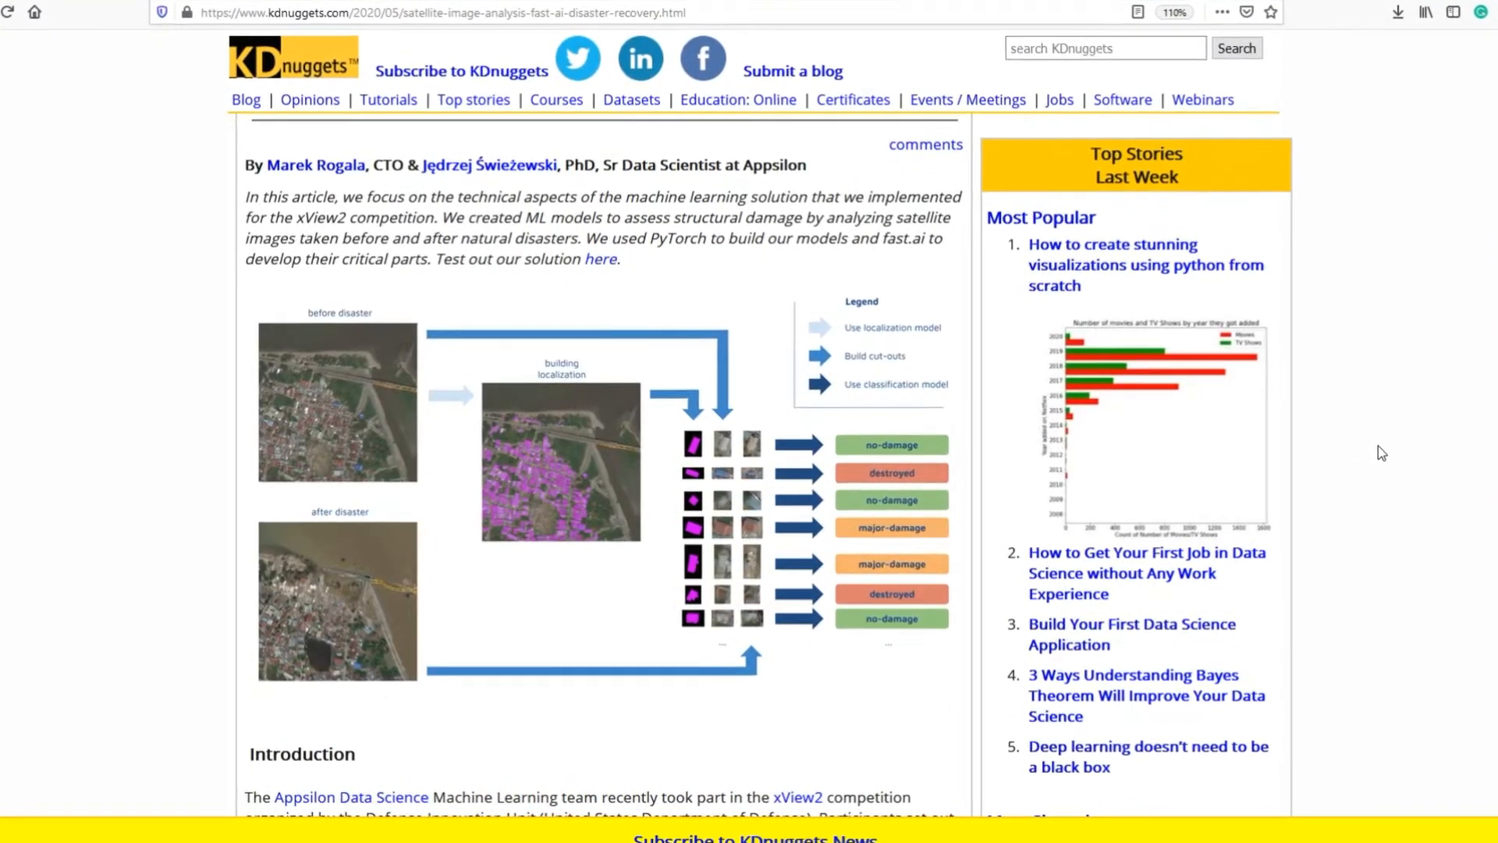
Step: Scroll the KDnuggets article down to its data section and select text there
scroll("down", 3)
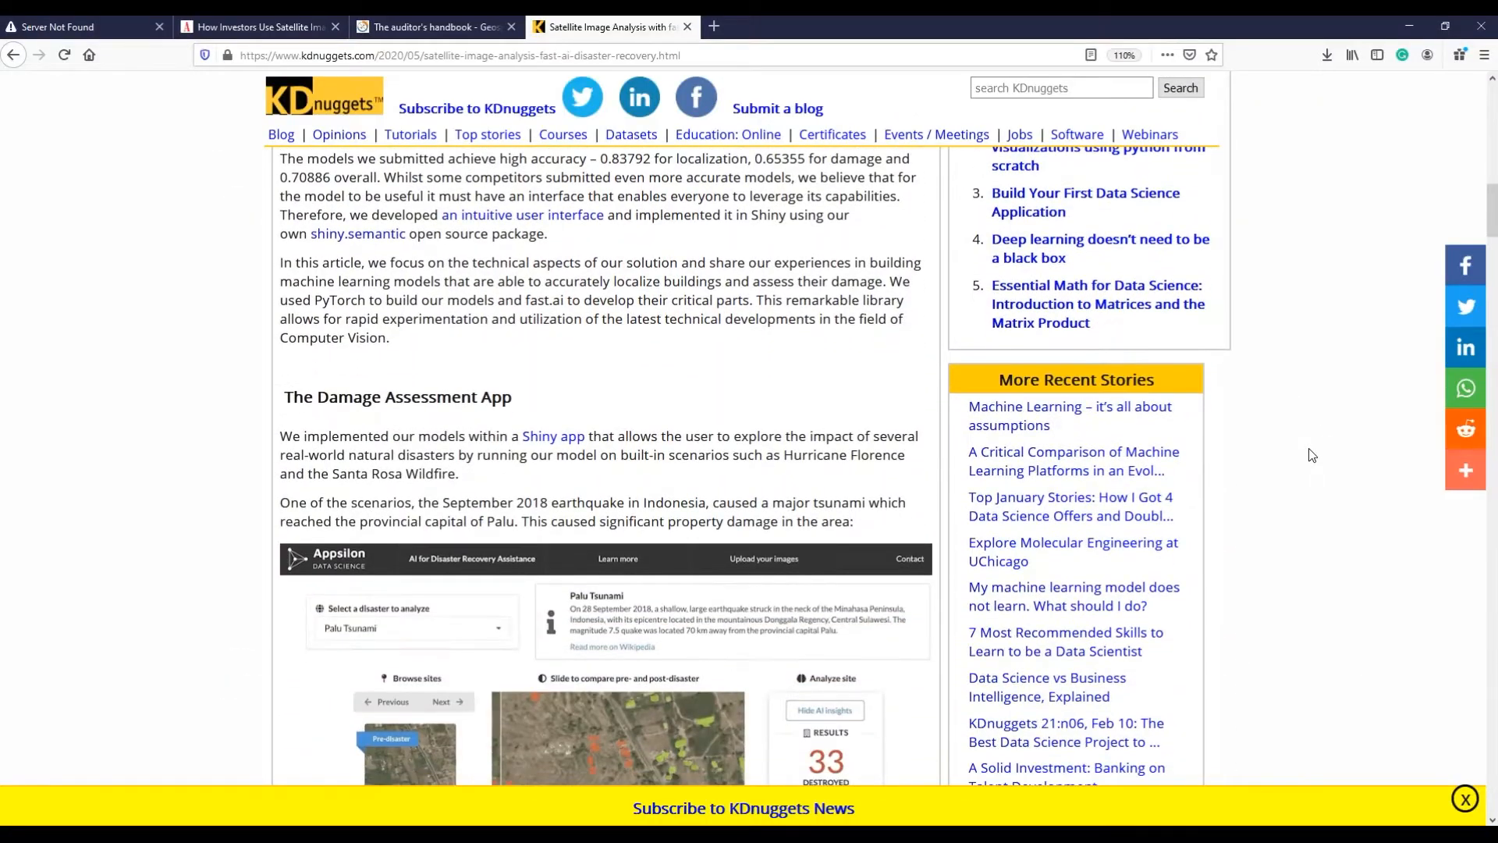
scroll("down", 3)
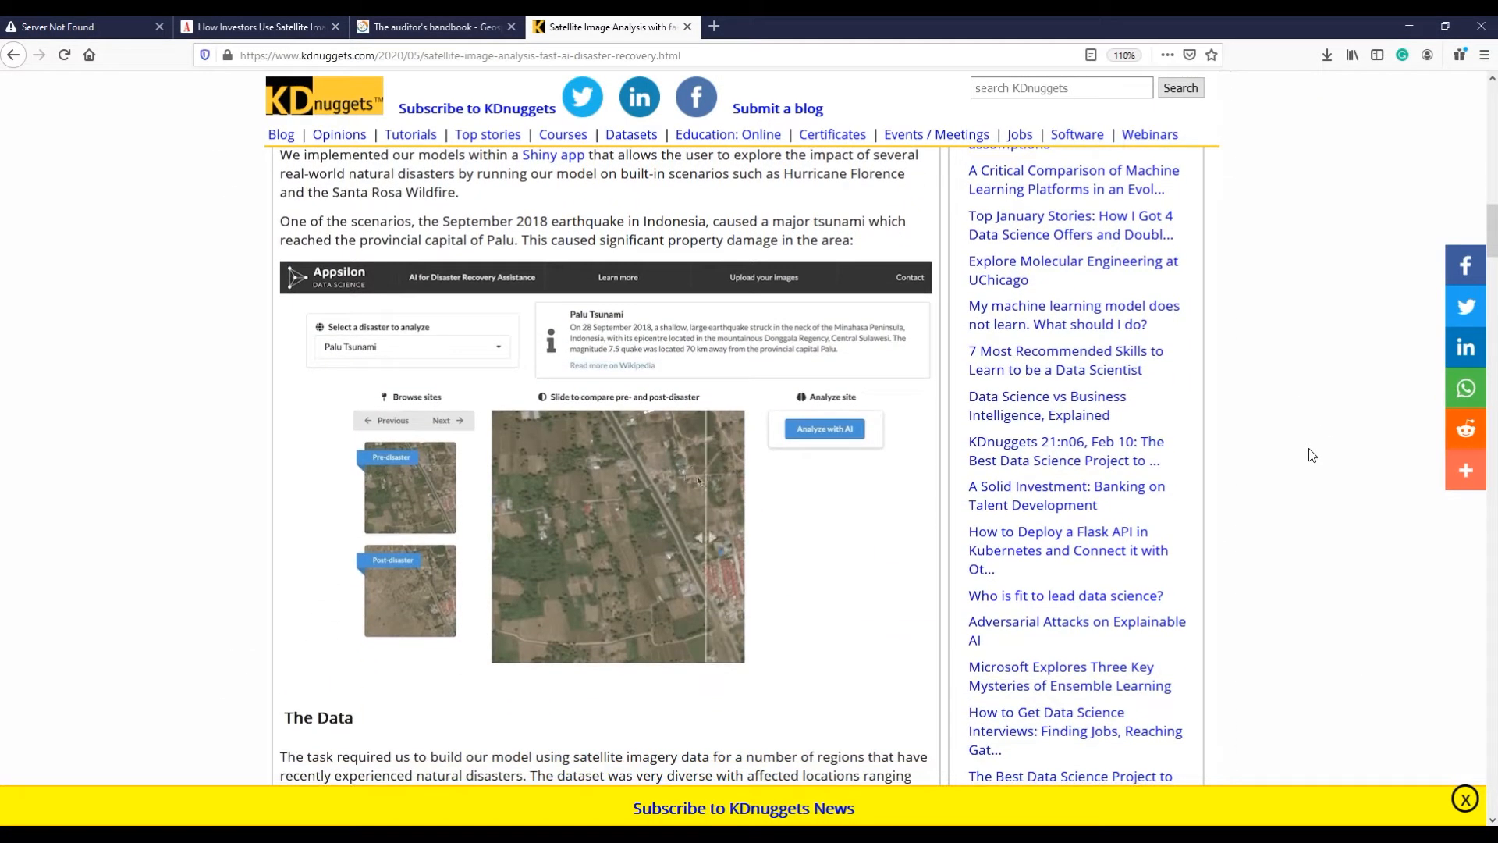
left_click_drag(697, 535, 512, 535)
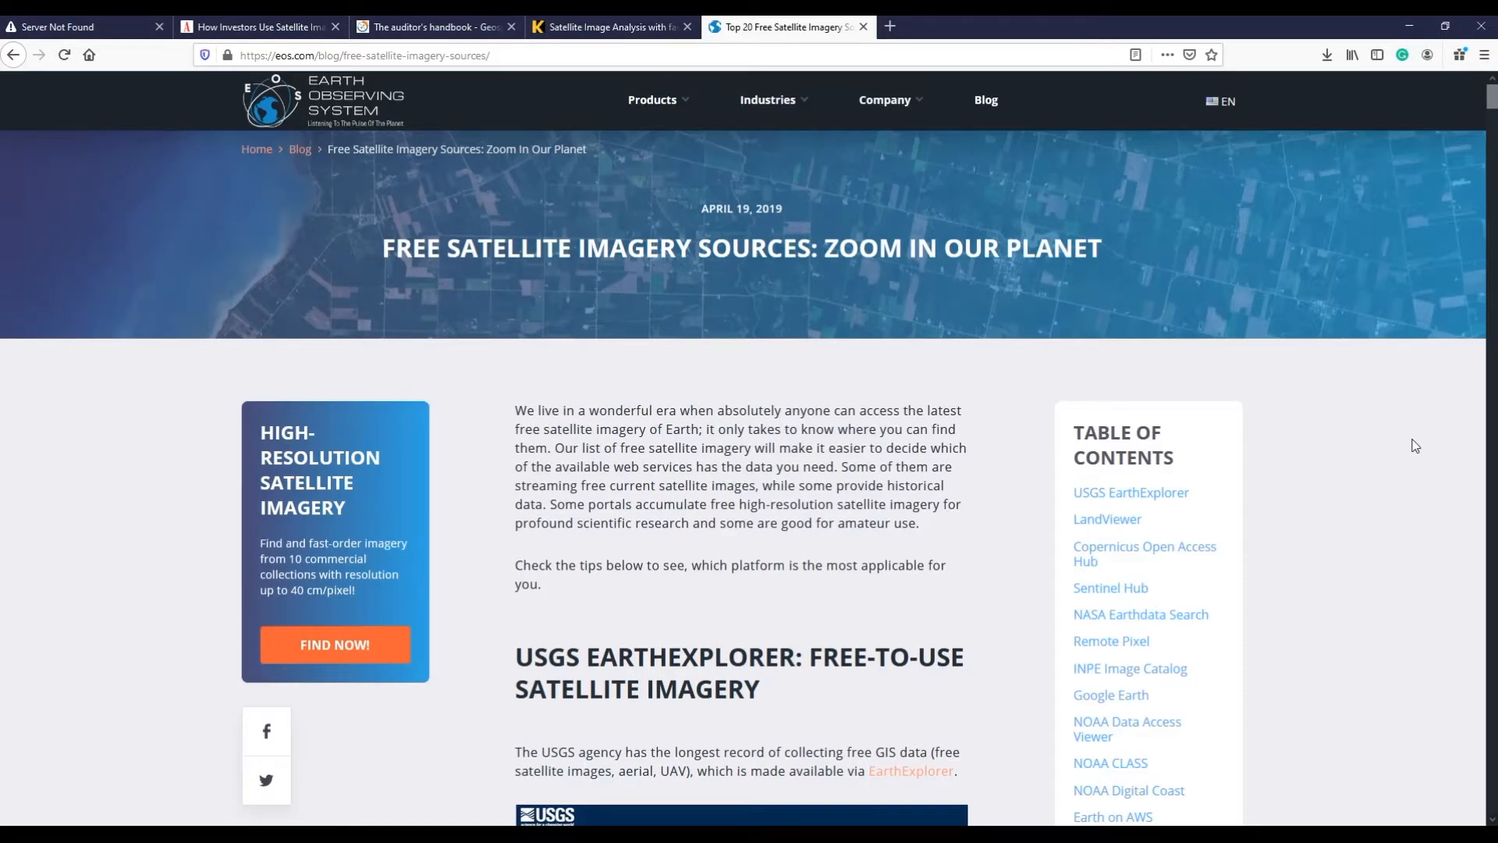
scroll("down", 3)
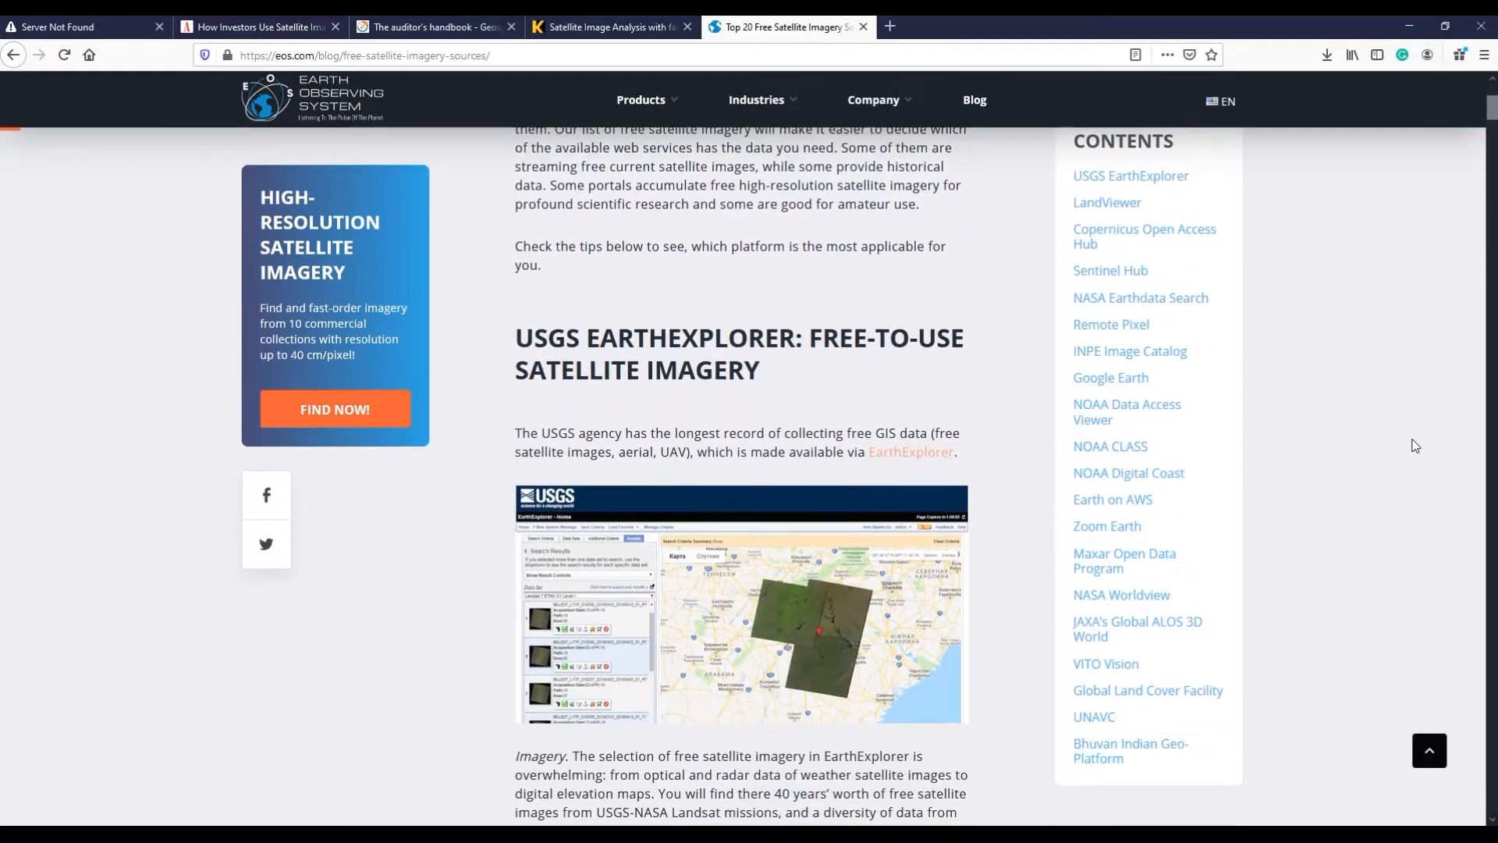
scroll("down", 3)
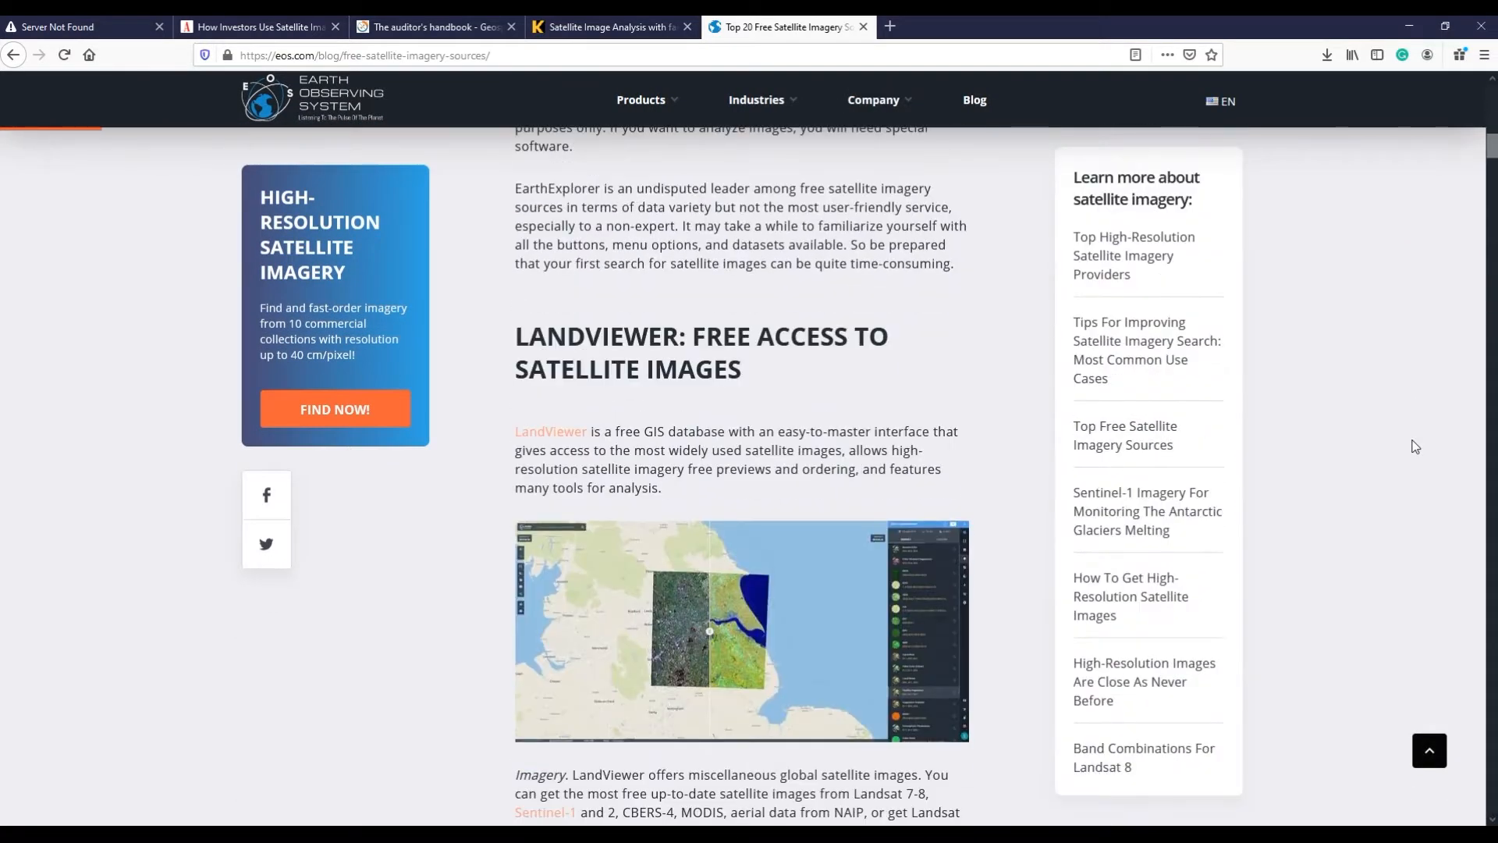
scroll("down", 3)
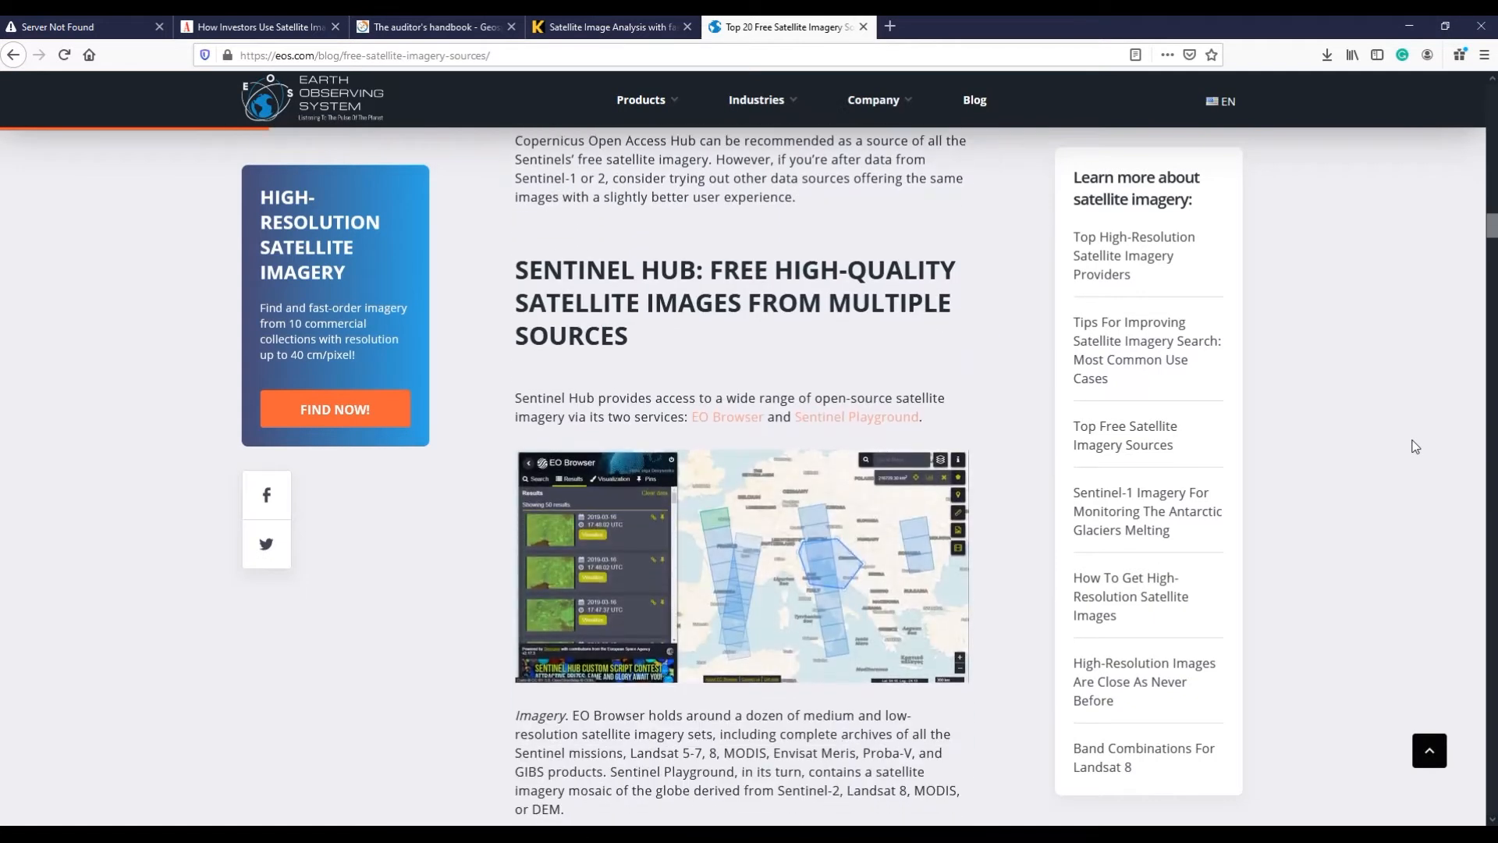
scroll("down", 3)
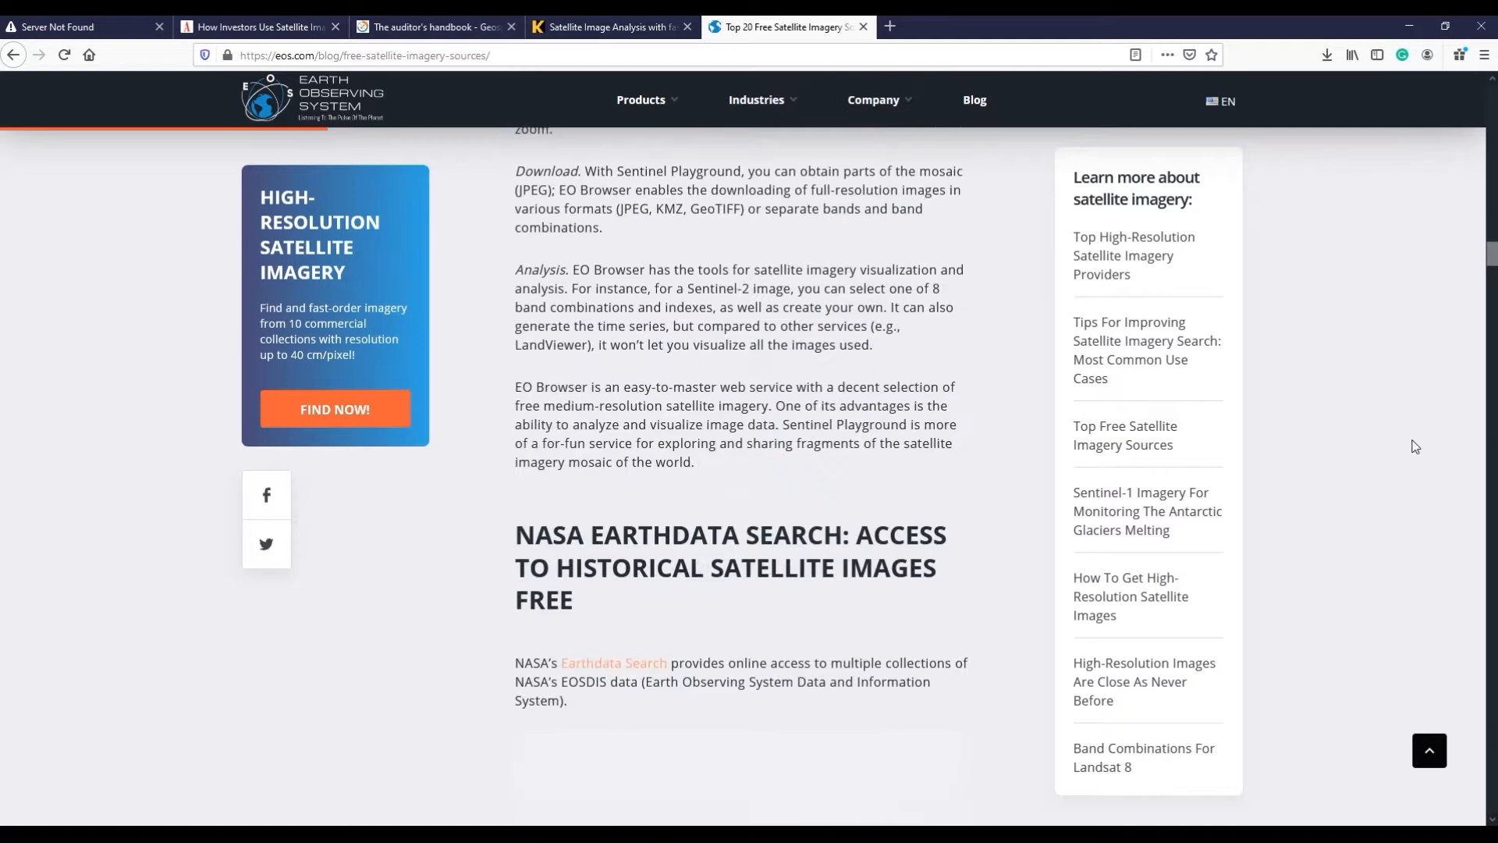
scroll("down", 3)
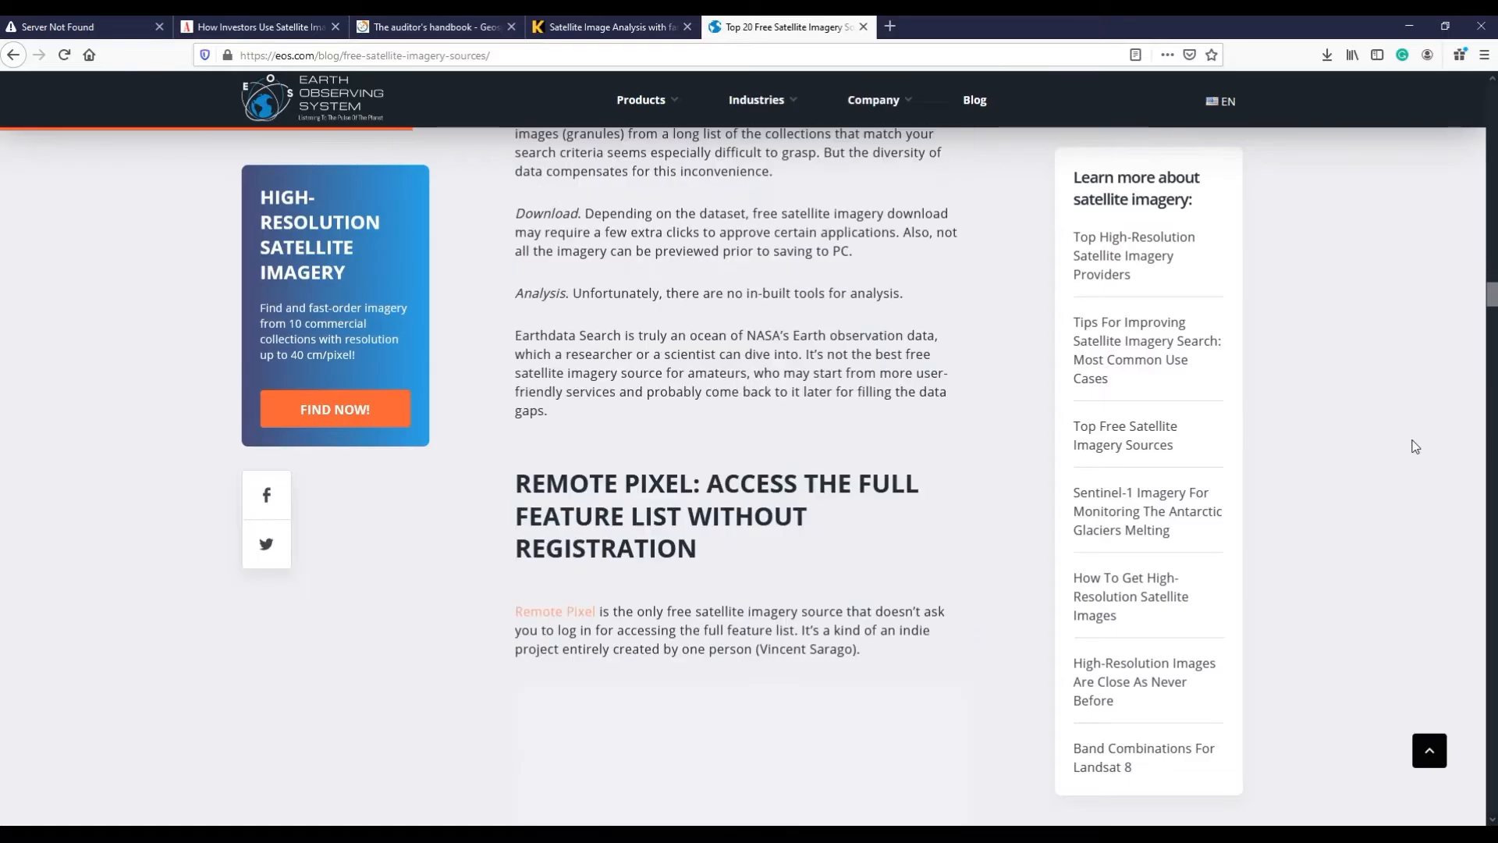
scroll("down", 3)
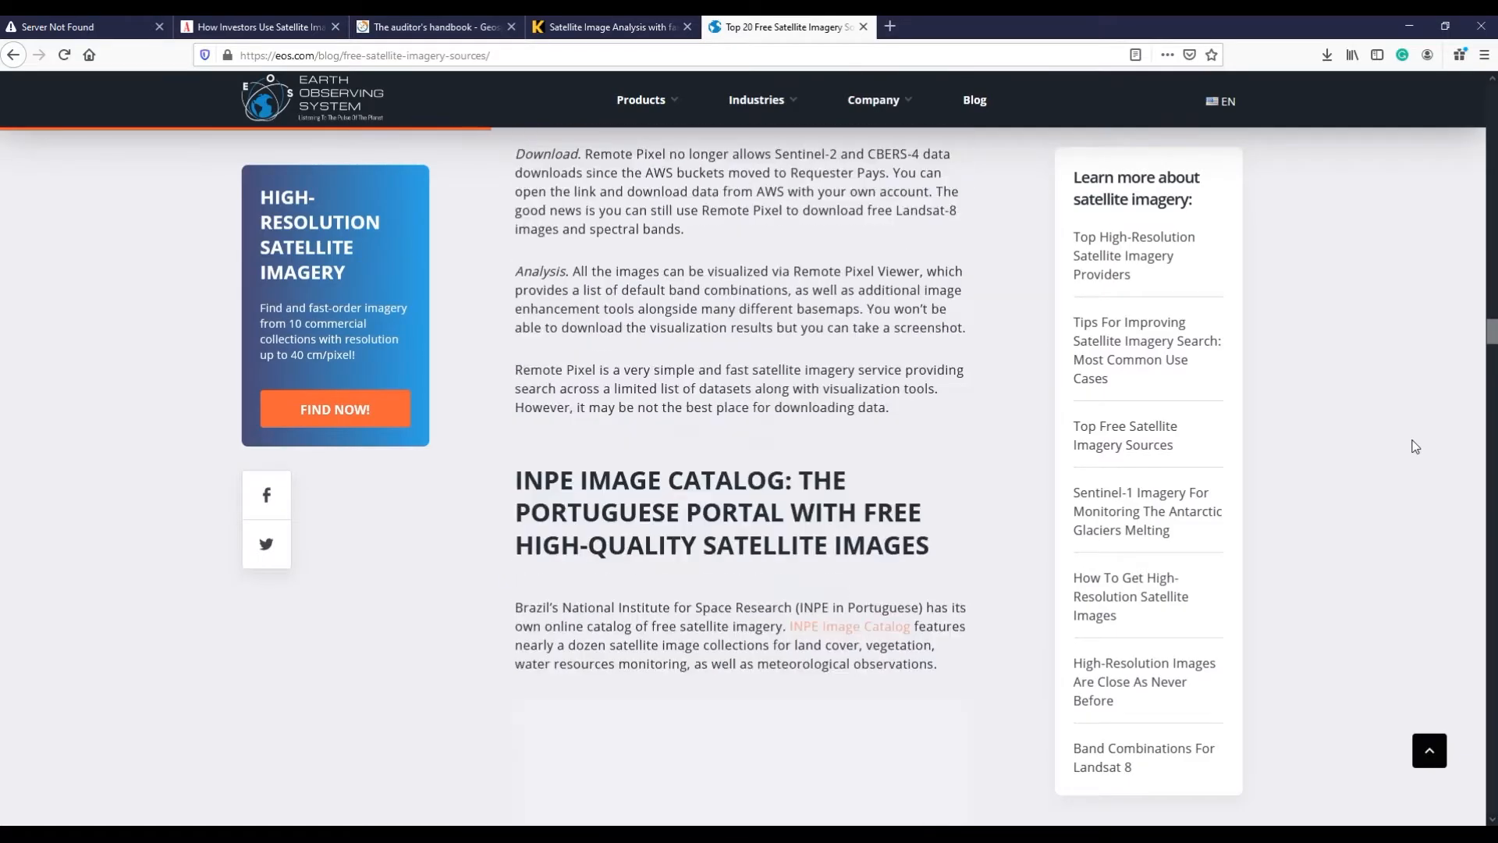
scroll("down", 3)
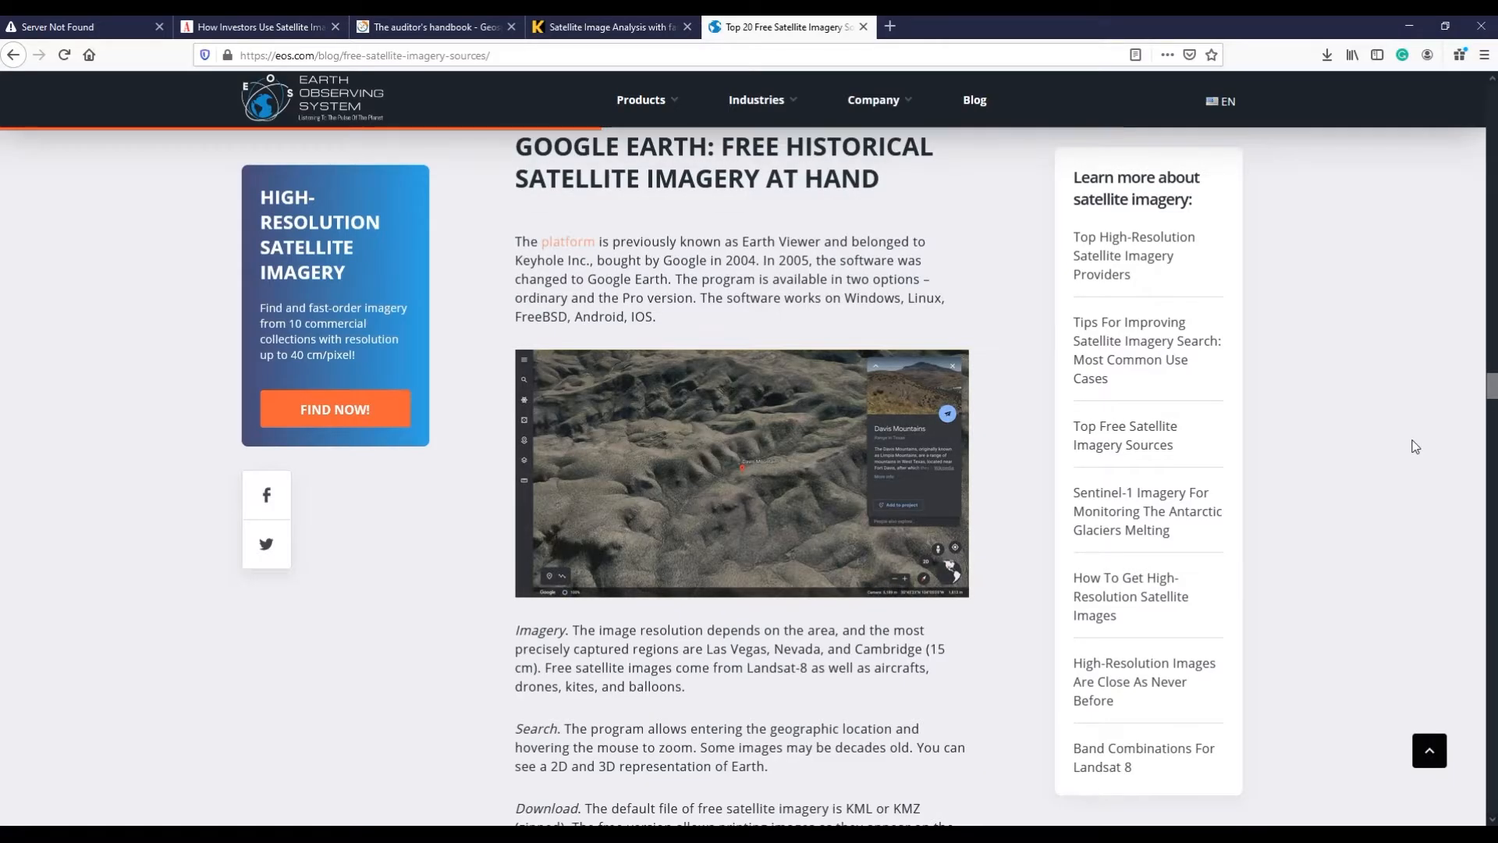
scroll("down", 3)
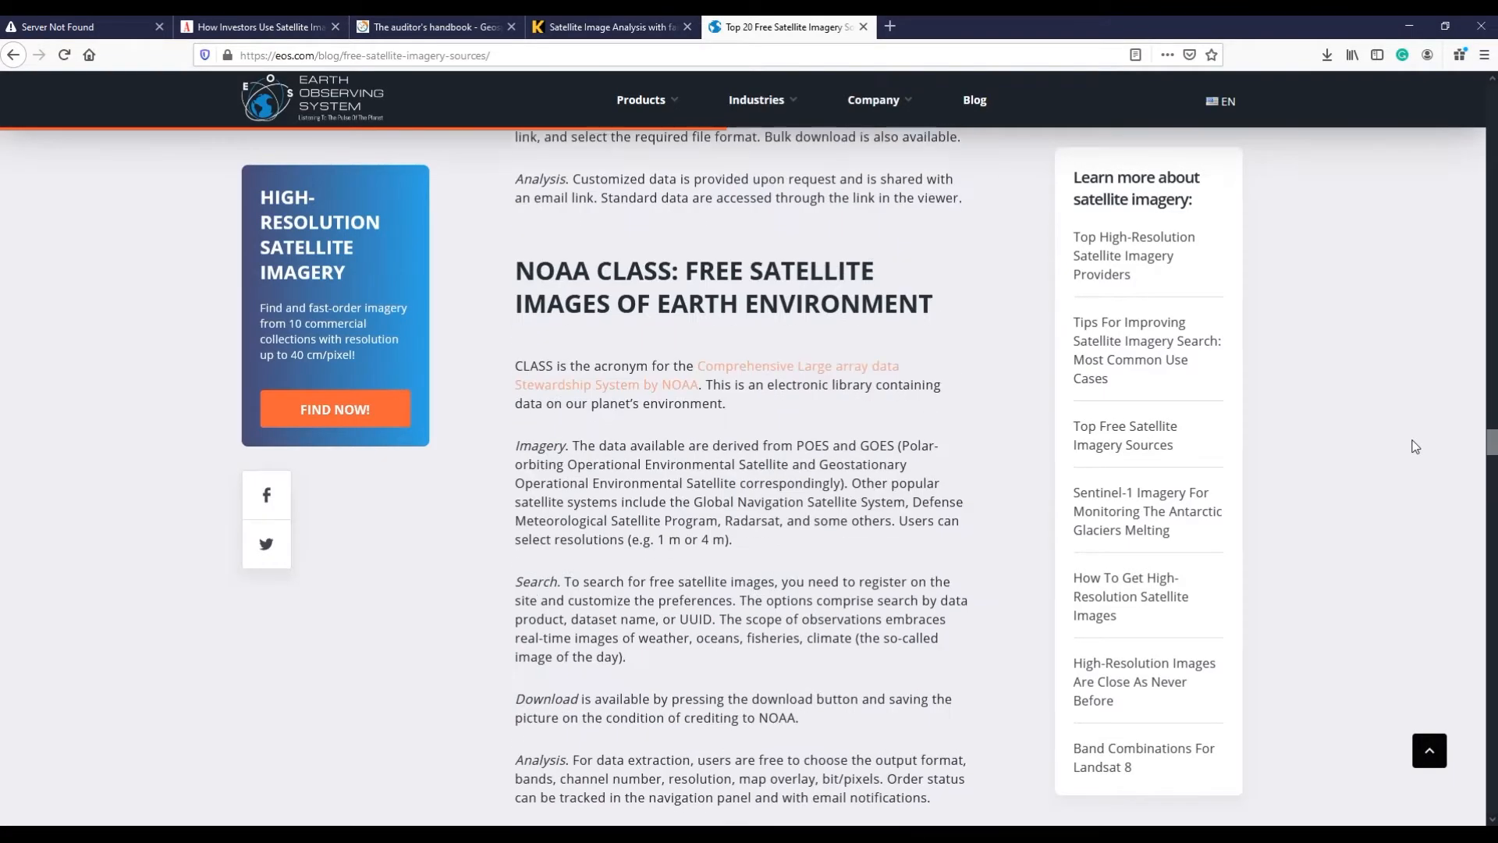
scroll("down", 3)
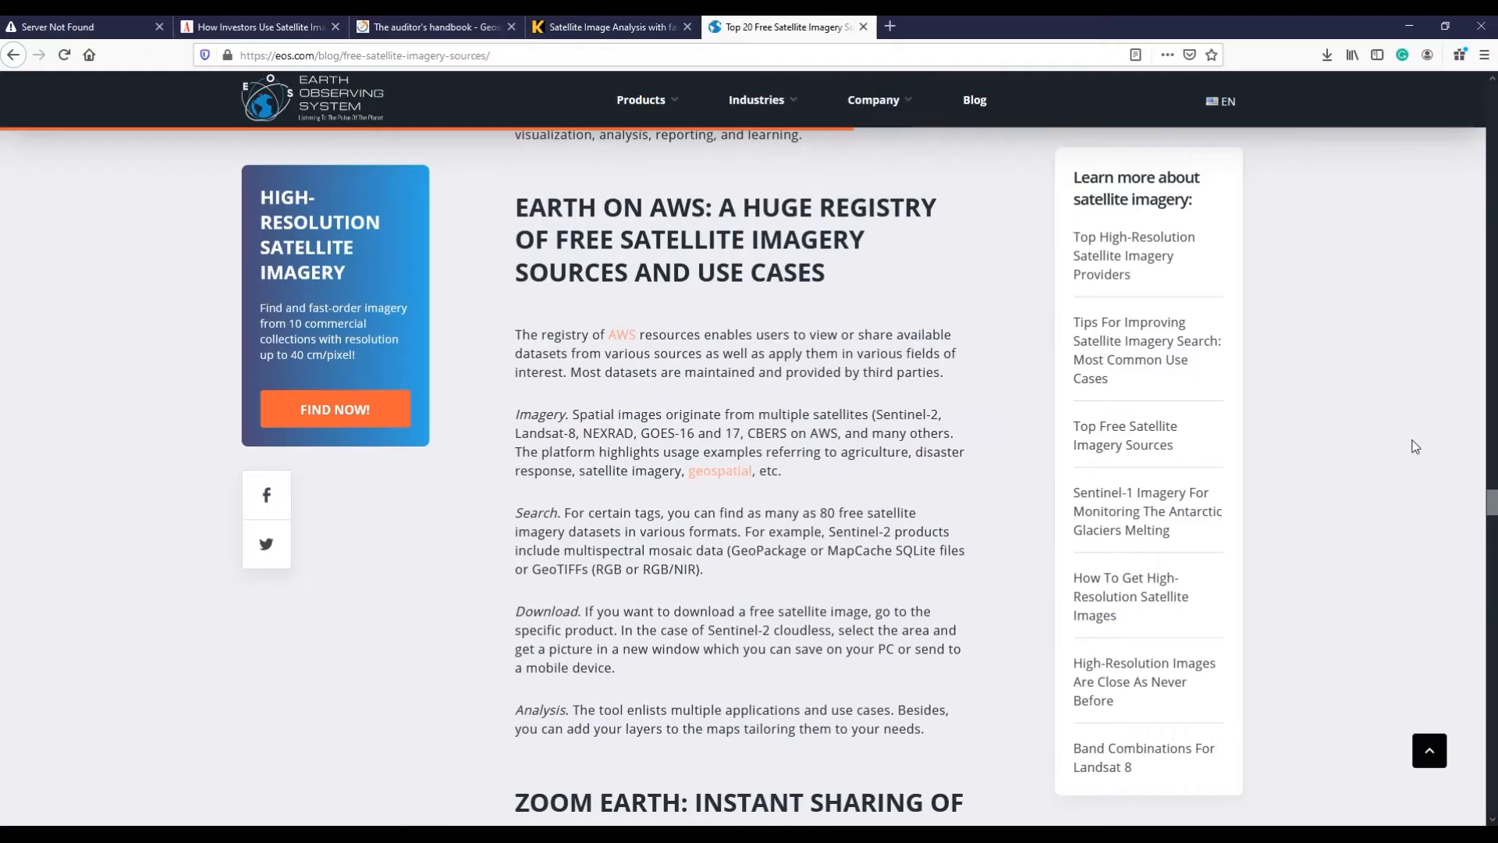
left_click(81, 26)
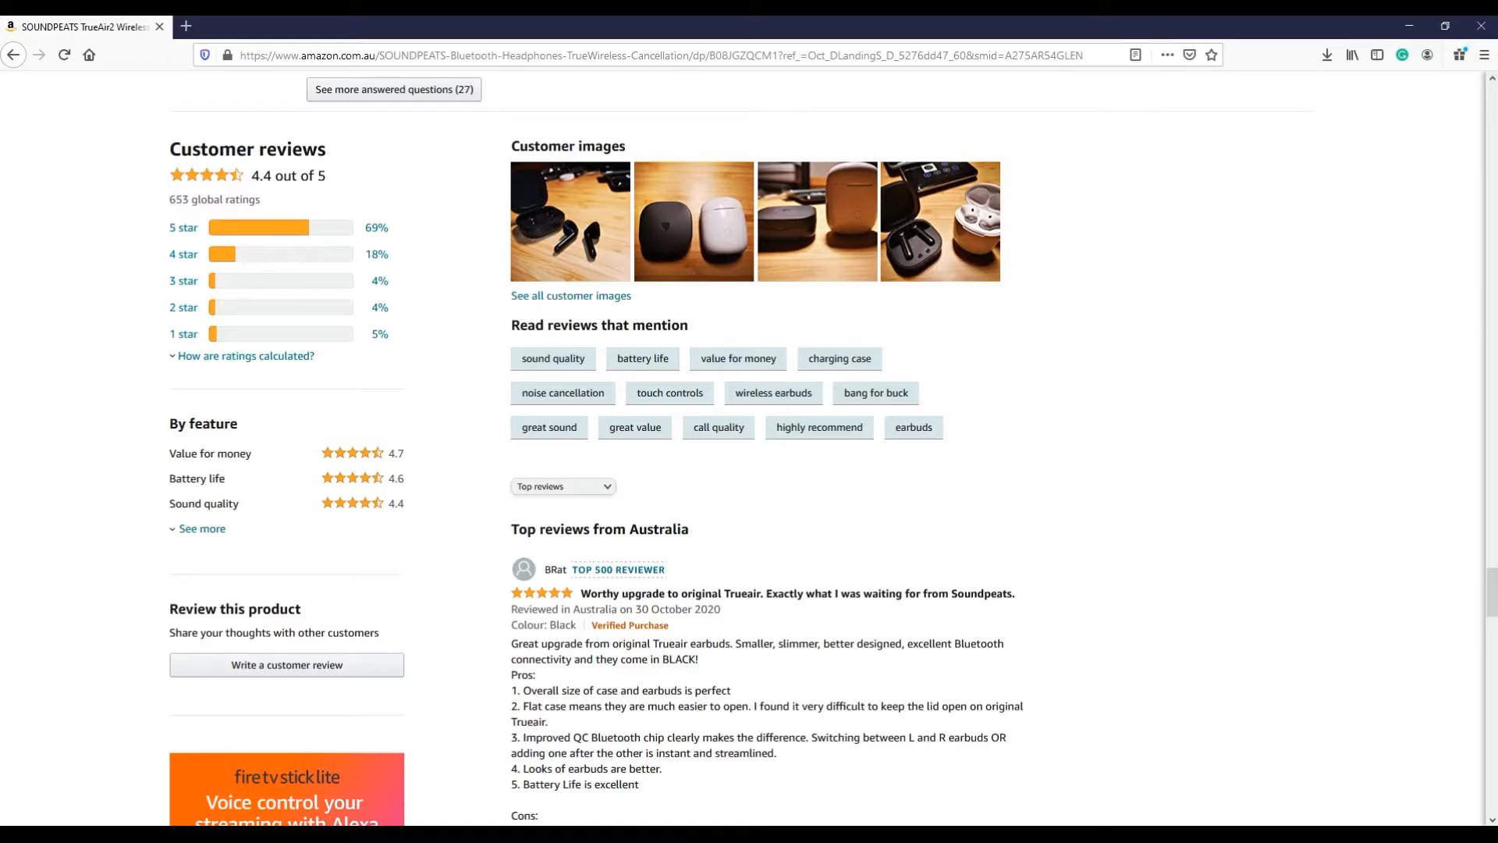
mouse_move(1406, 343)
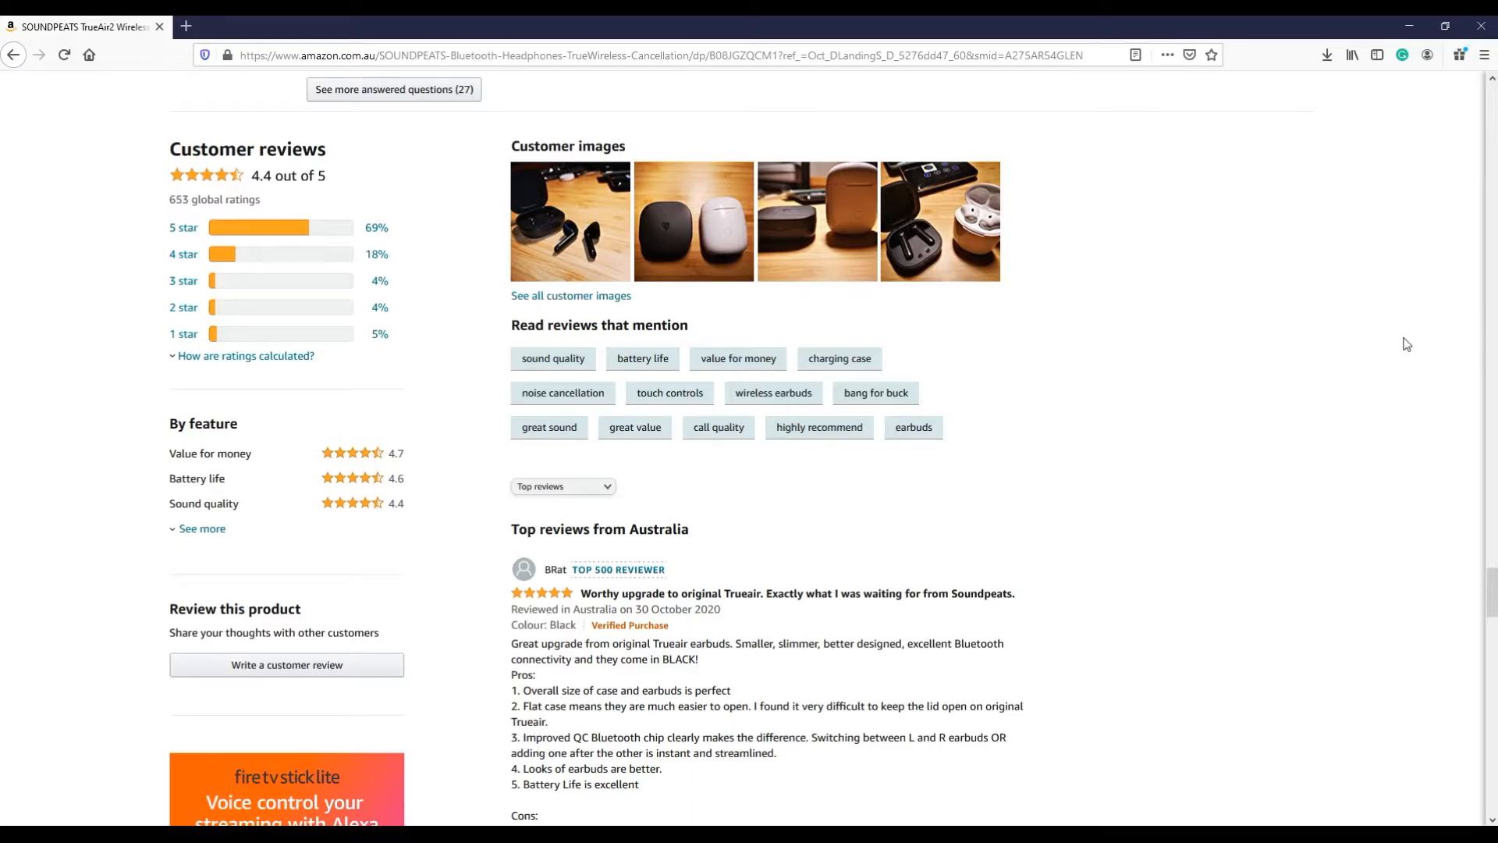
mouse_move(1442, 369)
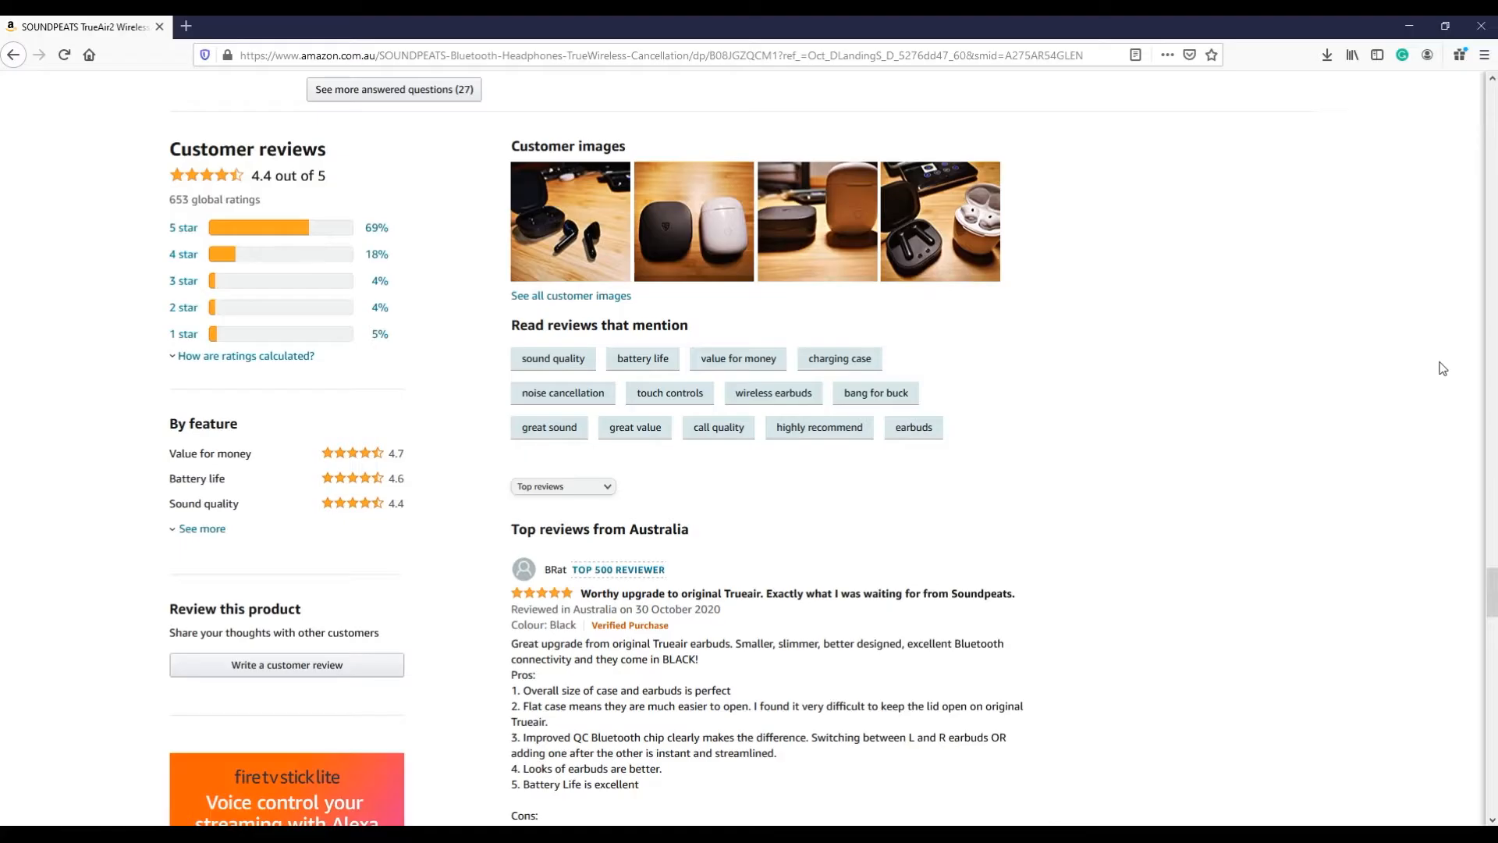
Step: Scroll the SOUNDPEATS earbuds page past the ratings breakdown through the top Australian reviews
scroll("down", 3)
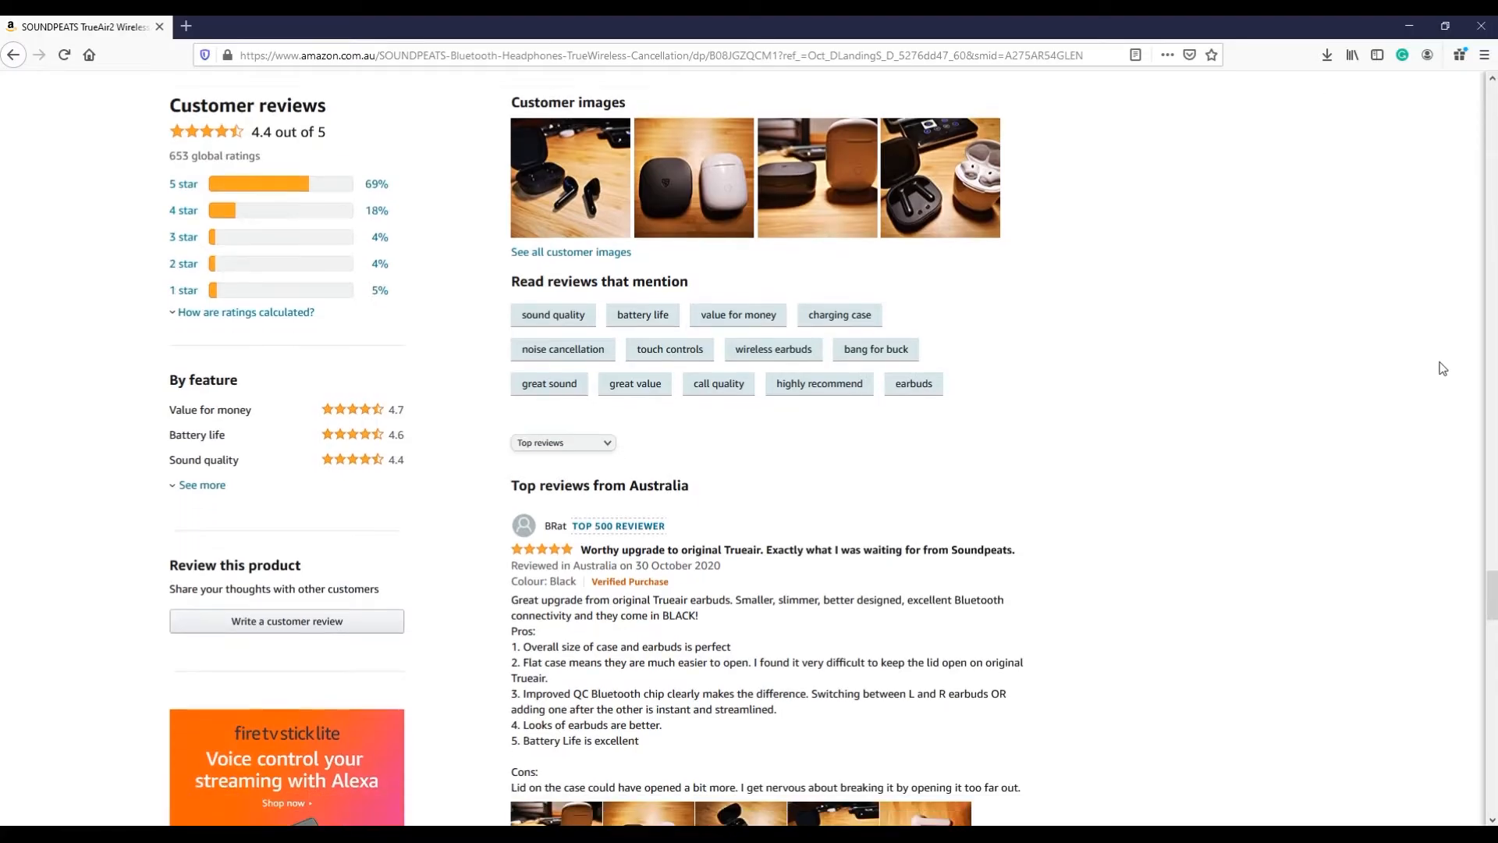
scroll("down", 3)
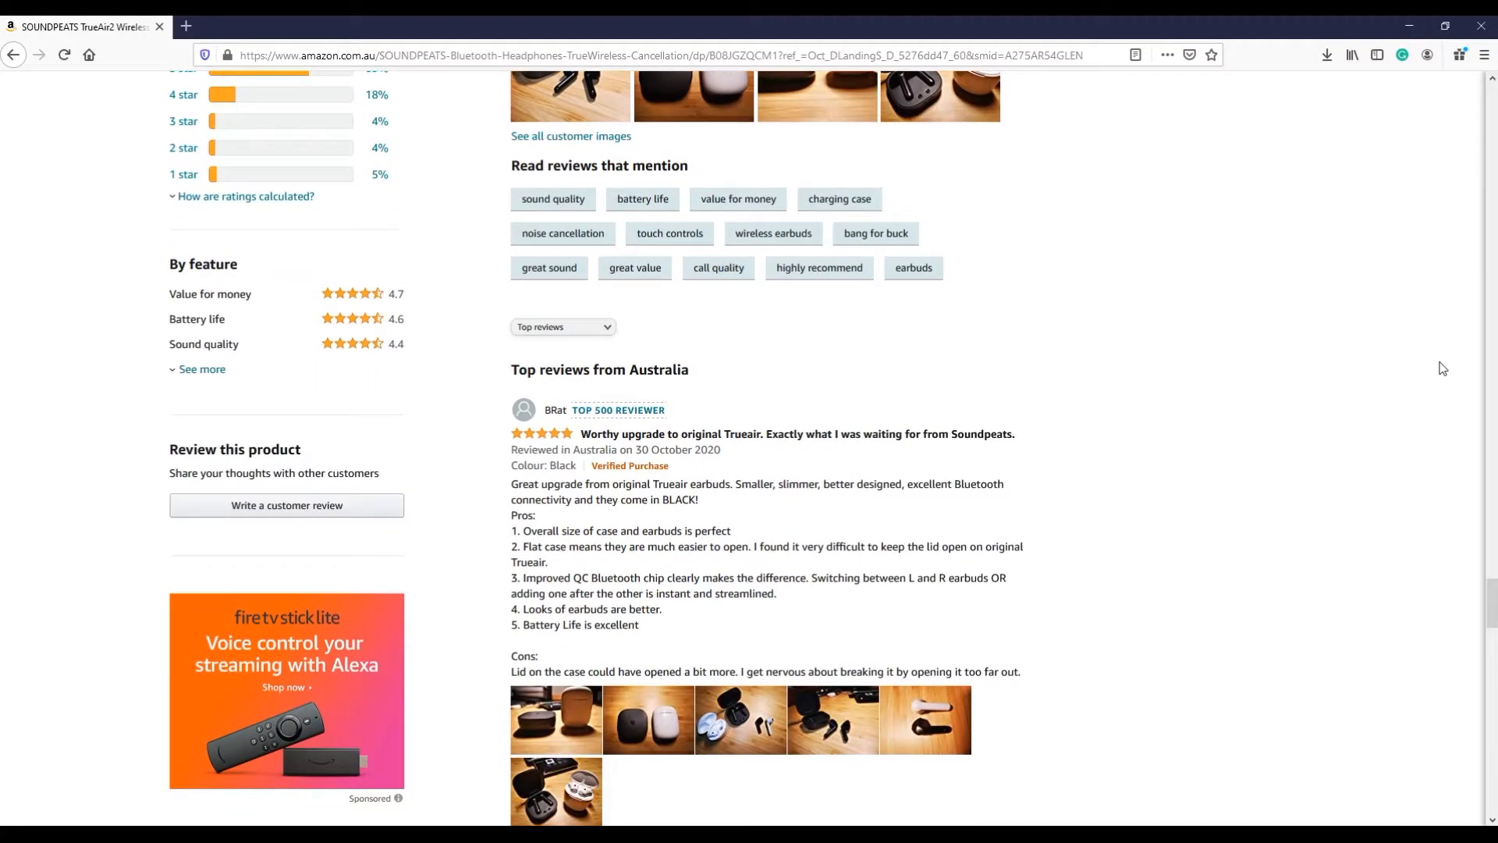
scroll("down", 3)
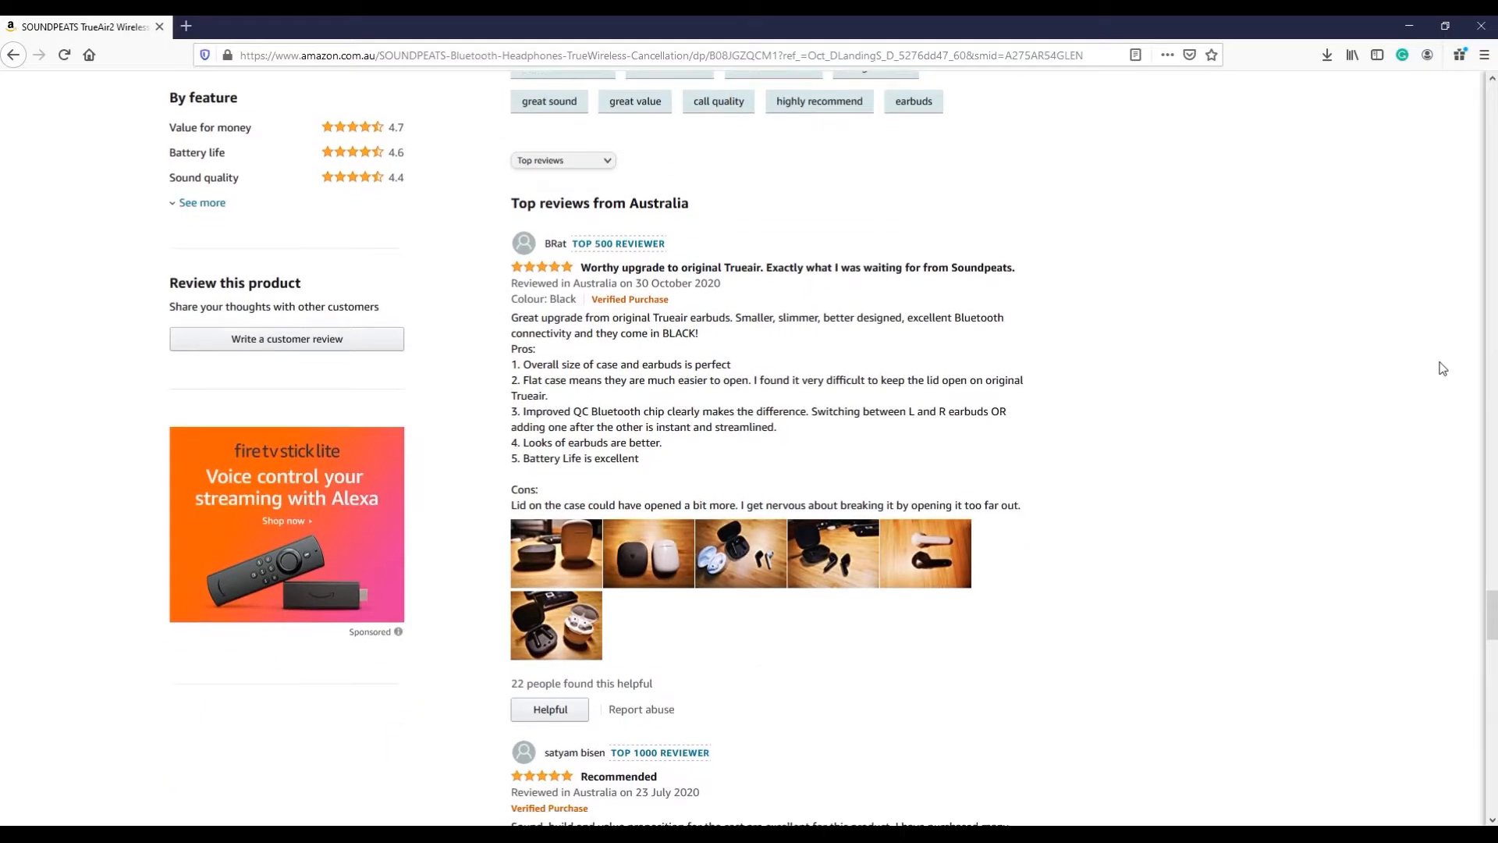
scroll("down", 3)
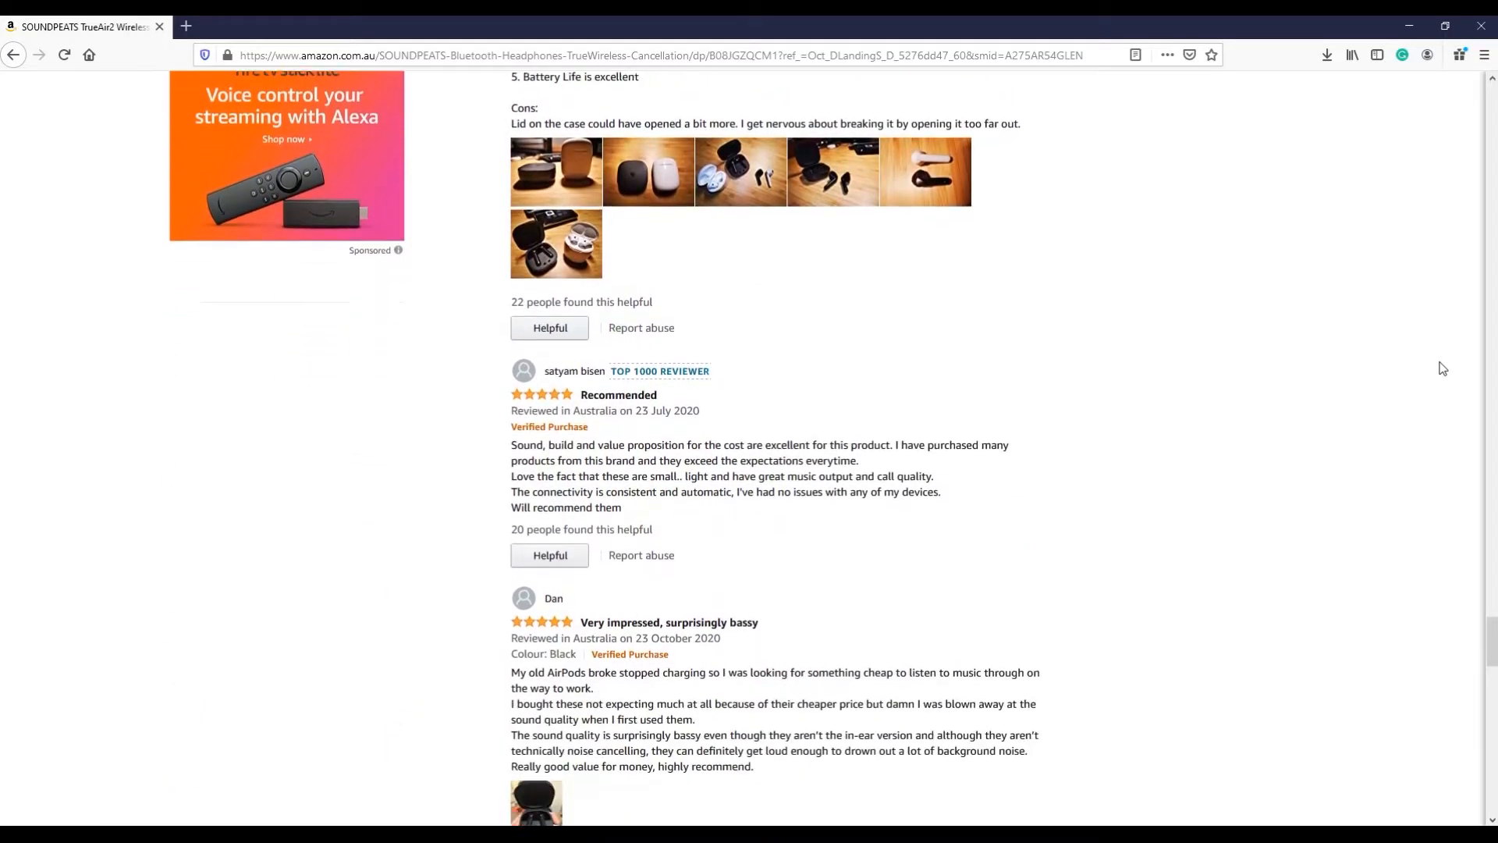
scroll("down", 3)
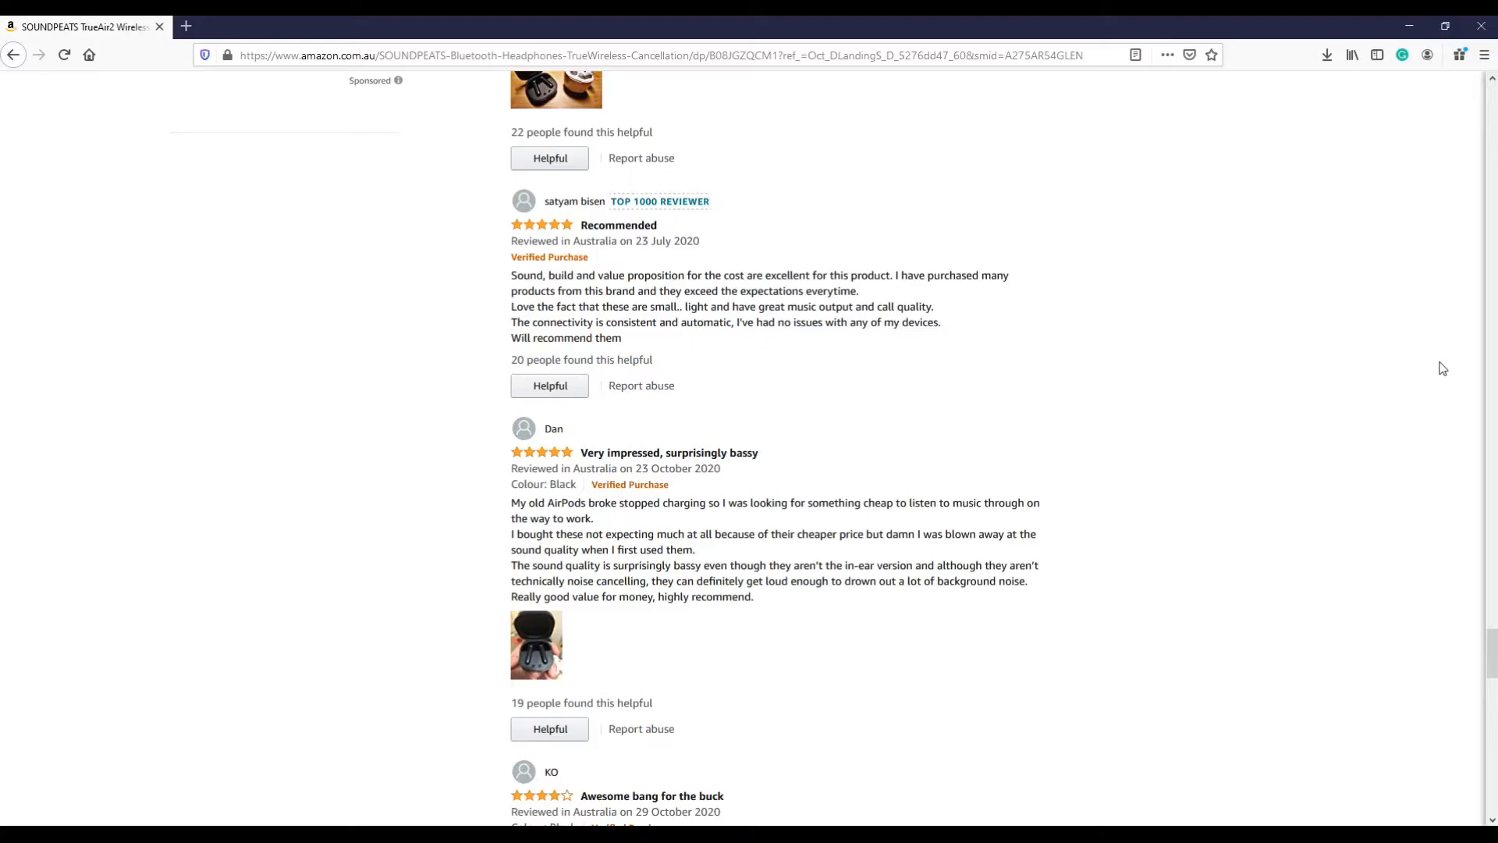
scroll("down", 3)
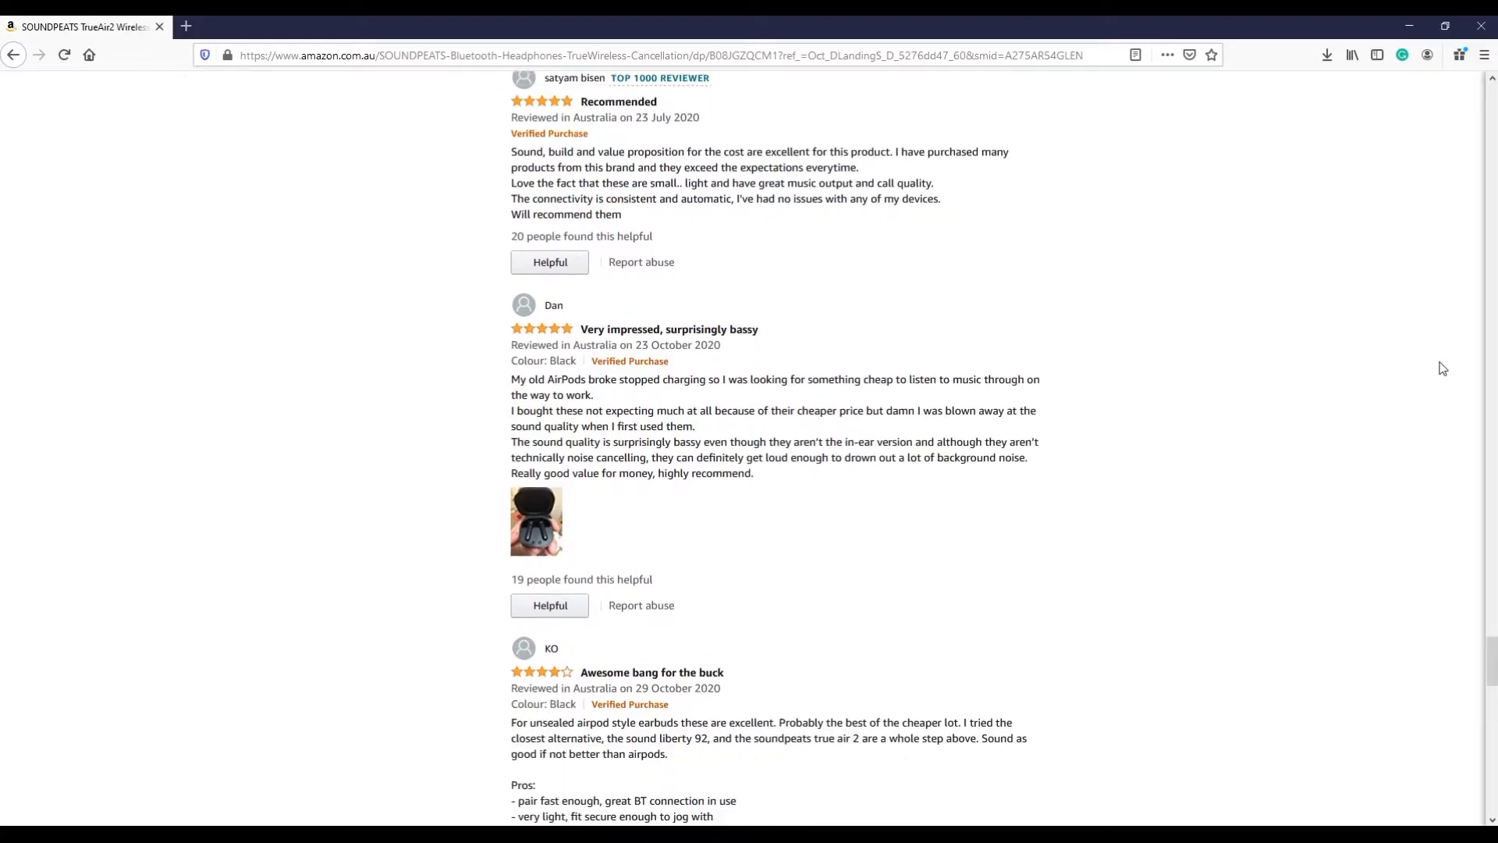
scroll("down", 3)
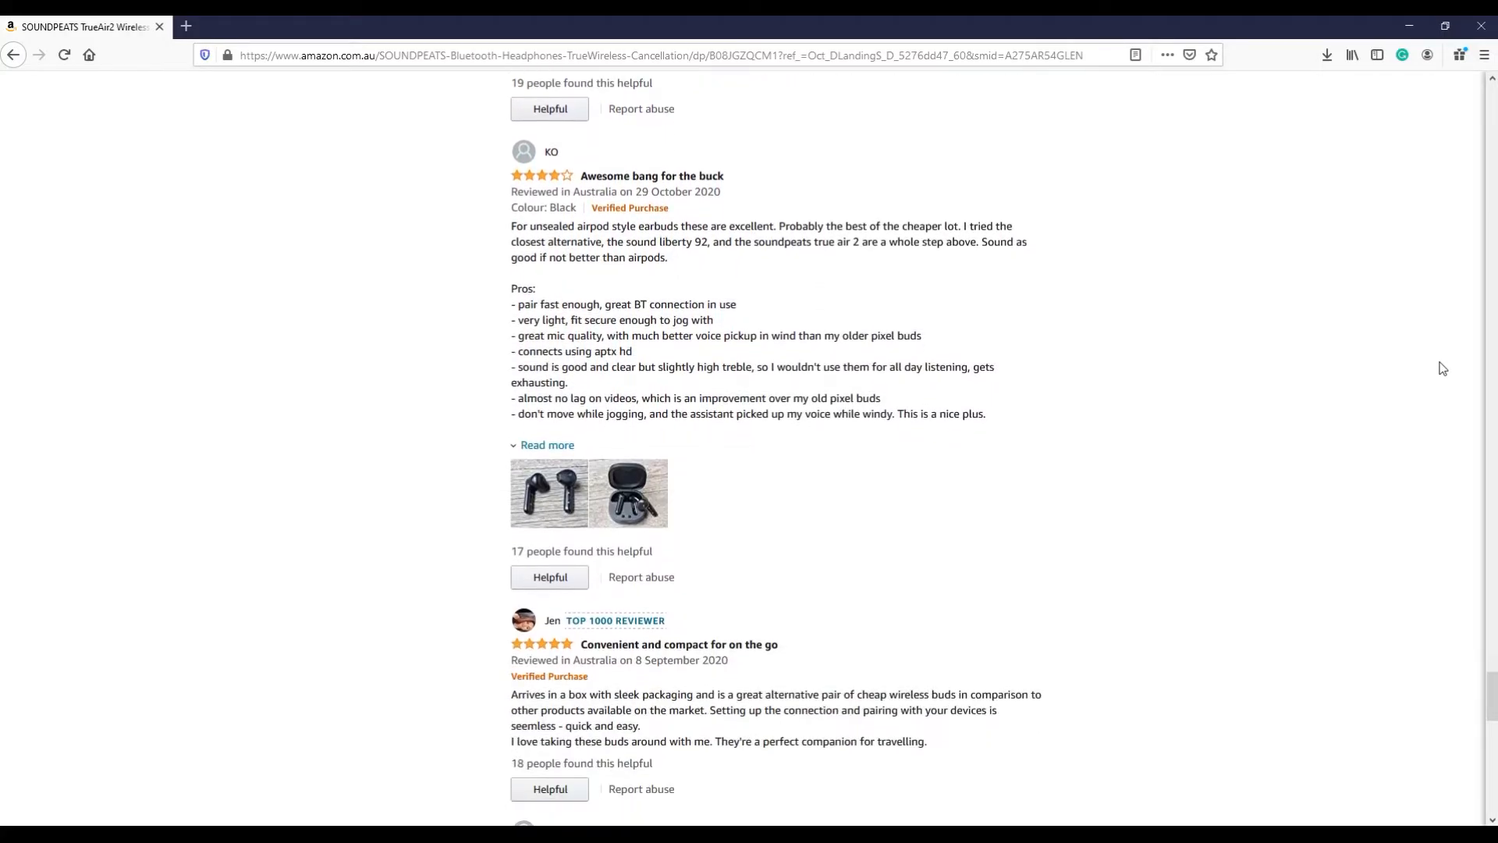
scroll("down", 3)
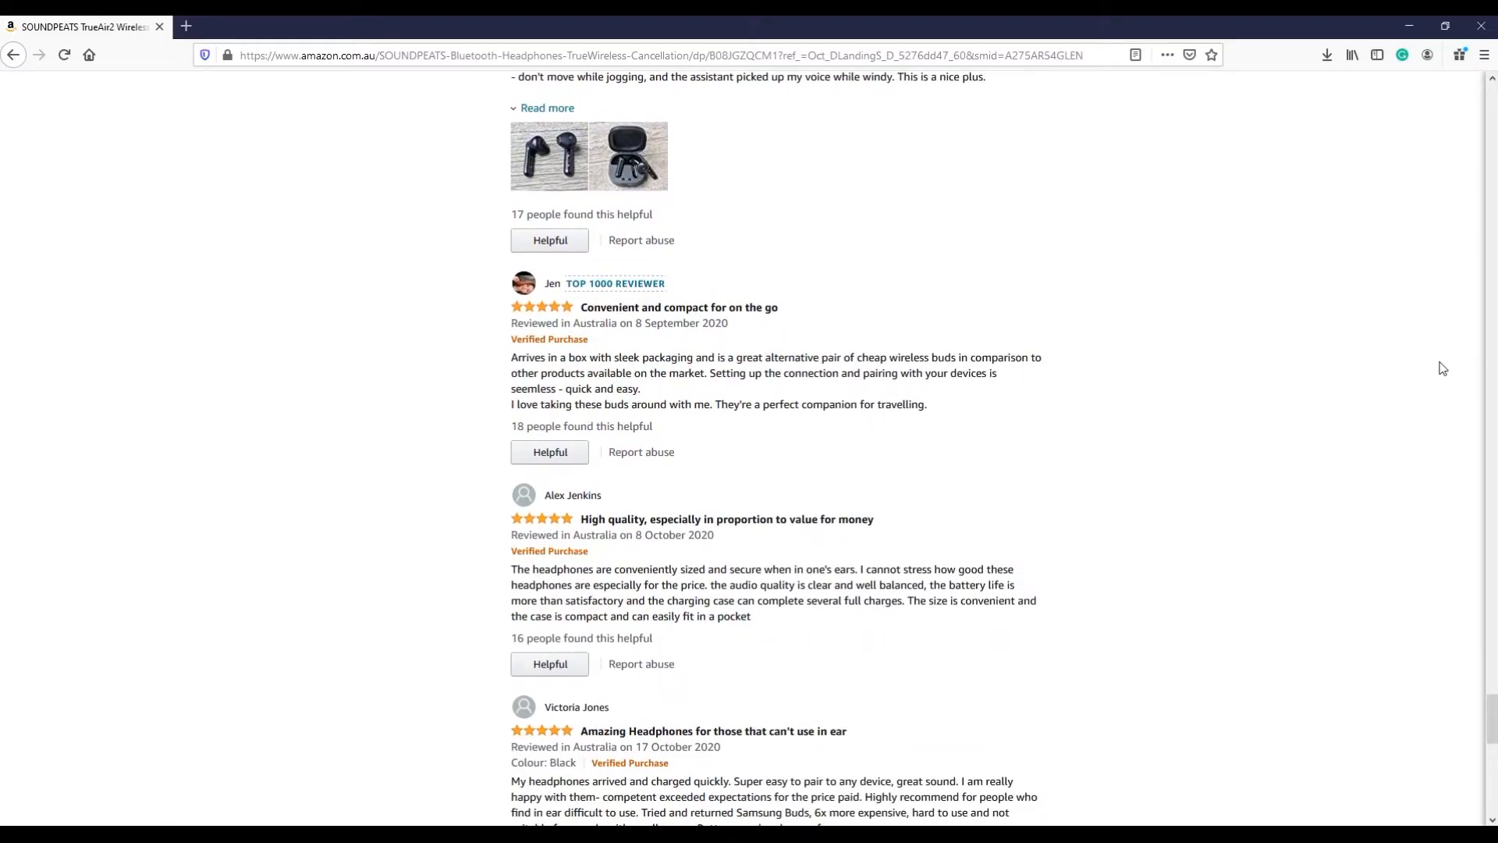
scroll("down", 3)
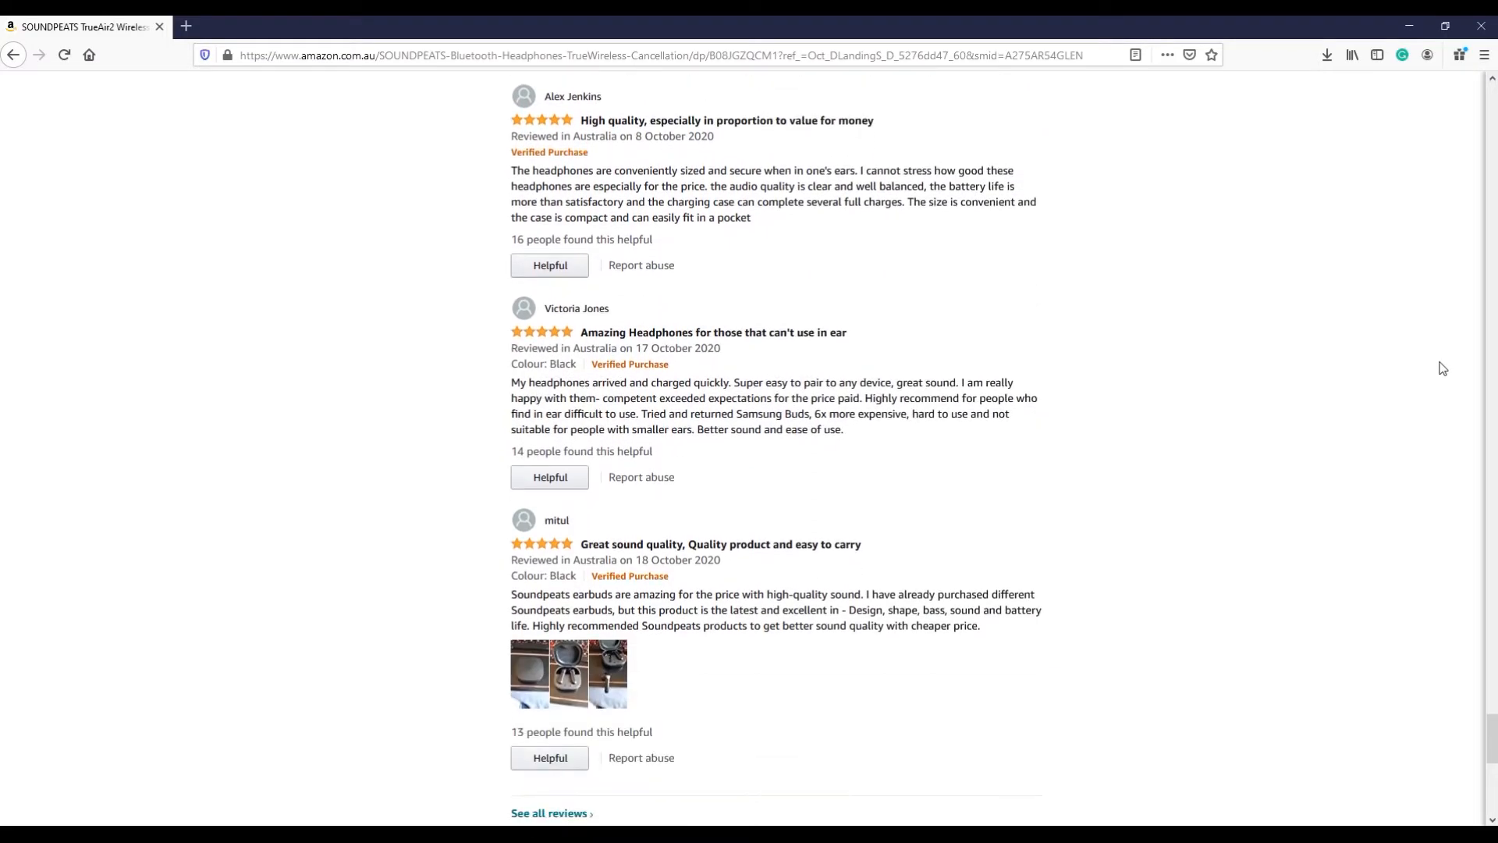
scroll("down", 3)
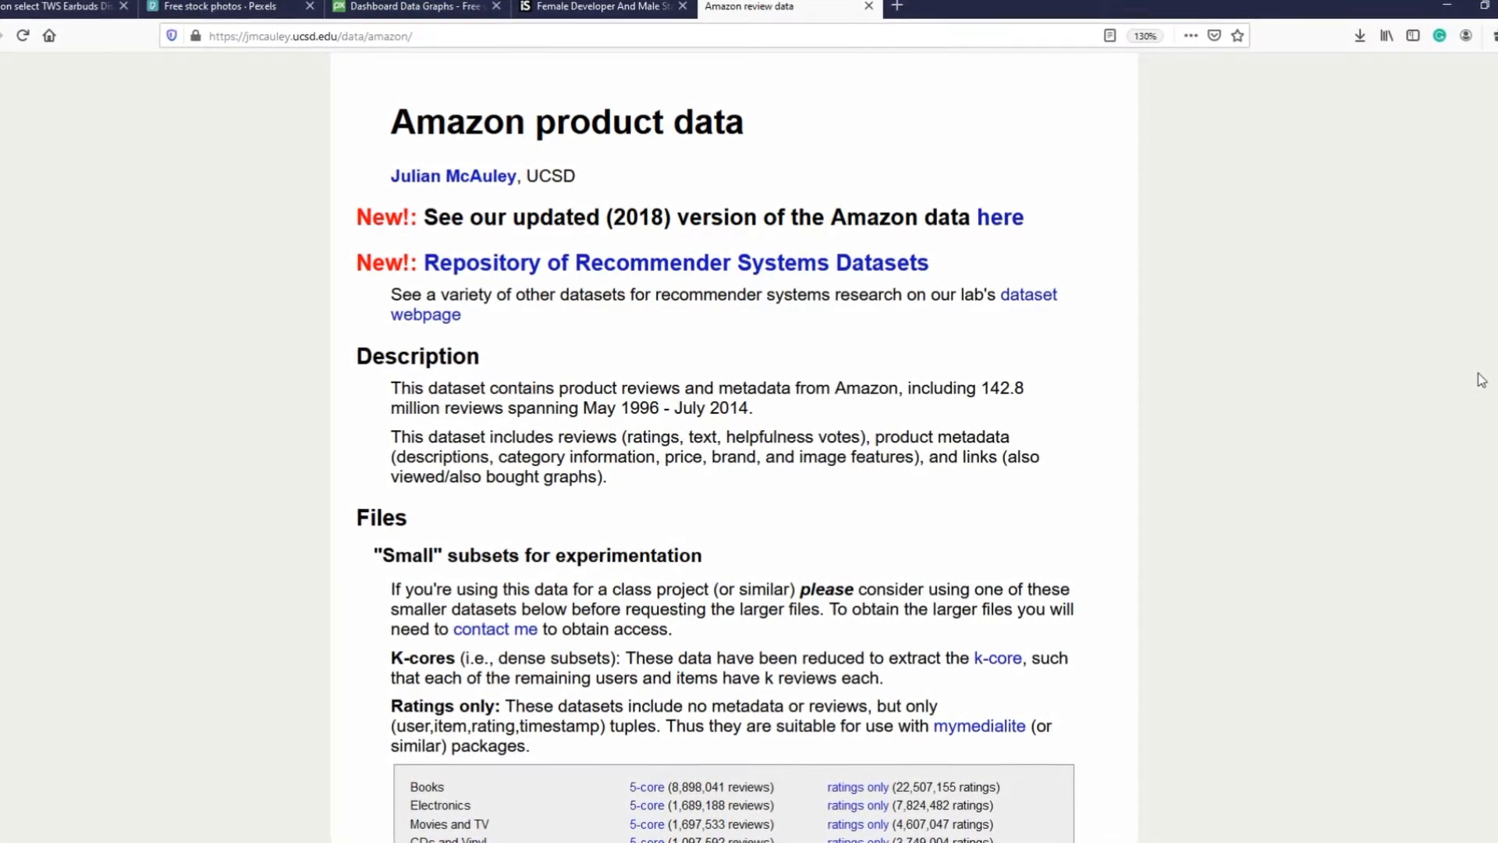
Step: Scroll the UCSD Amazon review data page through Description, Files, Sample review and Per-category files
scroll("down", 3)
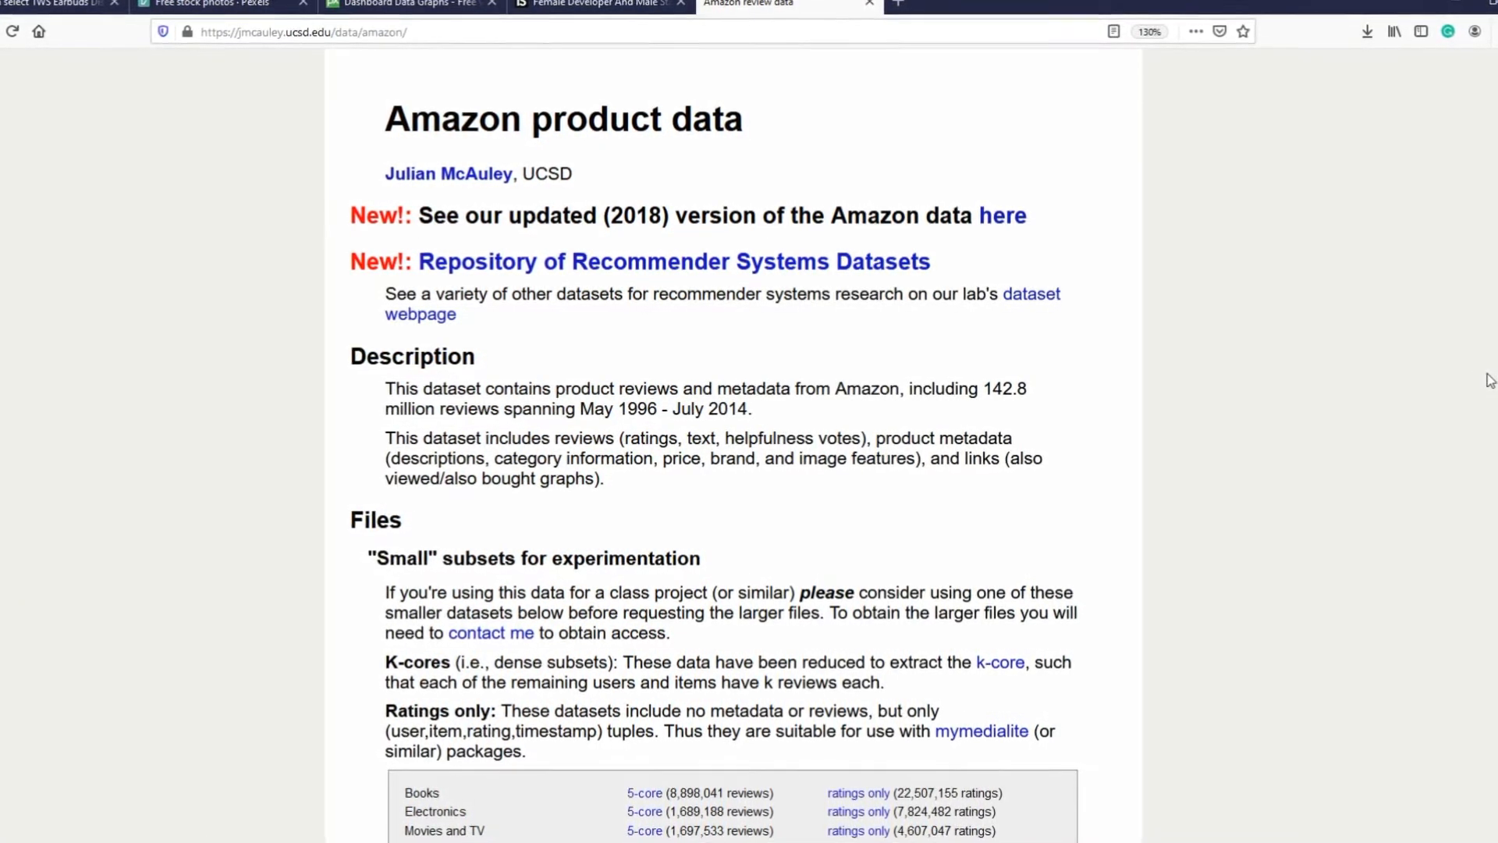
scroll("down", 3)
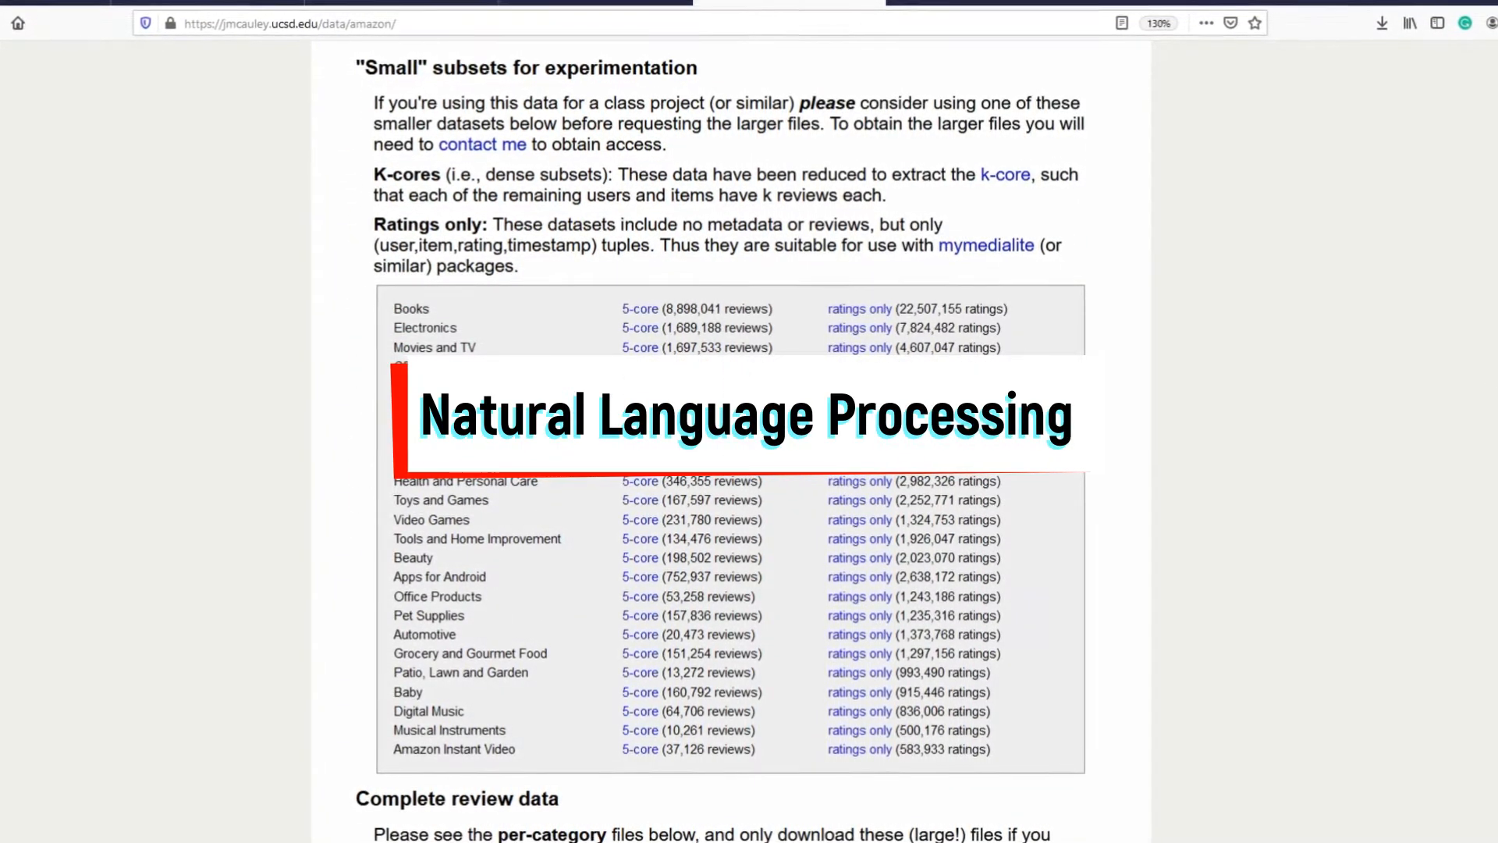
scroll("down", 3)
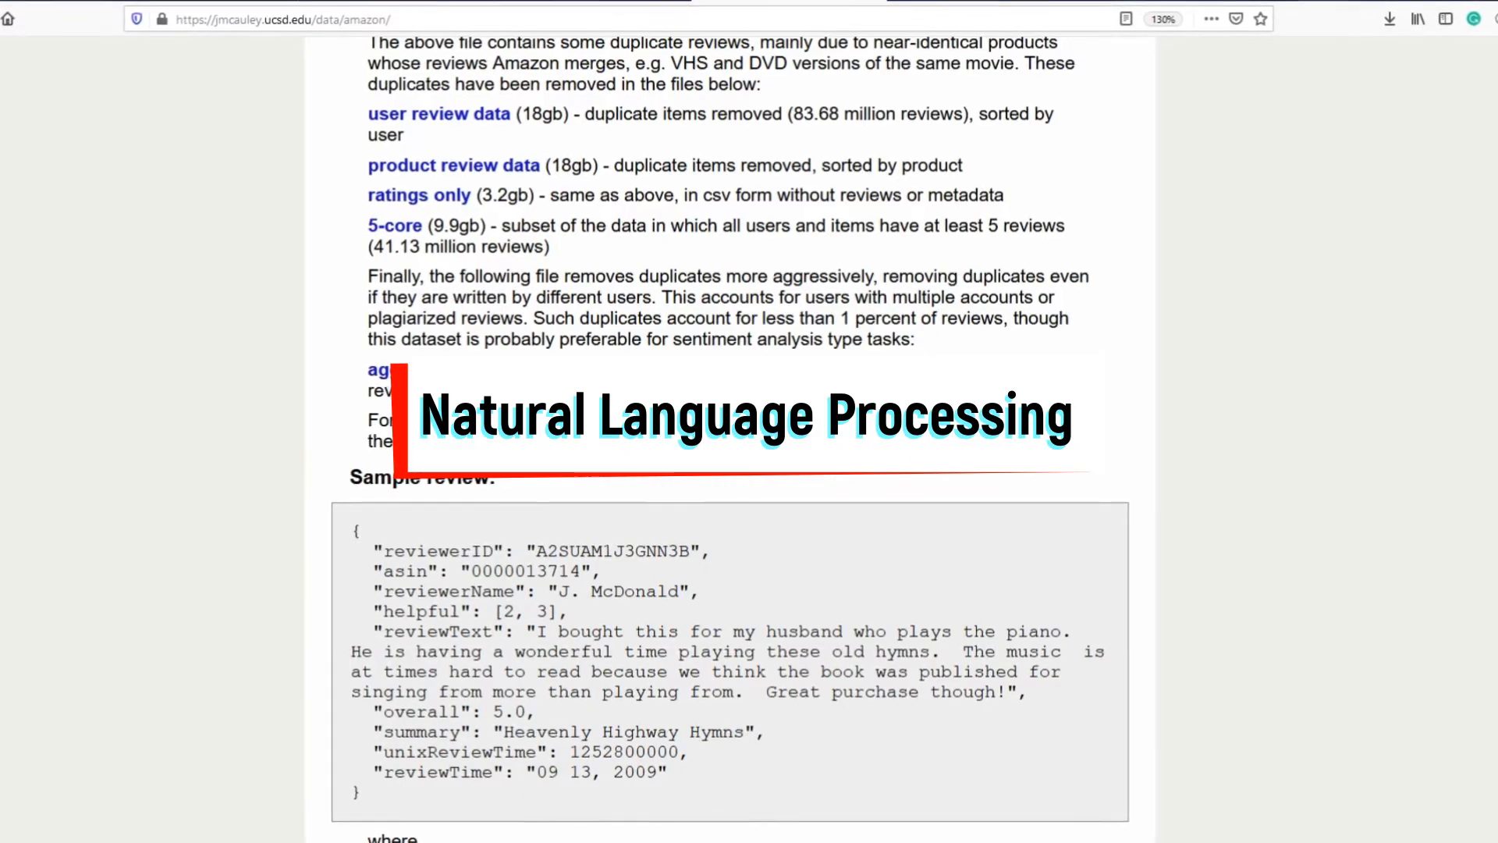
scroll("down", 3)
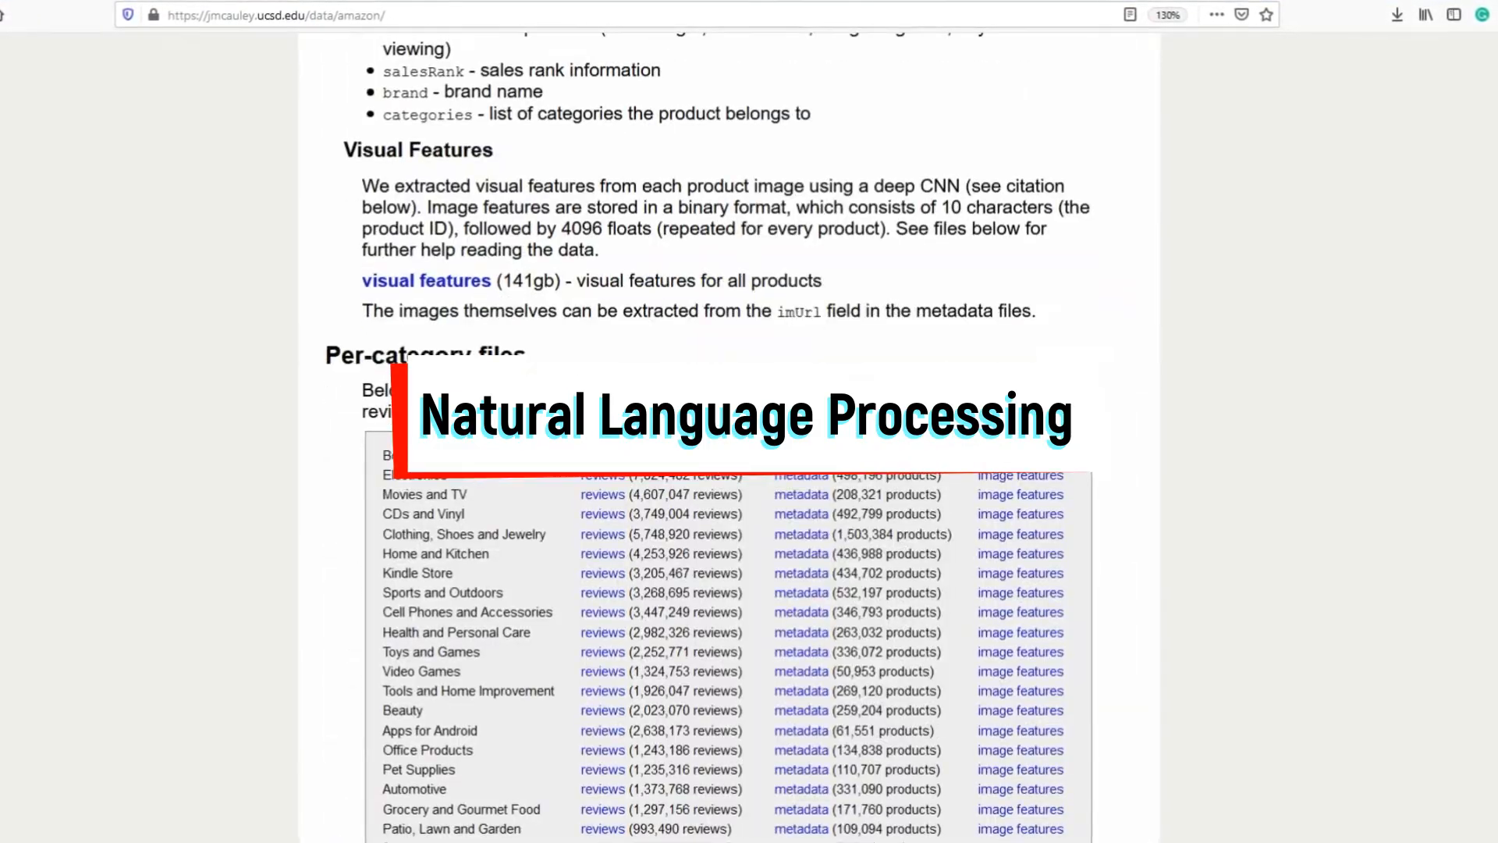
scroll("down", 3)
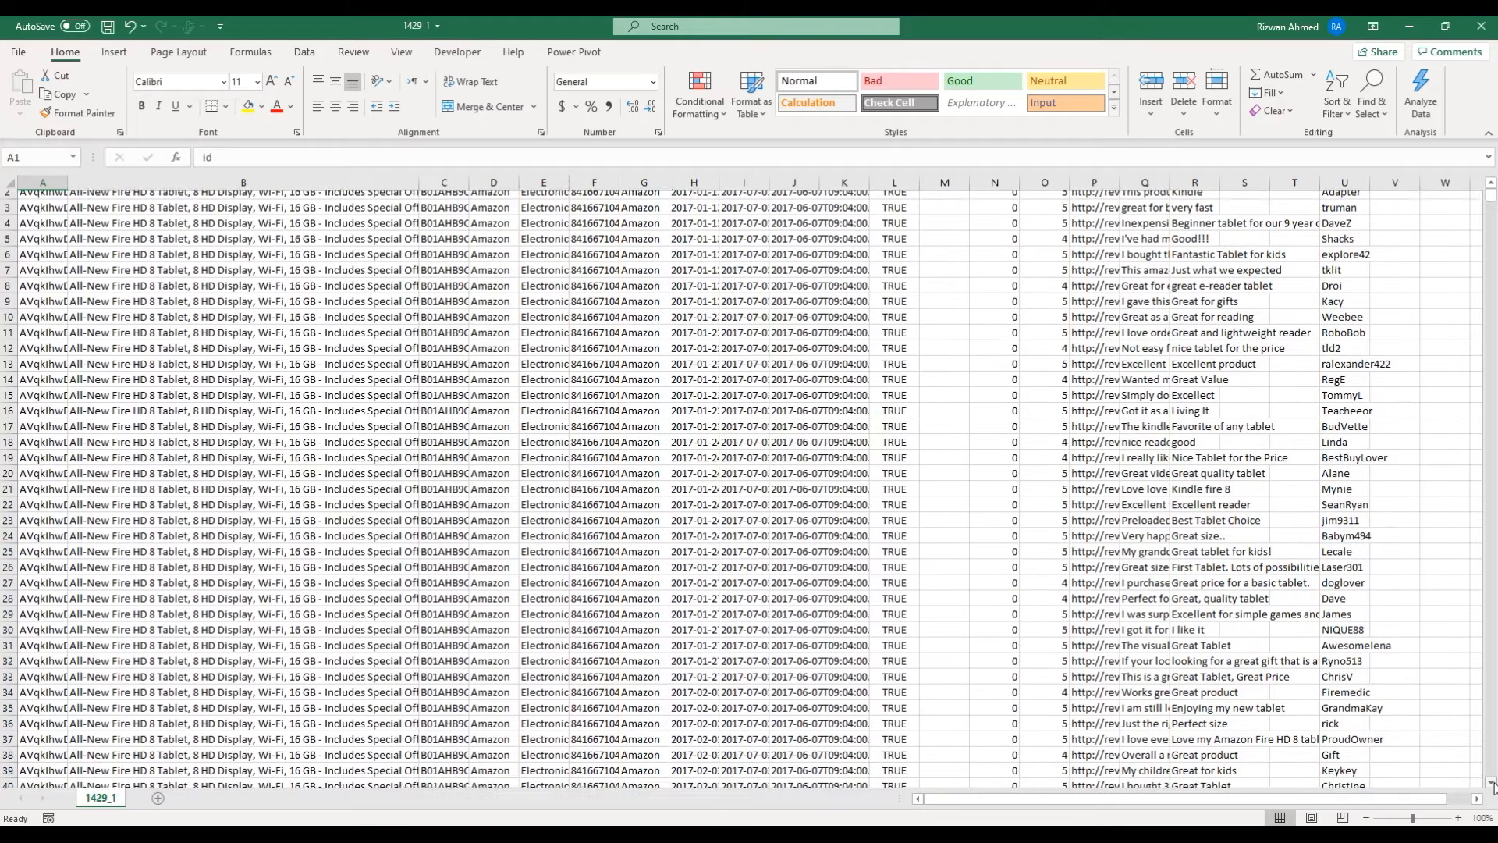
Step: Scroll the review table while choosing the input range for Azure text sentiment analysis
scroll("down", 3)
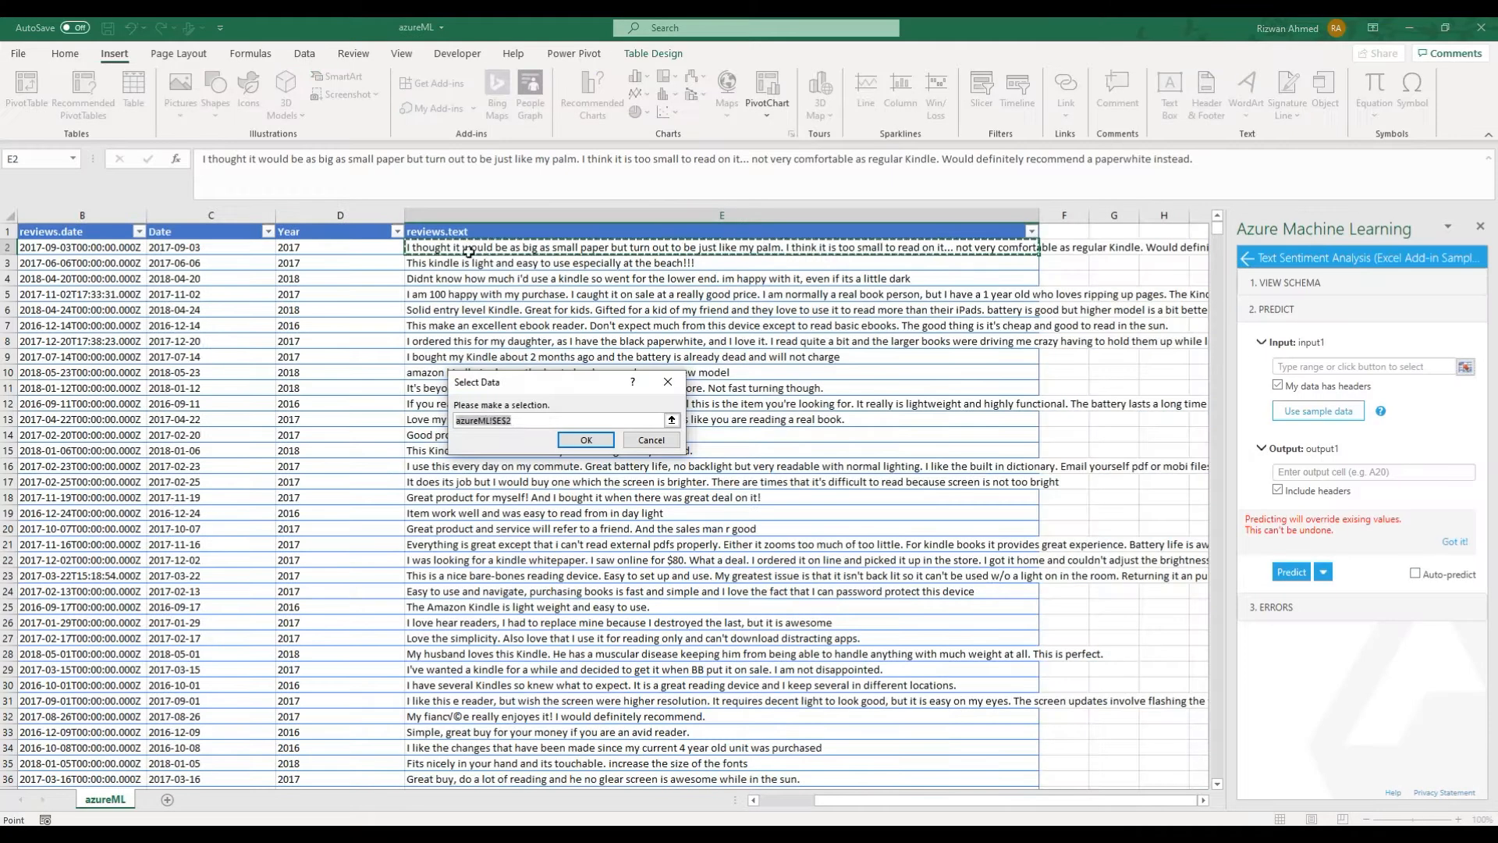
Step: Confirm the review text input and rename the first prediction column to Sentiment
left_click(584, 440)
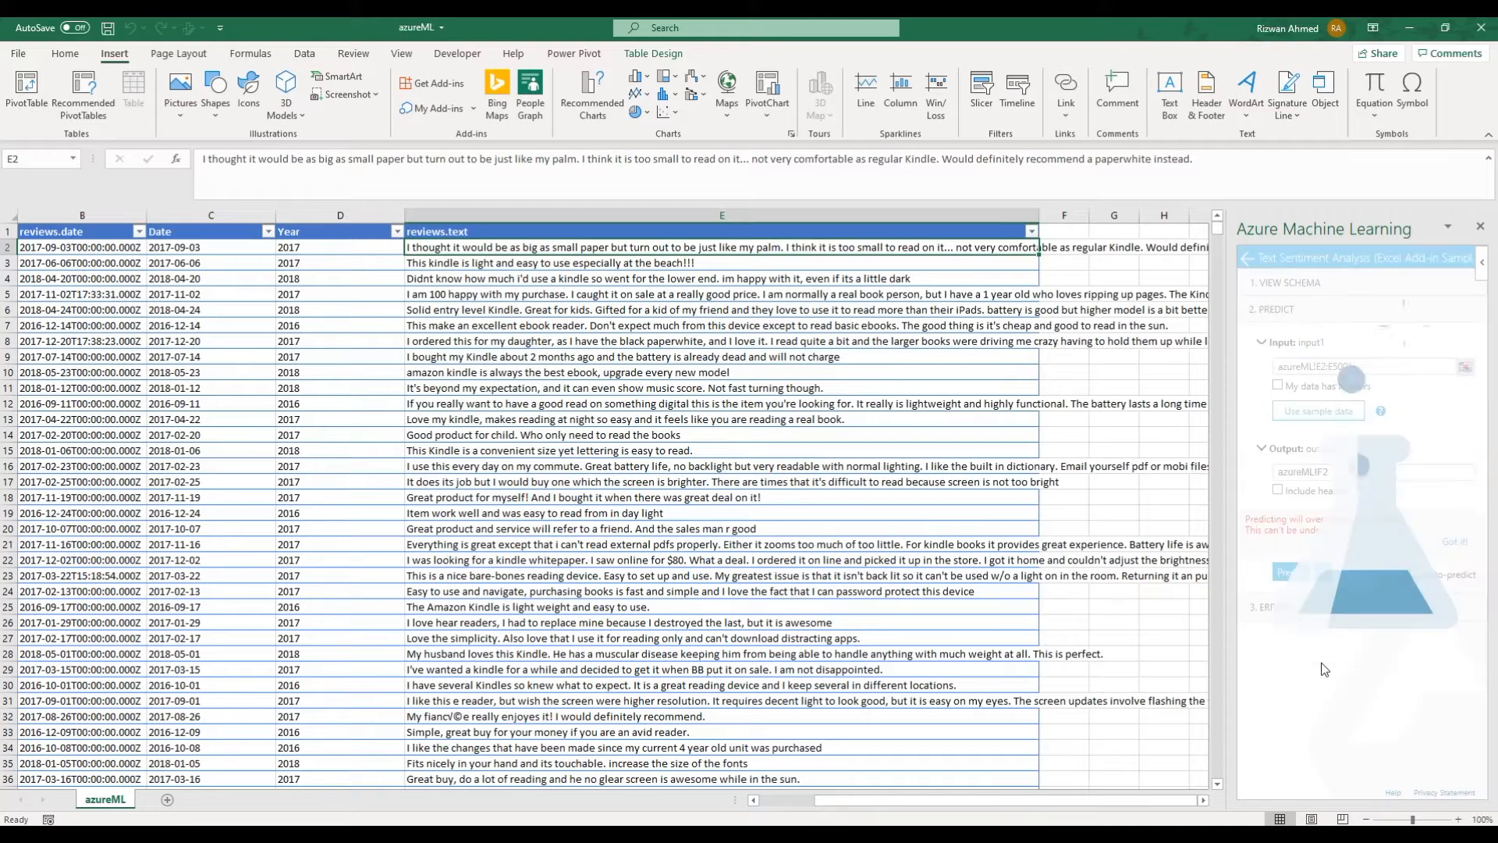
left_click(1289, 571)
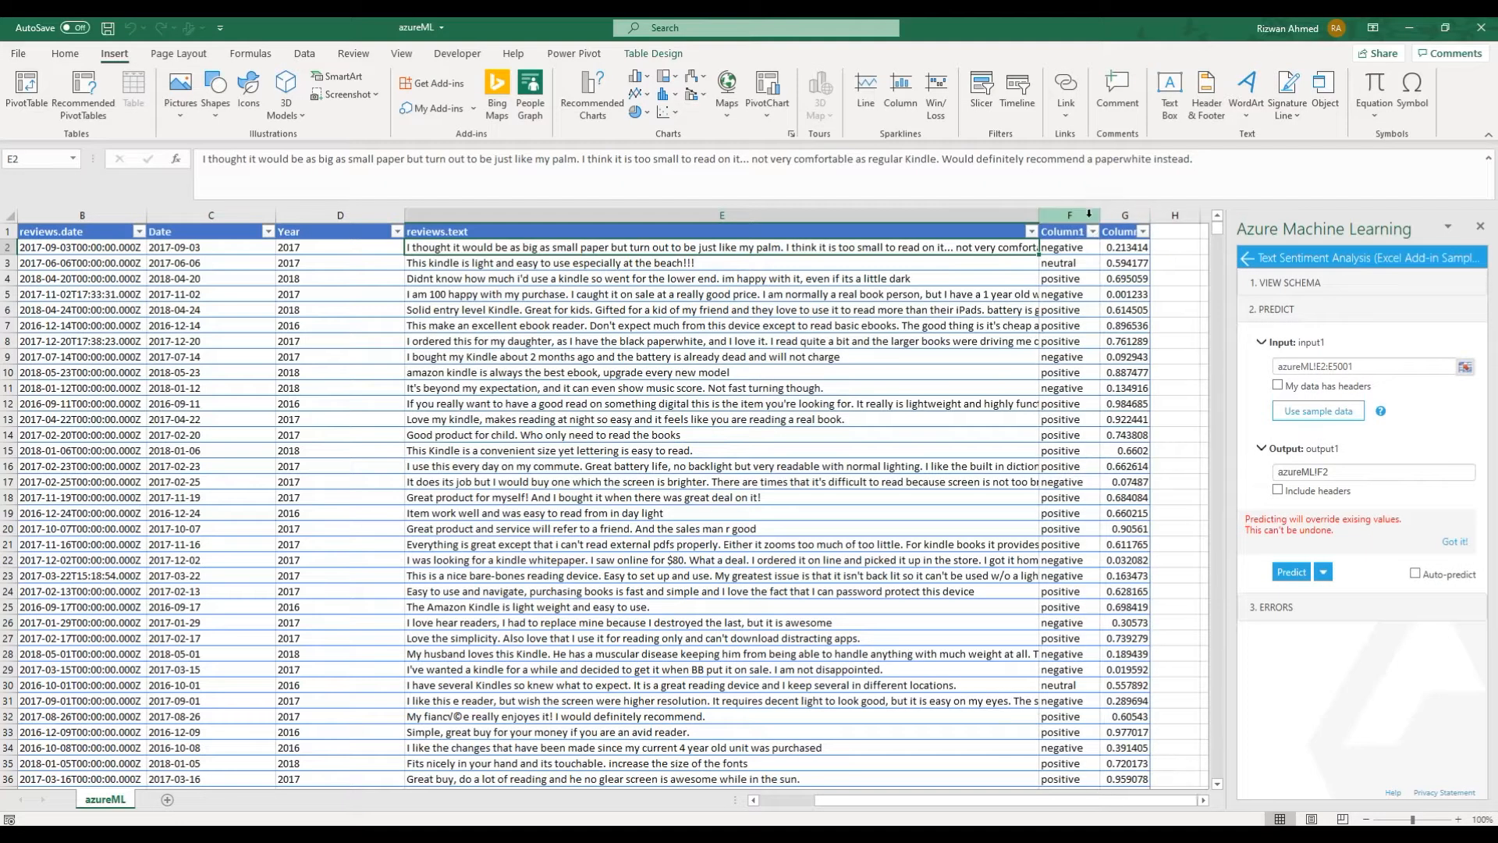
type("Sentiment")
left_click(1124, 231)
type("Score")
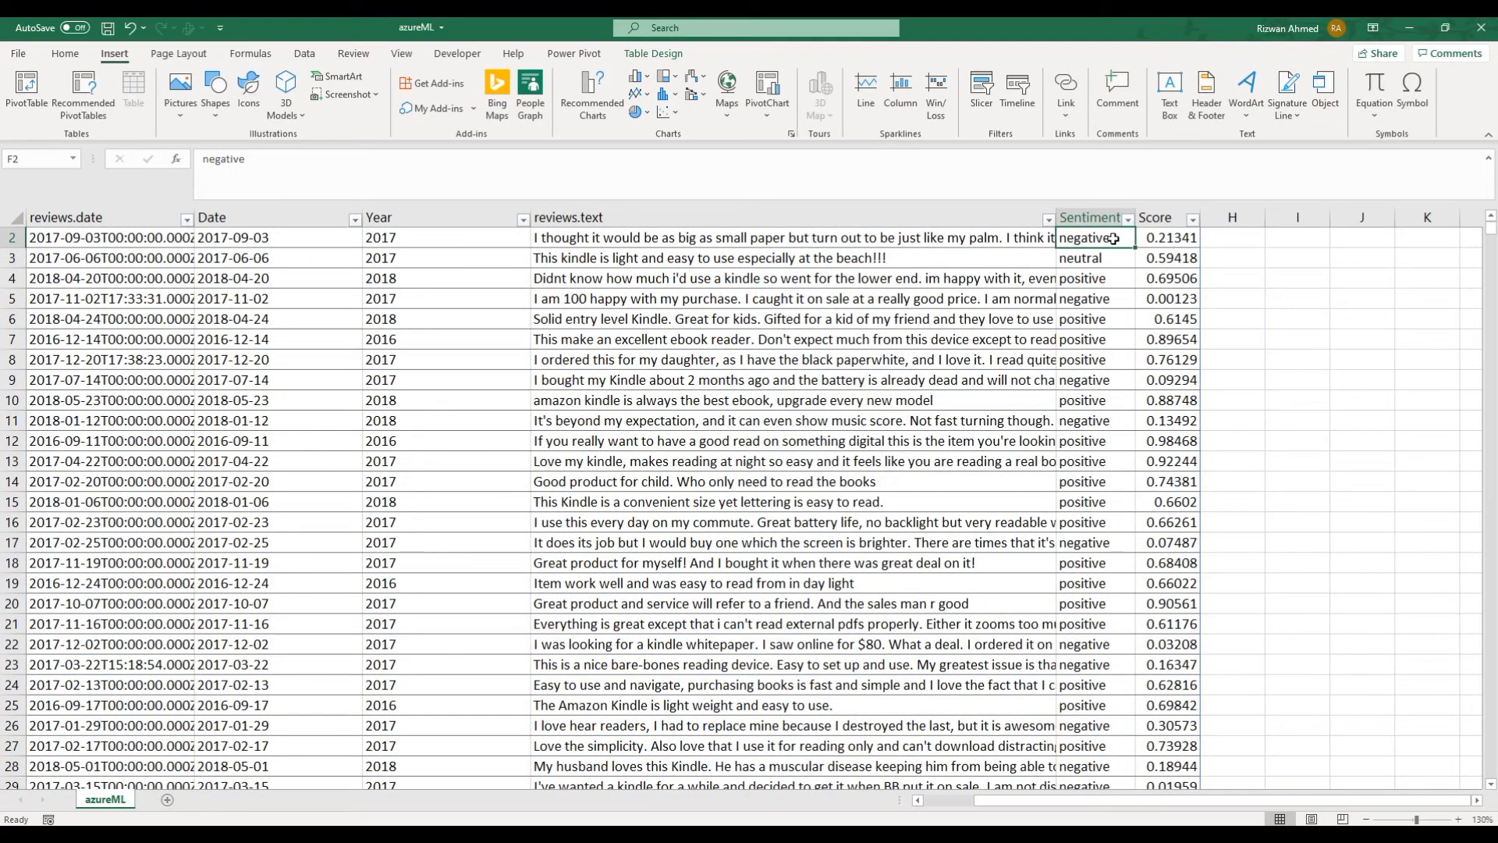
Step: Select the Sentiment and Score columns and start a PivotTable from the review data
left_click(1170, 237)
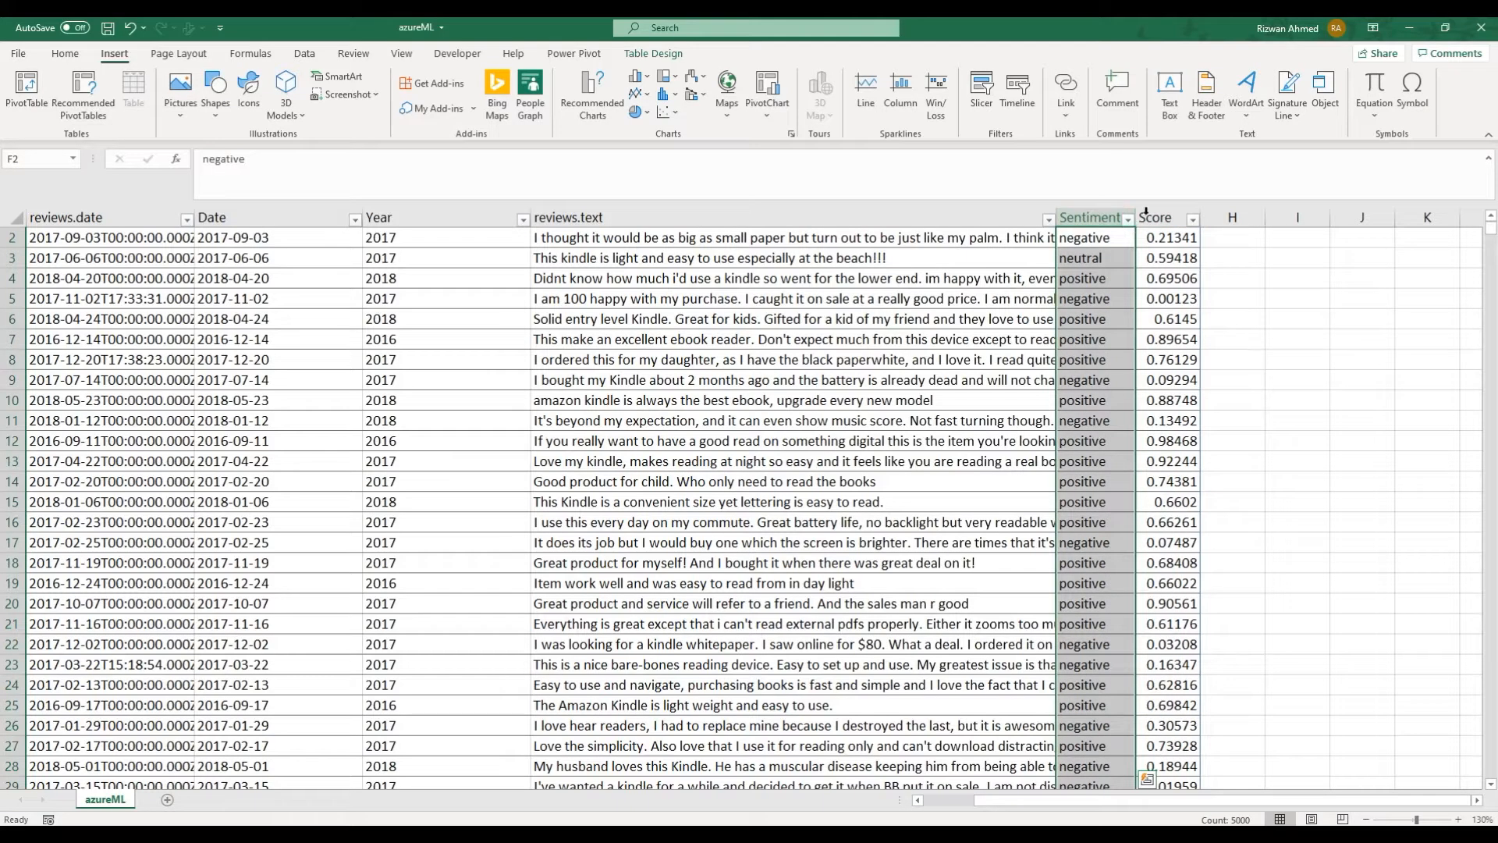
left_click(1167, 237)
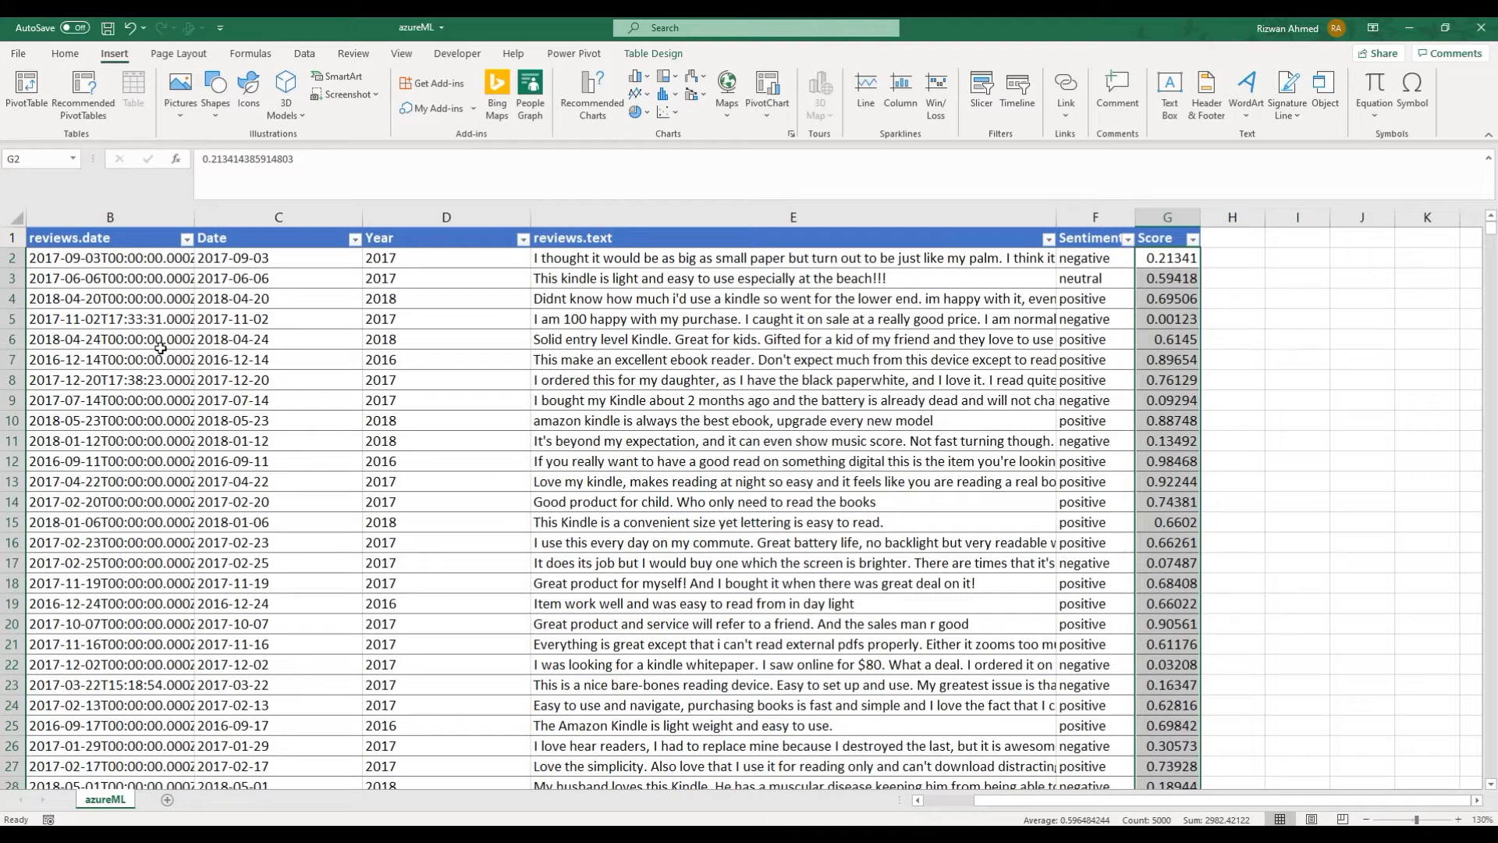
left_click(72, 237)
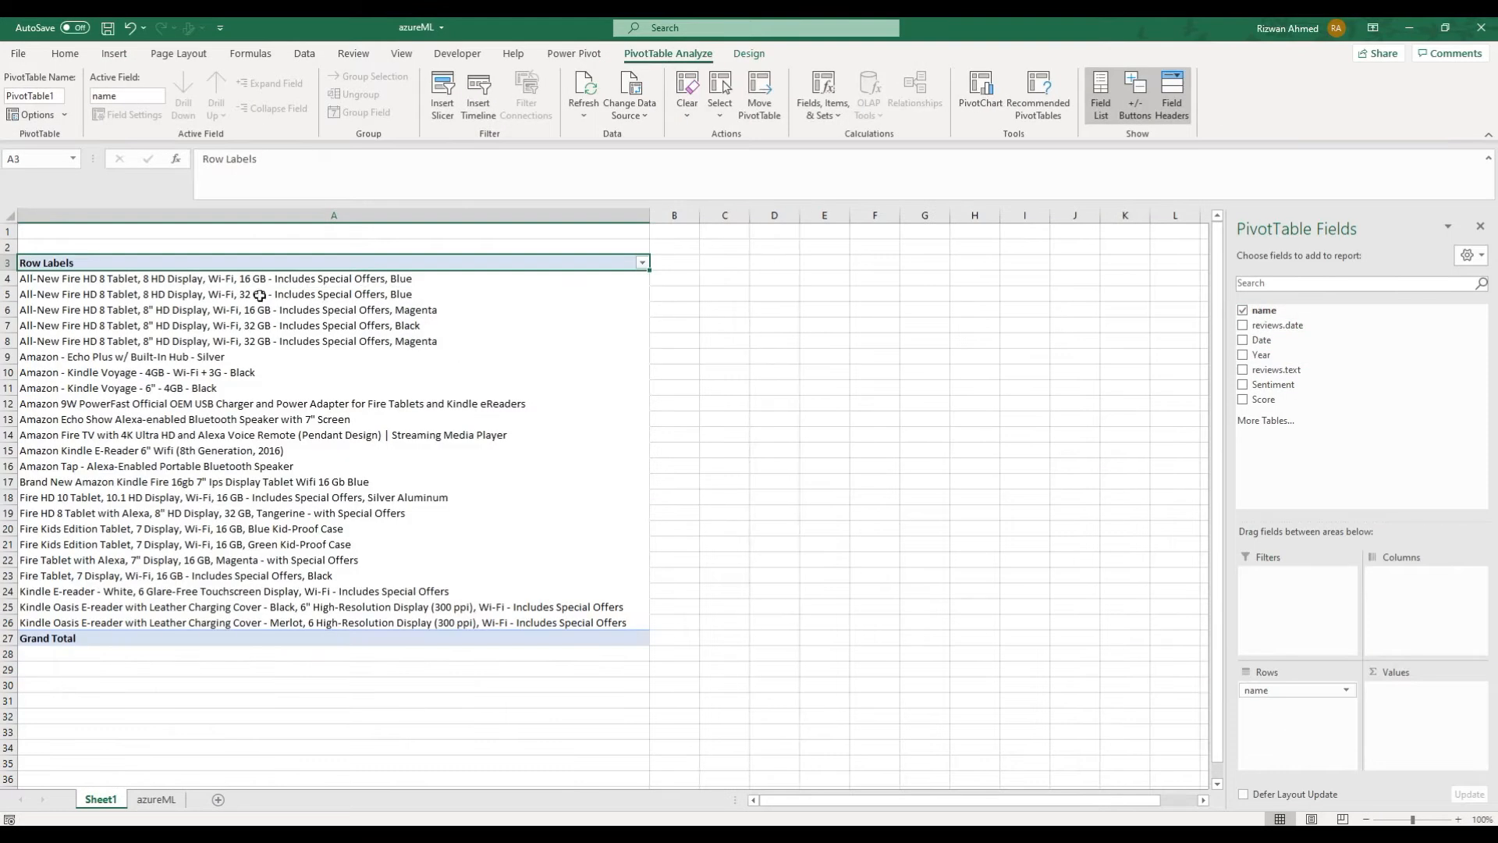
Step: Add Sentiment to the PivotTable fields to count negative, neutral and positive reviews per product
left_click(1243, 384)
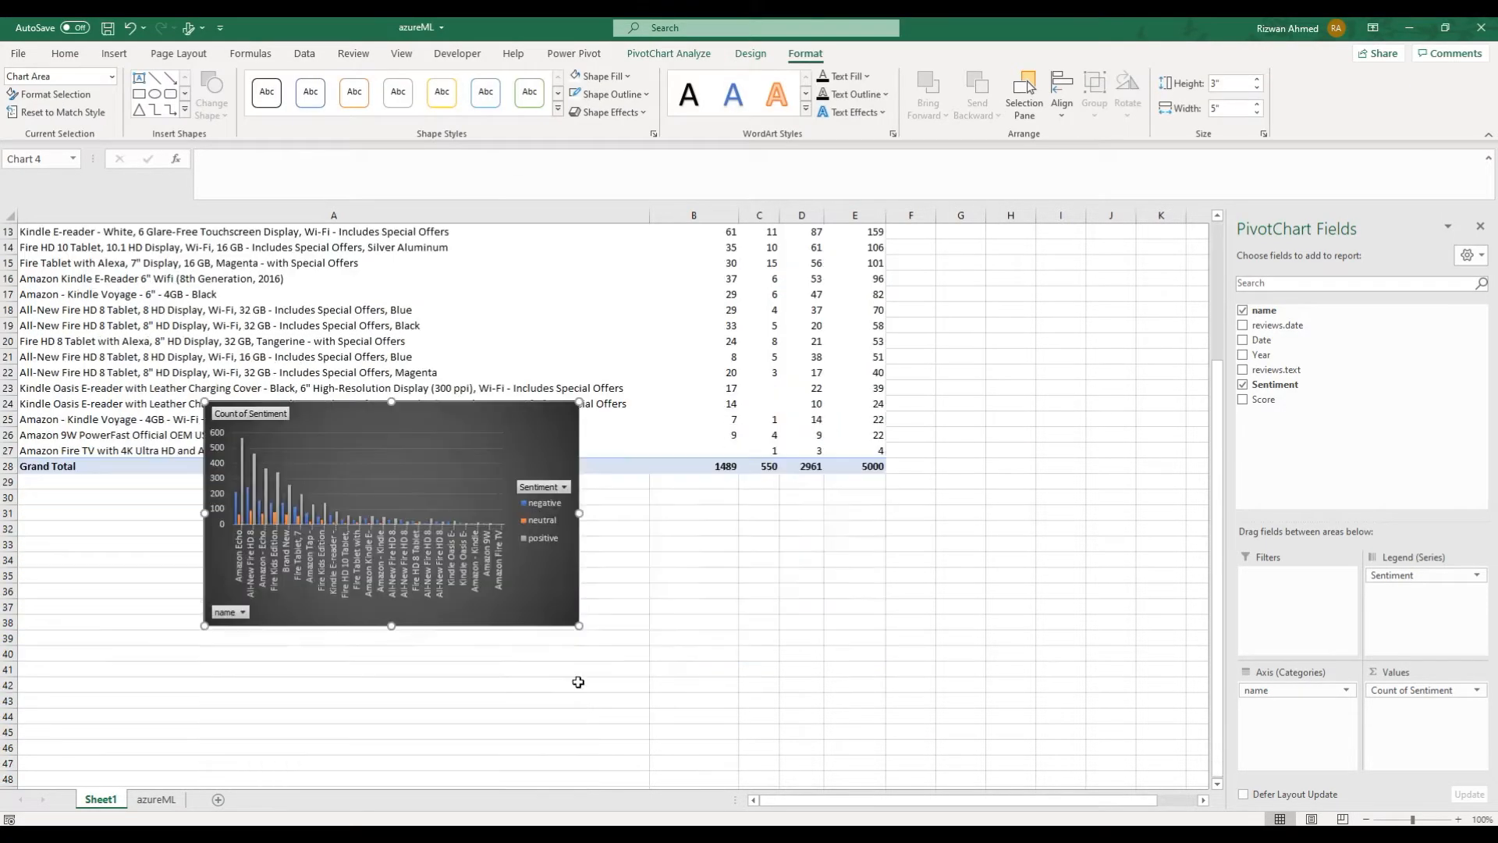
left_click(100, 798)
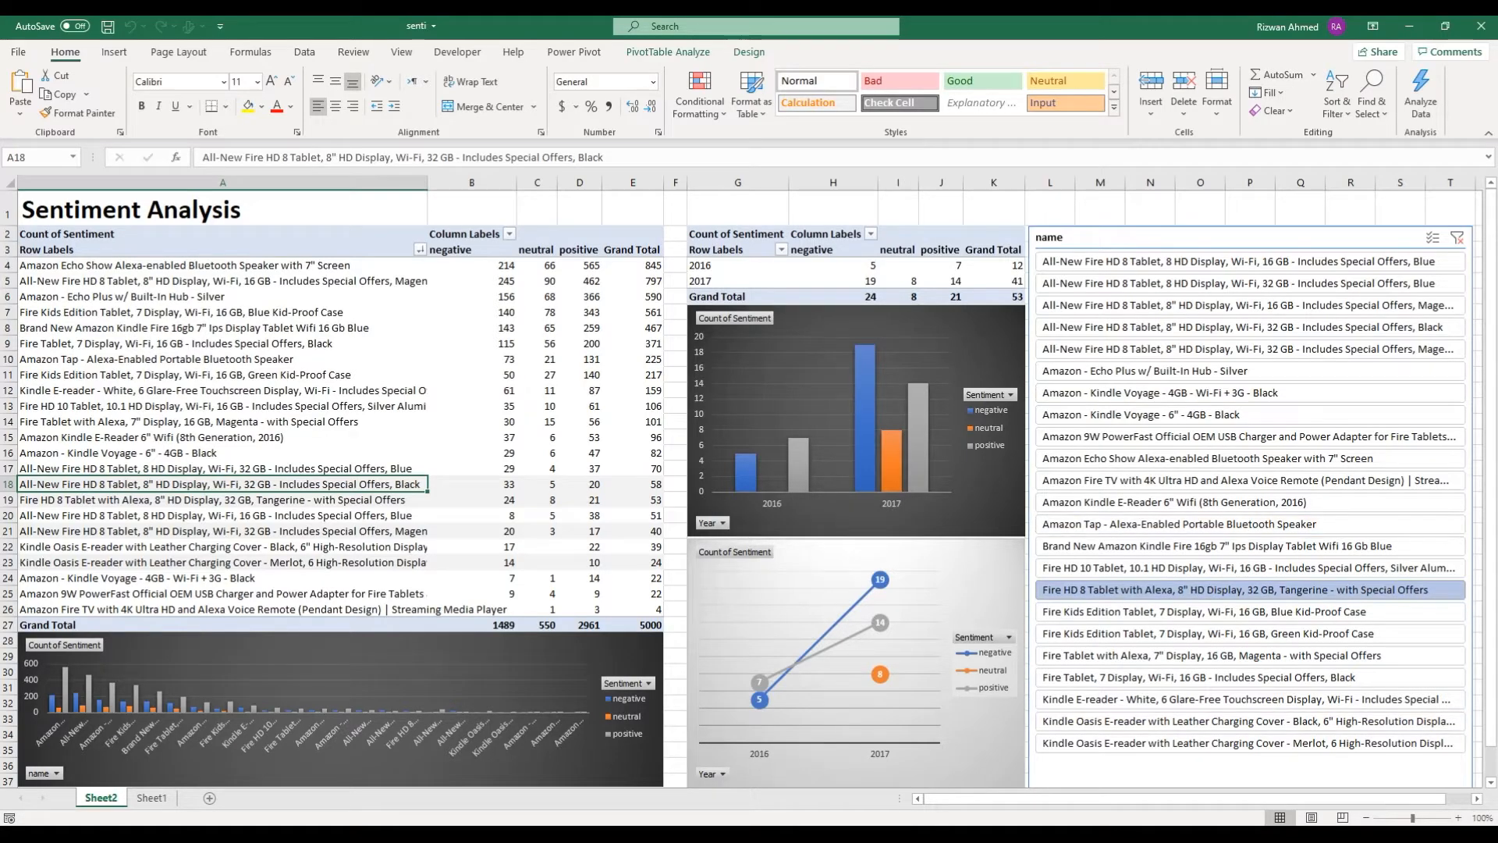
mouse_move(1238, 432)
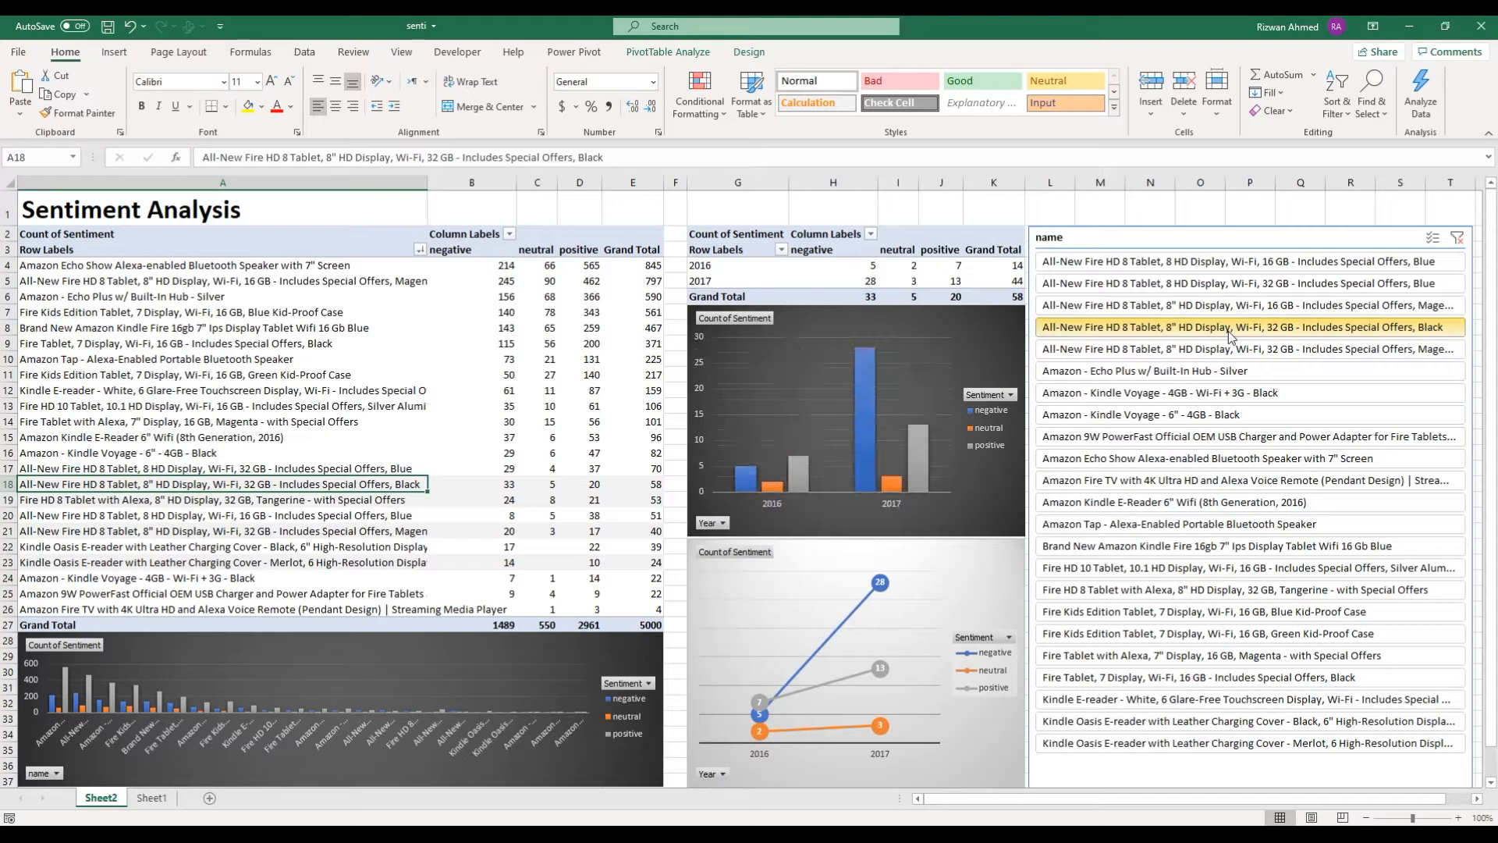
left_click(1242, 437)
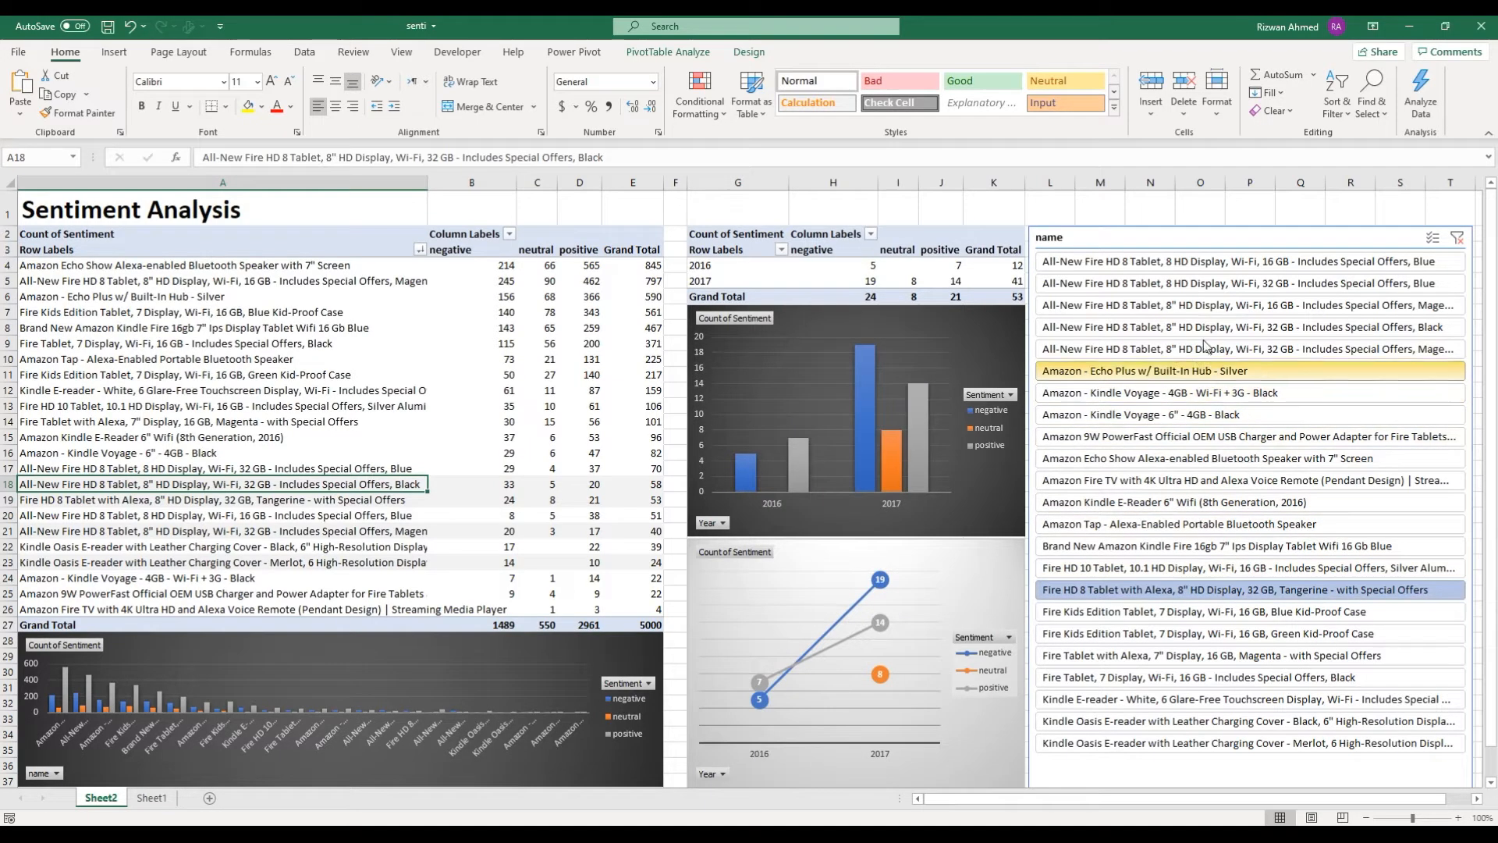
left_click(1242, 326)
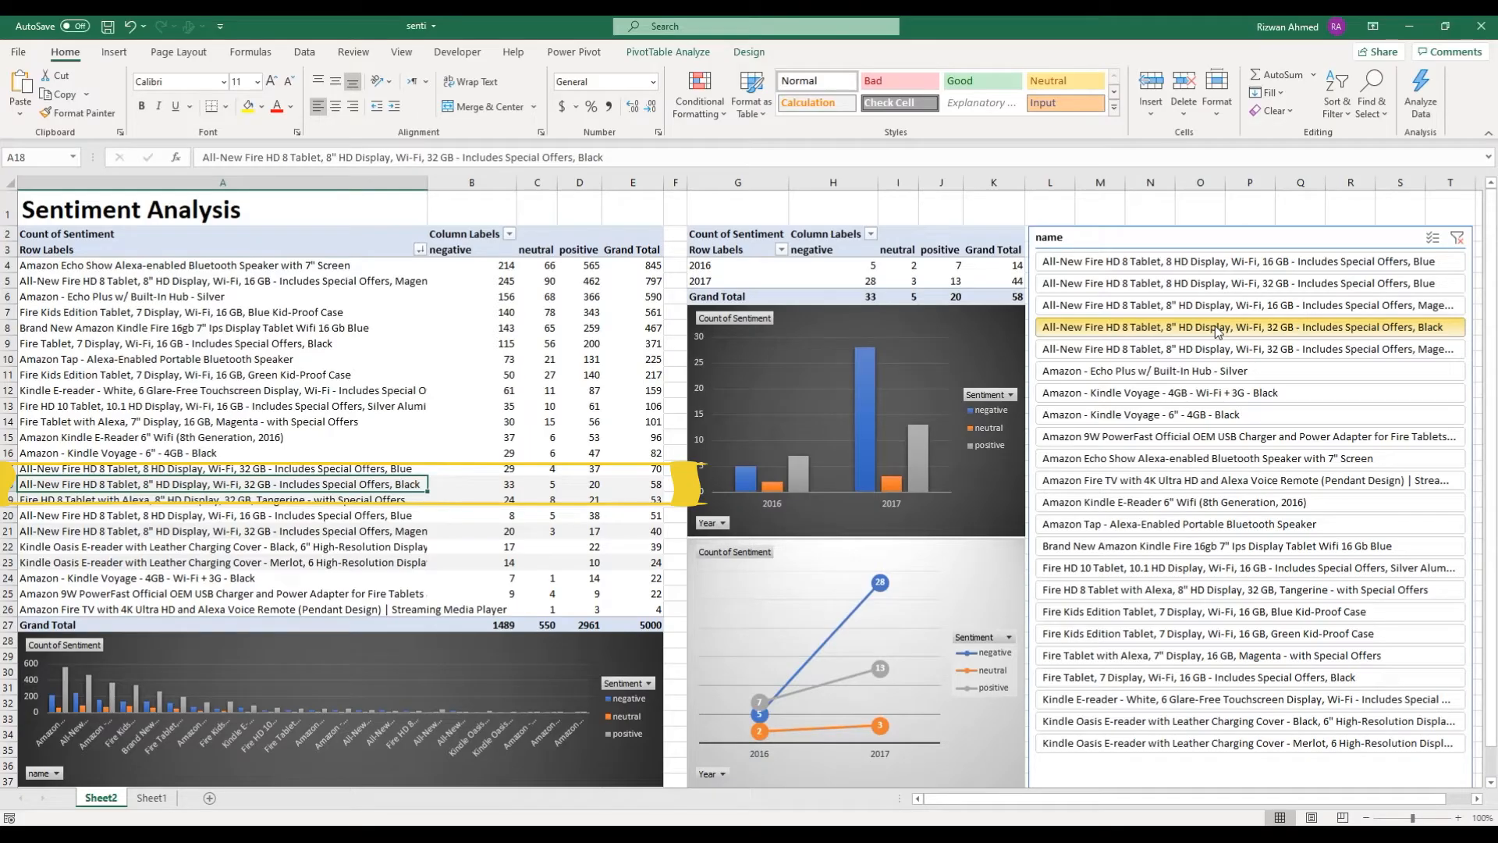
left_click(880, 582)
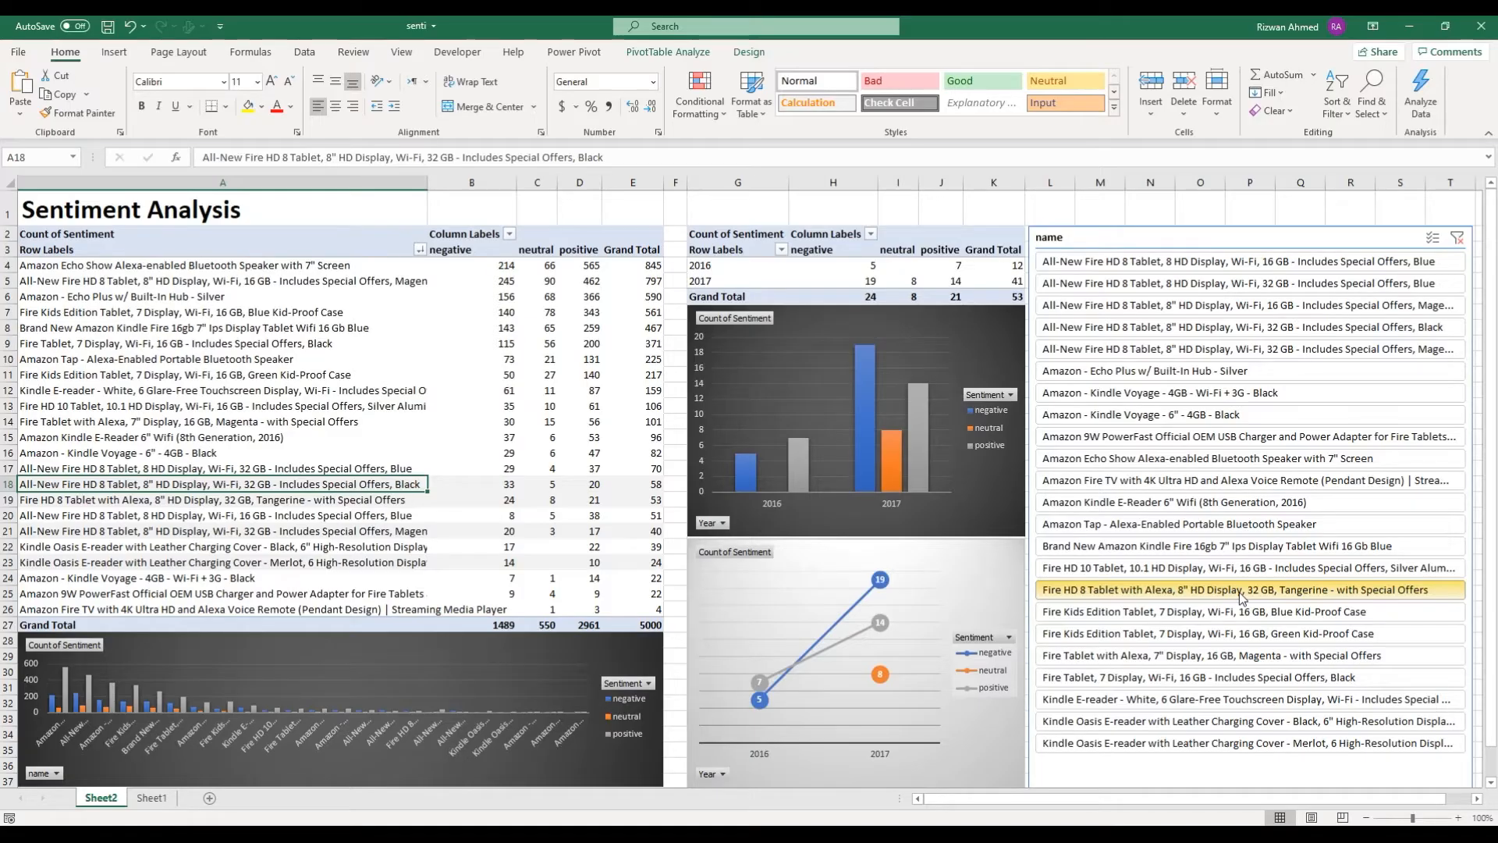
left_click(258, 26)
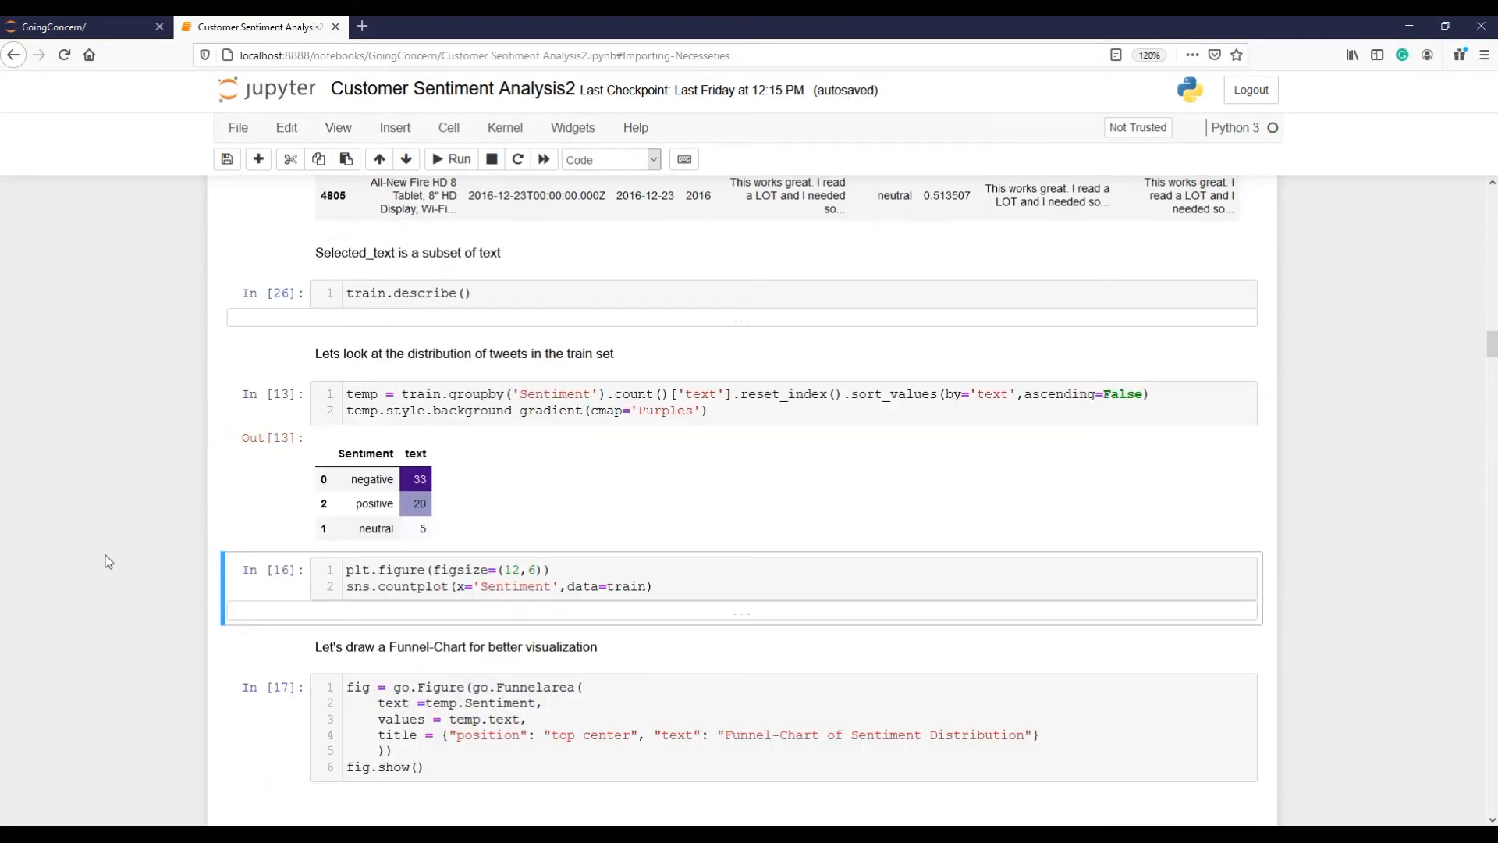
Step: Rerun the common-words cells so the red-shaded most common negative words table renders
left_click(457, 159)
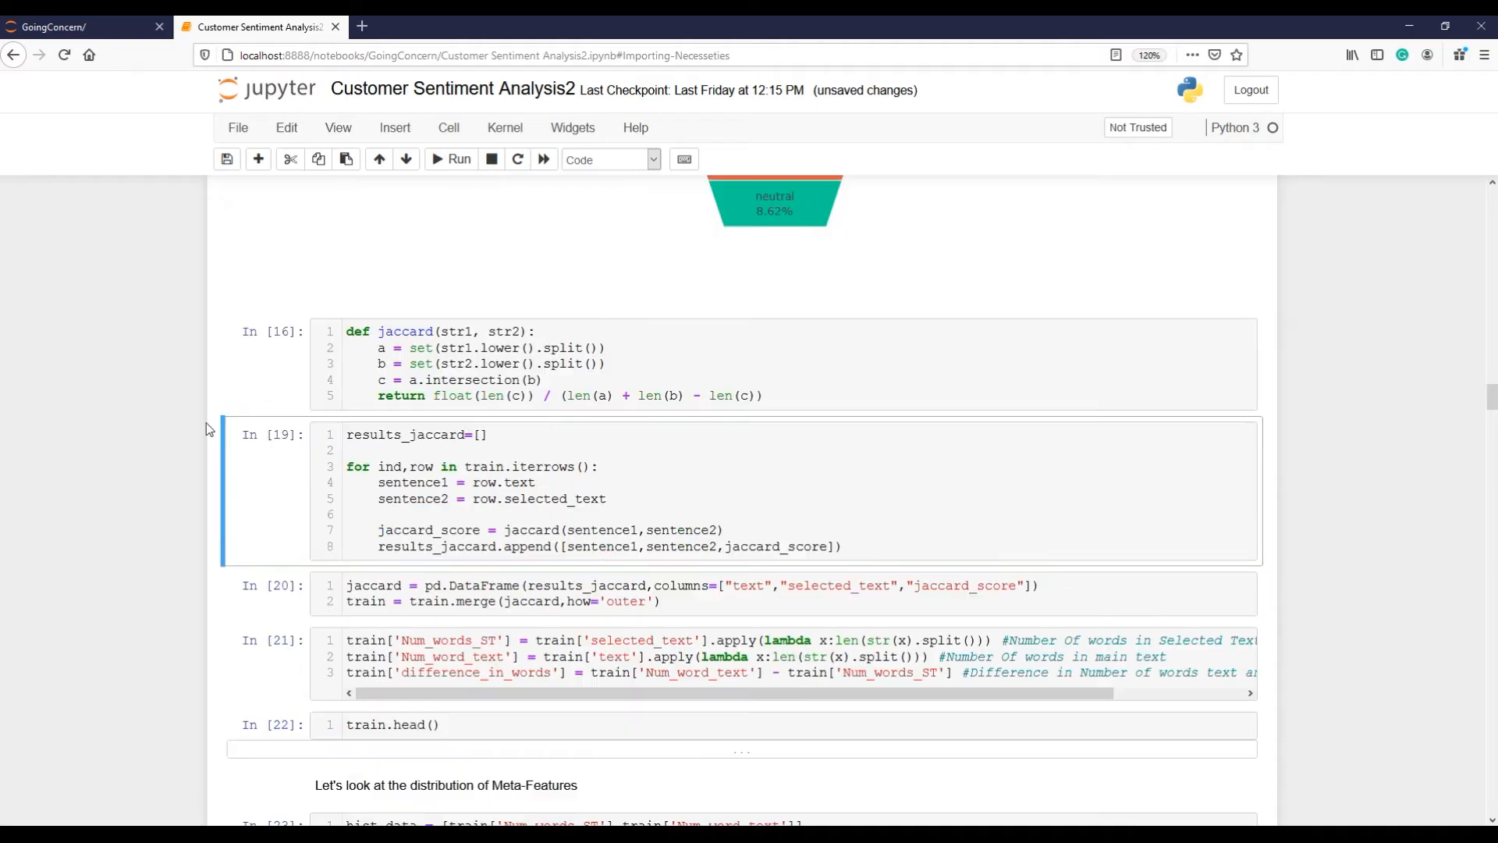
scroll("down", 3)
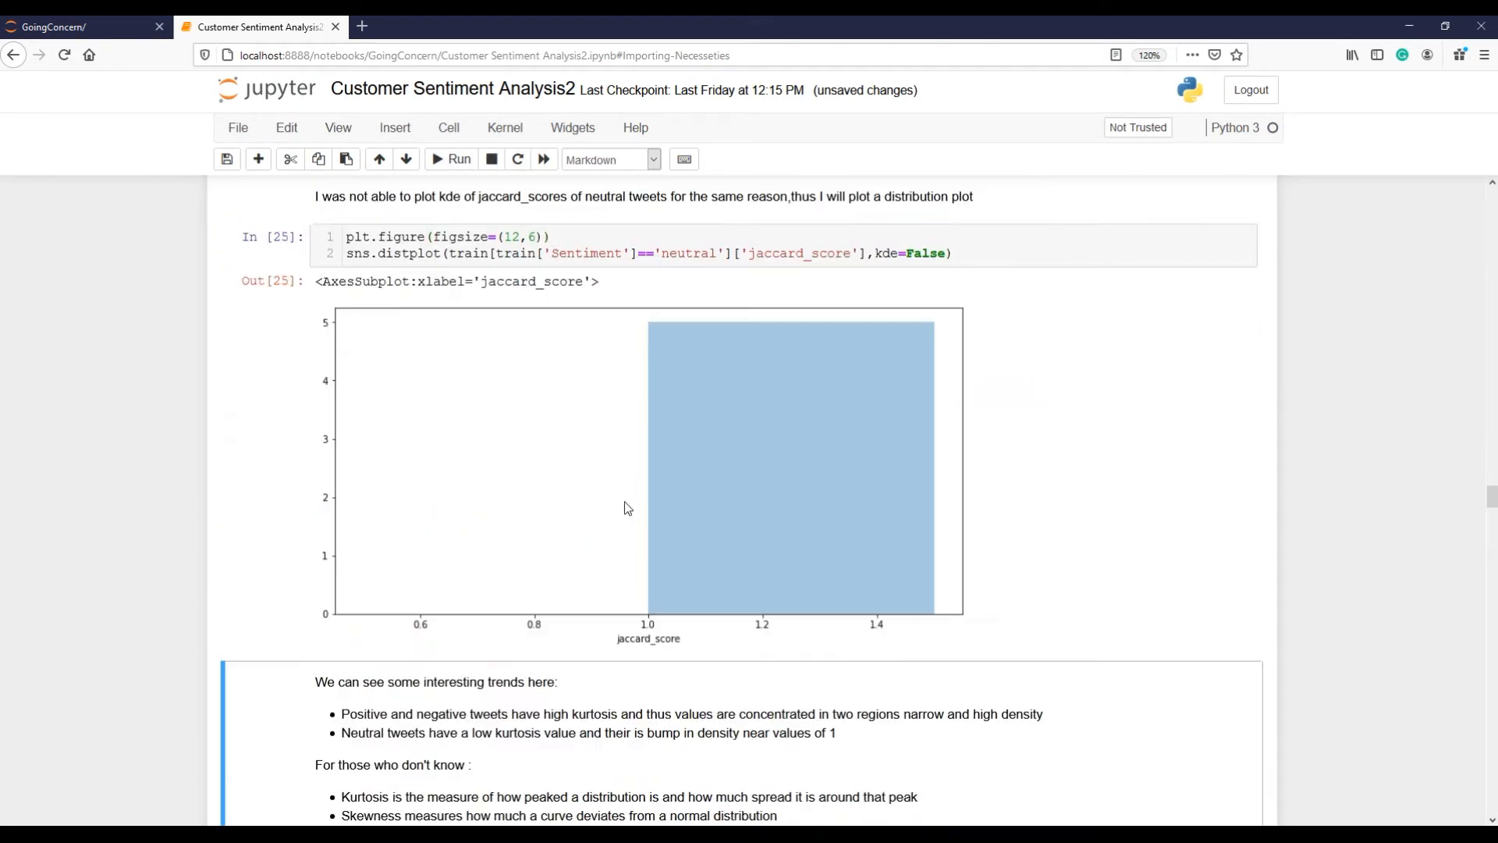
scroll("down", 3)
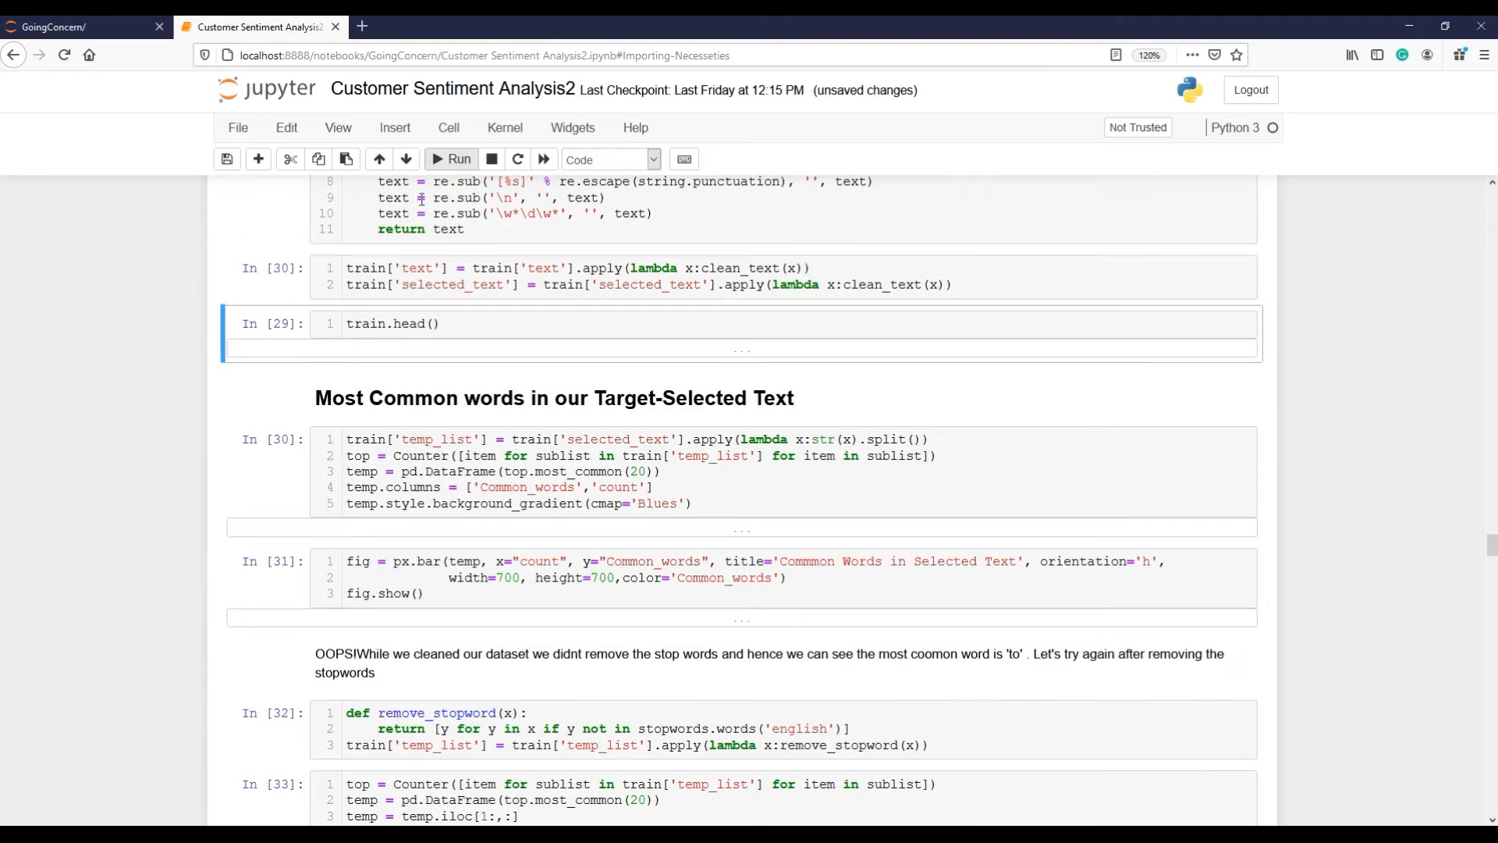
scroll("down", 3)
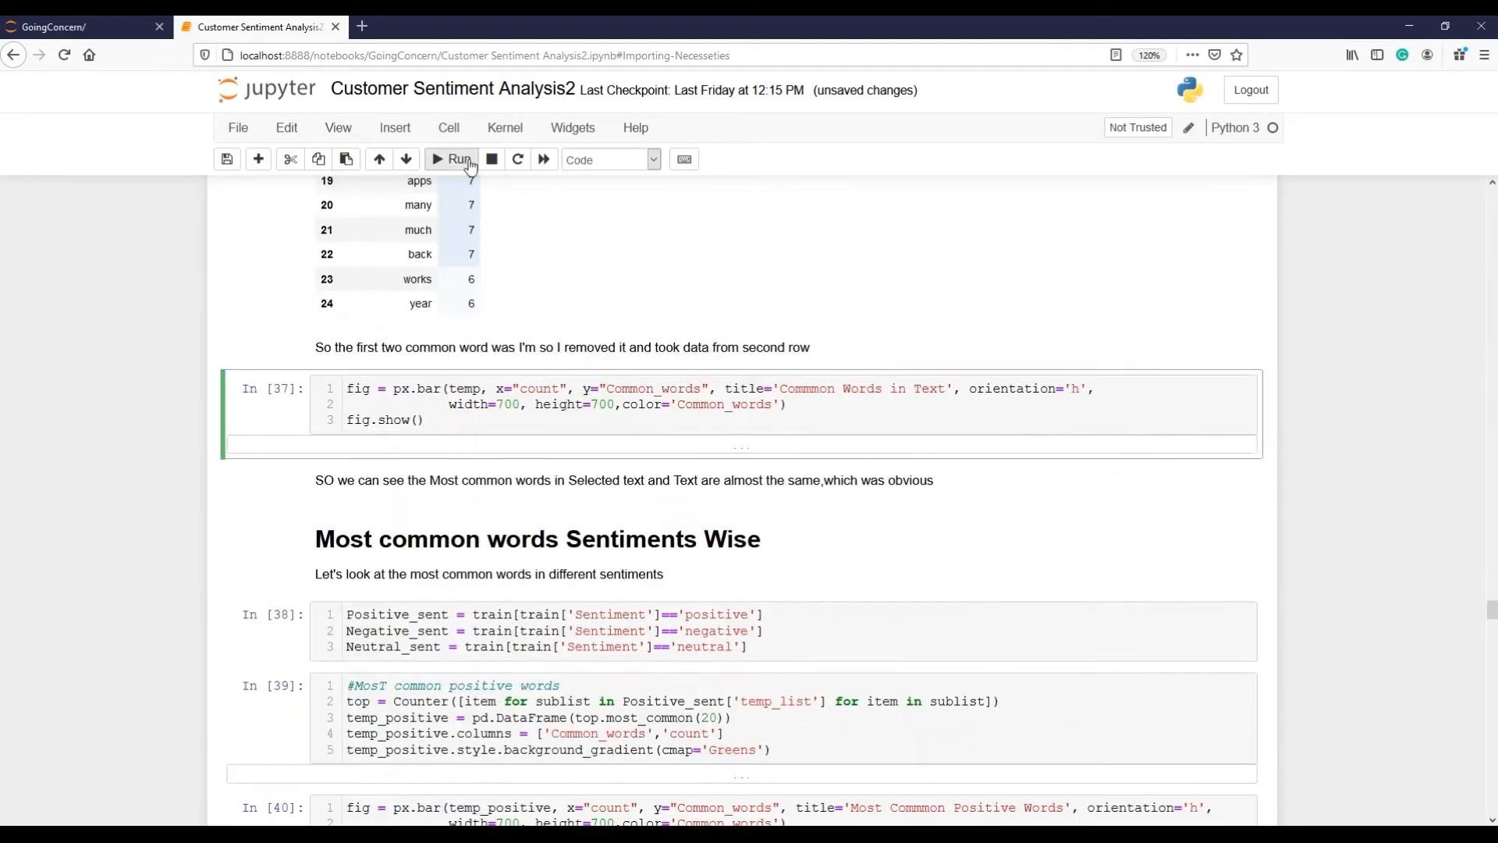
left_click(454, 159)
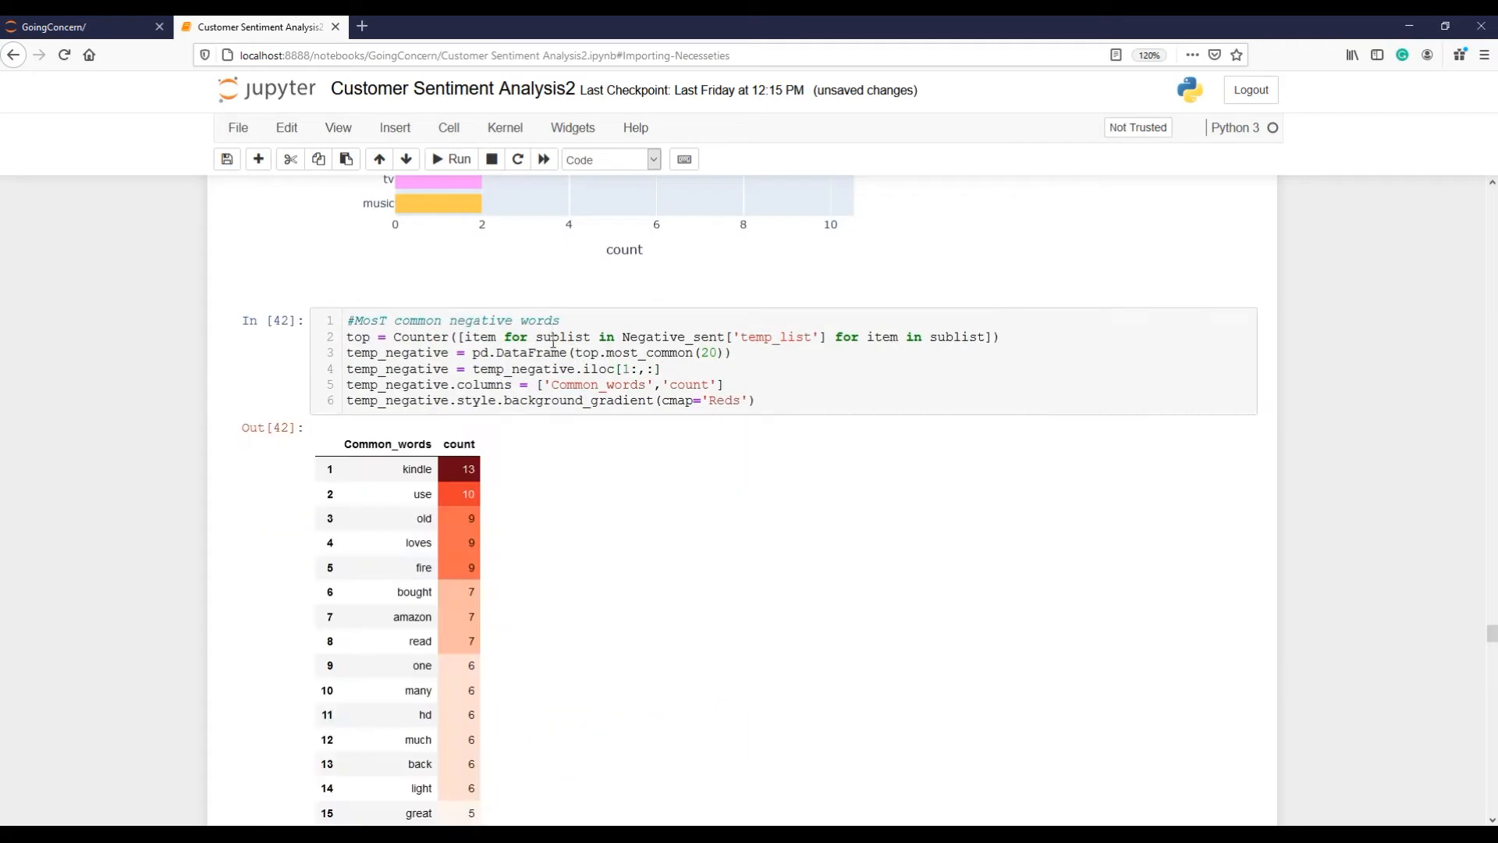
Step: Run the Unique_Positive cell to show the green top 20 unique positive words table
scroll("down", 3)
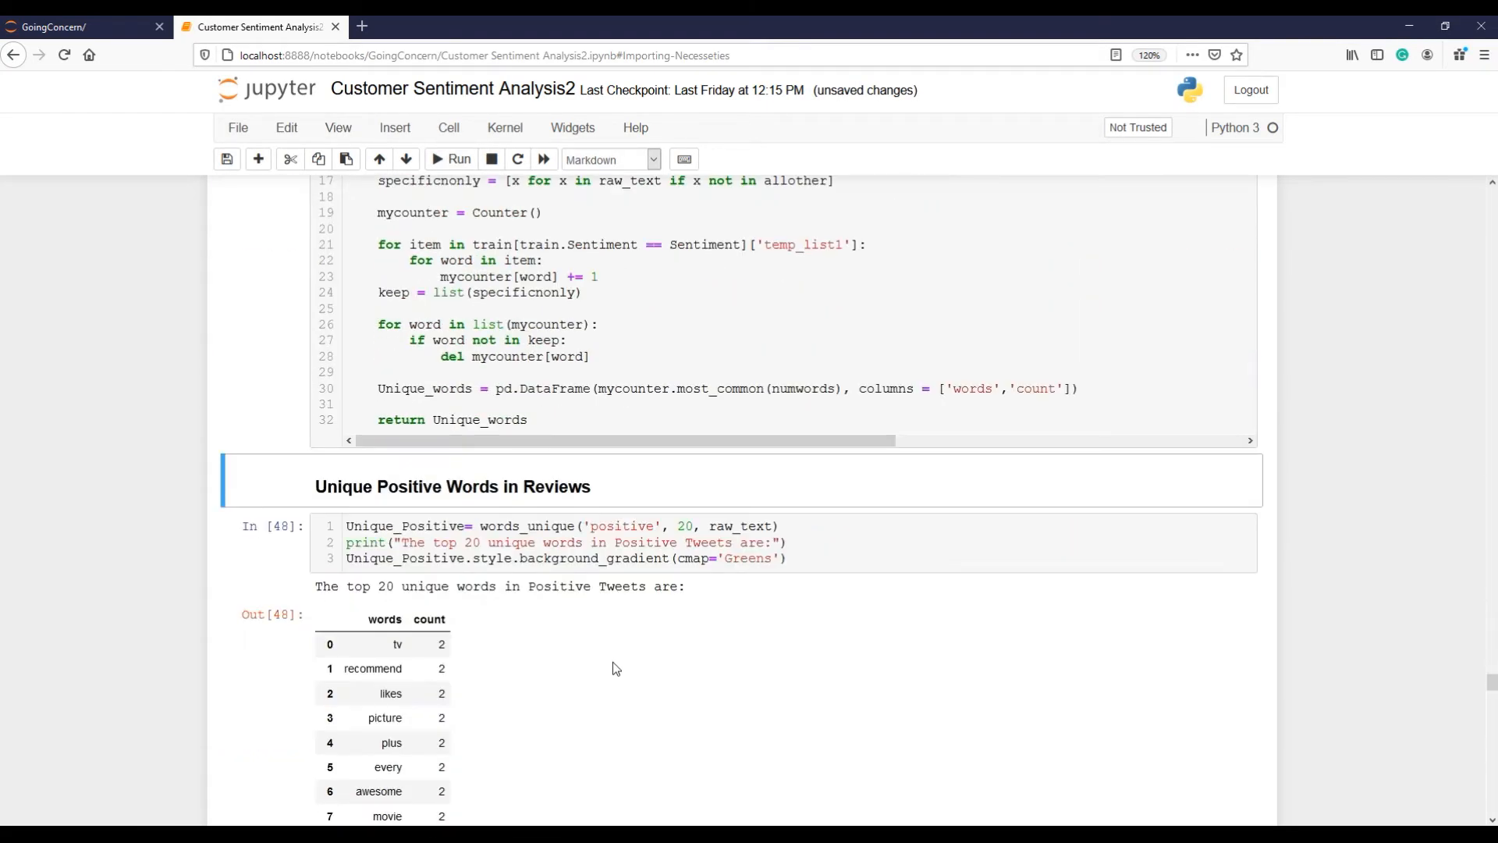
left_click(457, 160)
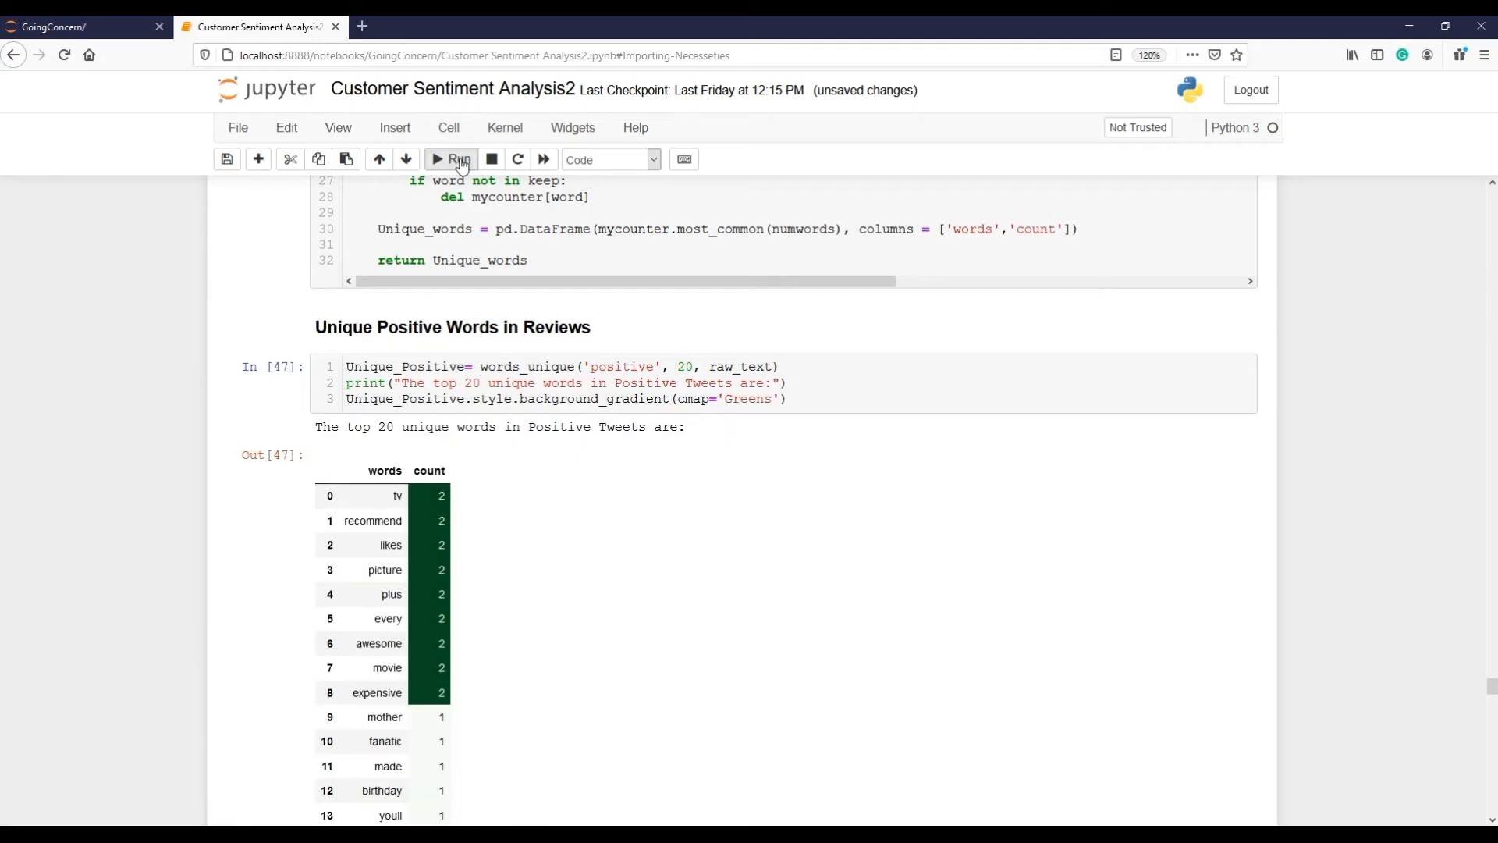
scroll("down", 3)
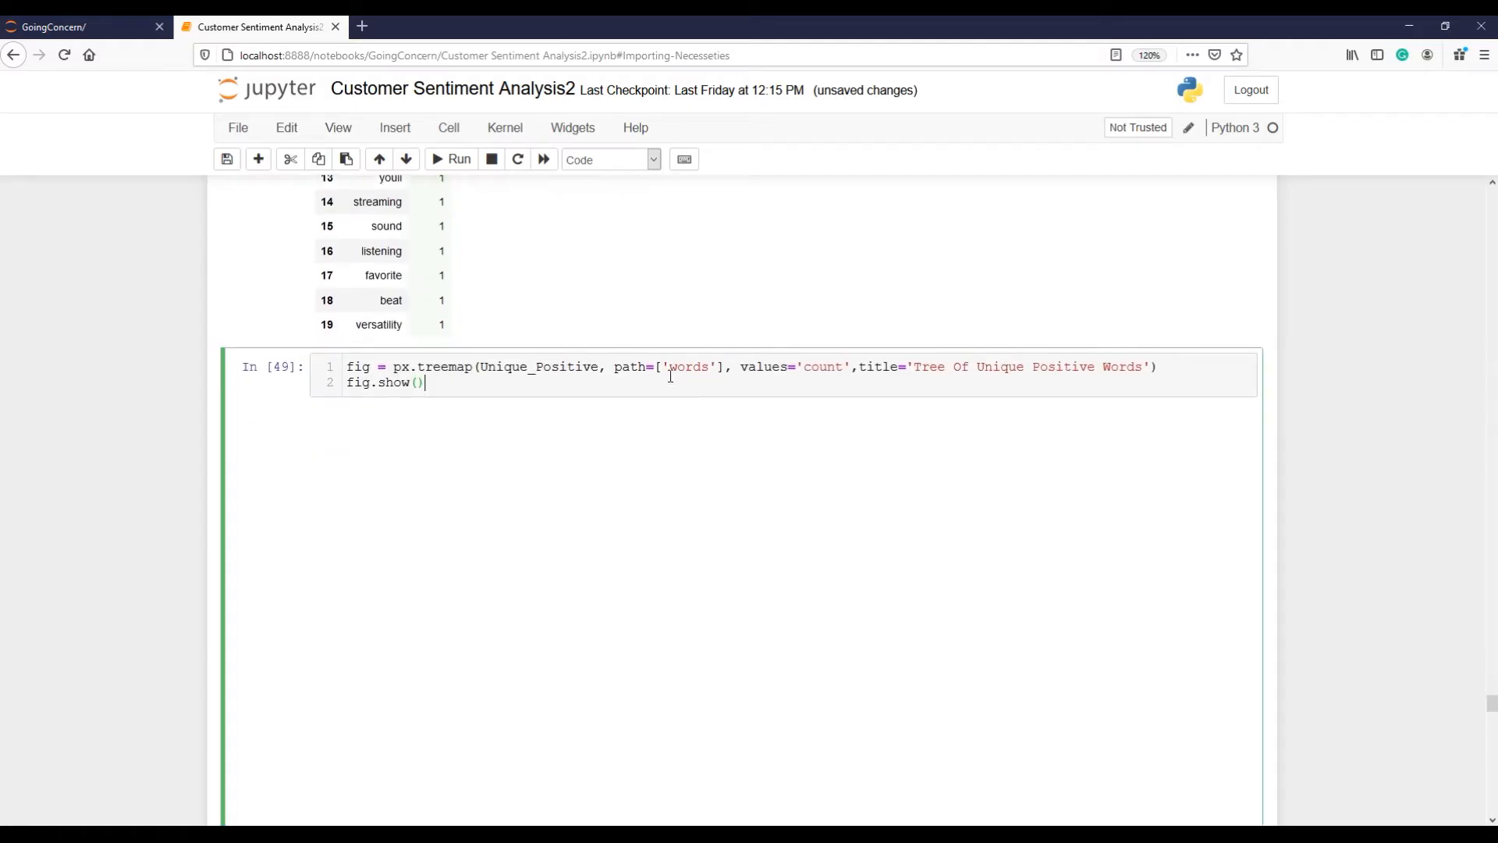
Step: Render the px.treemap figure titled Tree Of Unique Positive Words
left_click(451, 160)
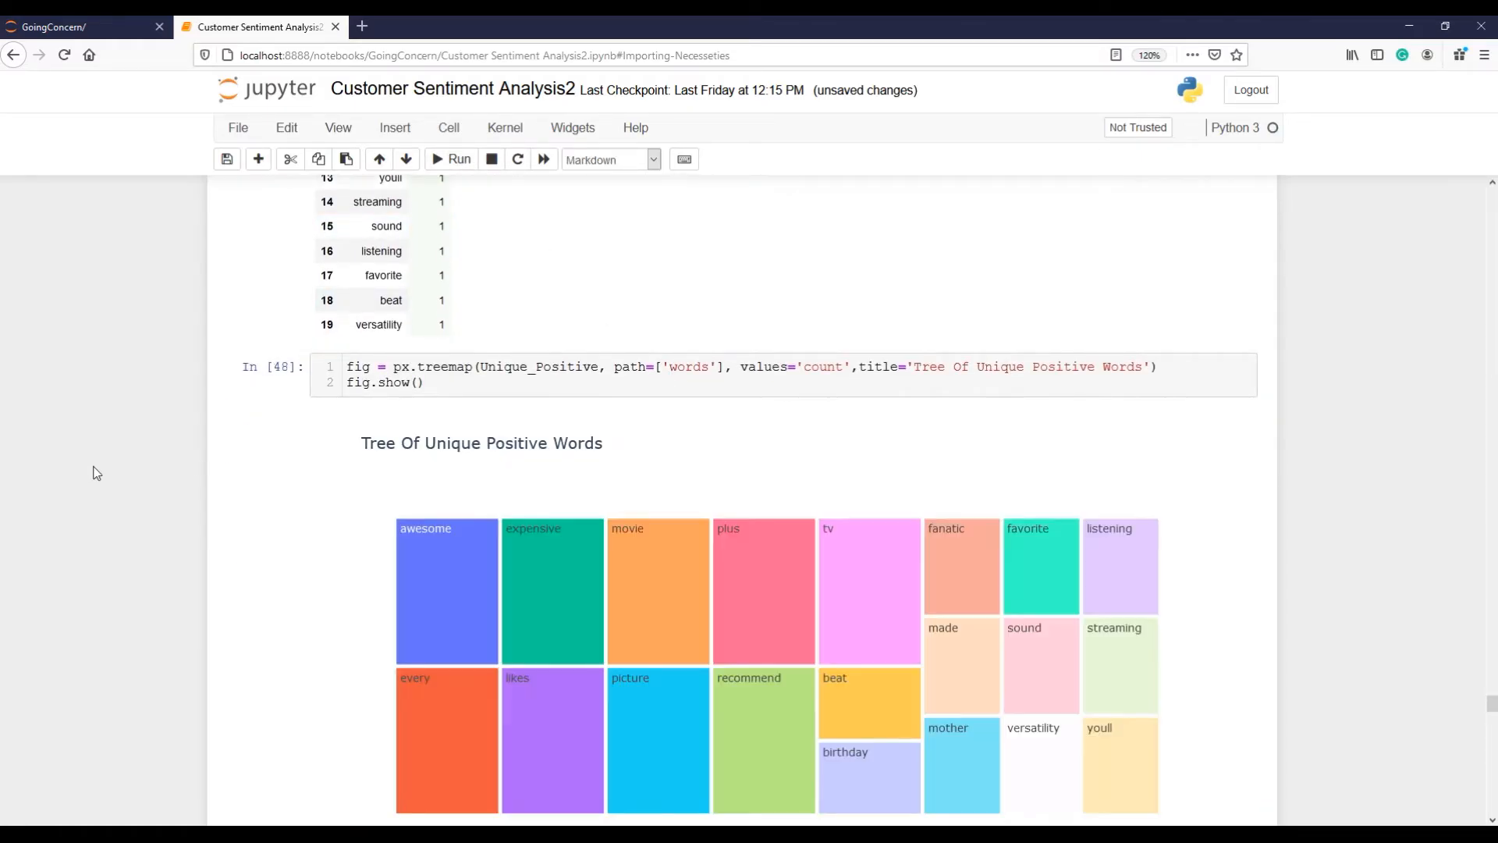
scroll("down", 3)
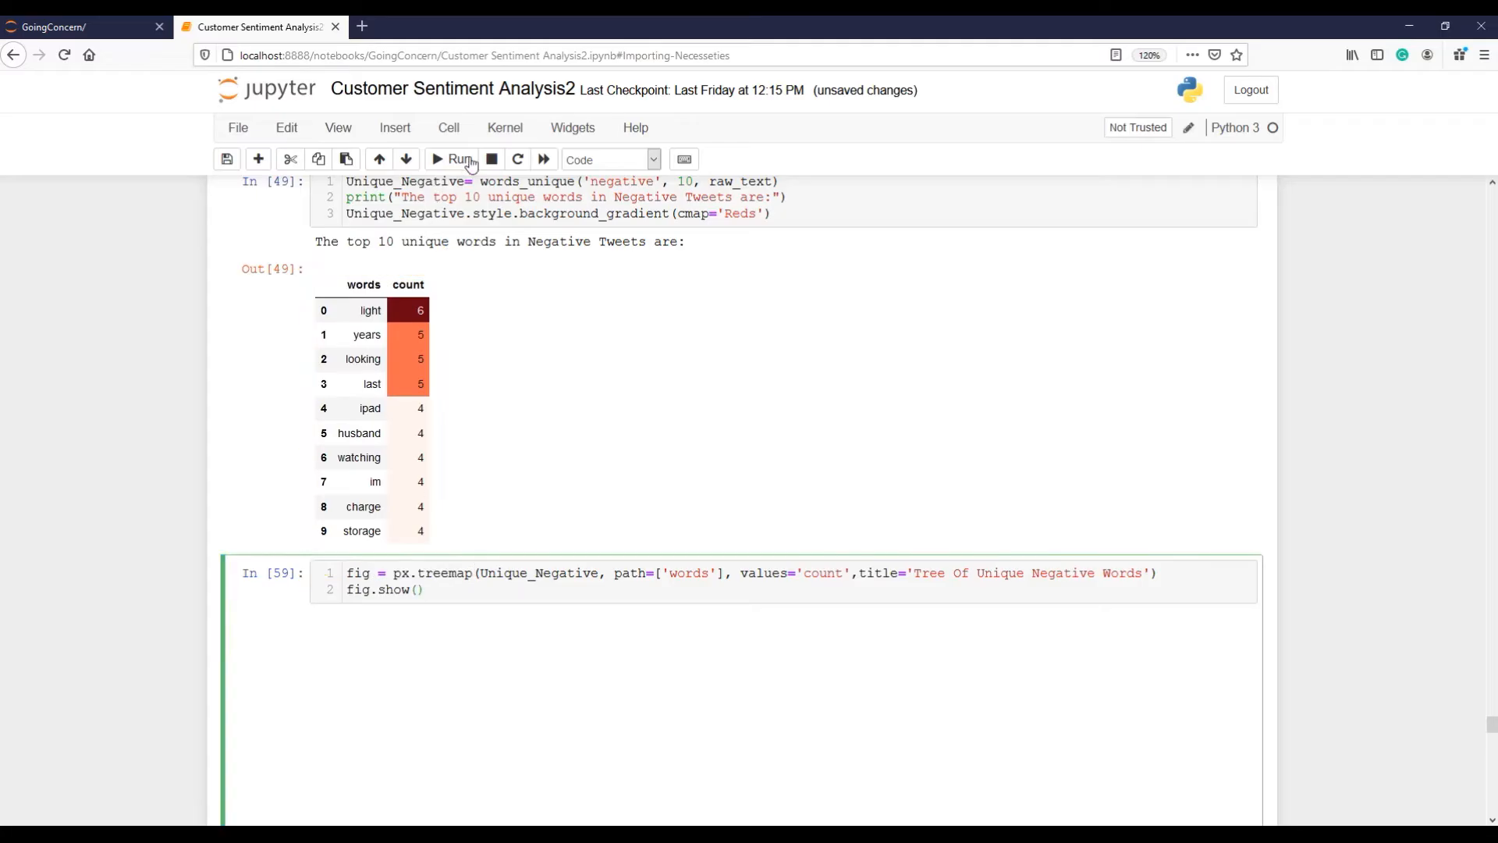
Step: Draw the treemap titled Tree Of Unique Negative Words below the red top 10 table
left_click(457, 159)
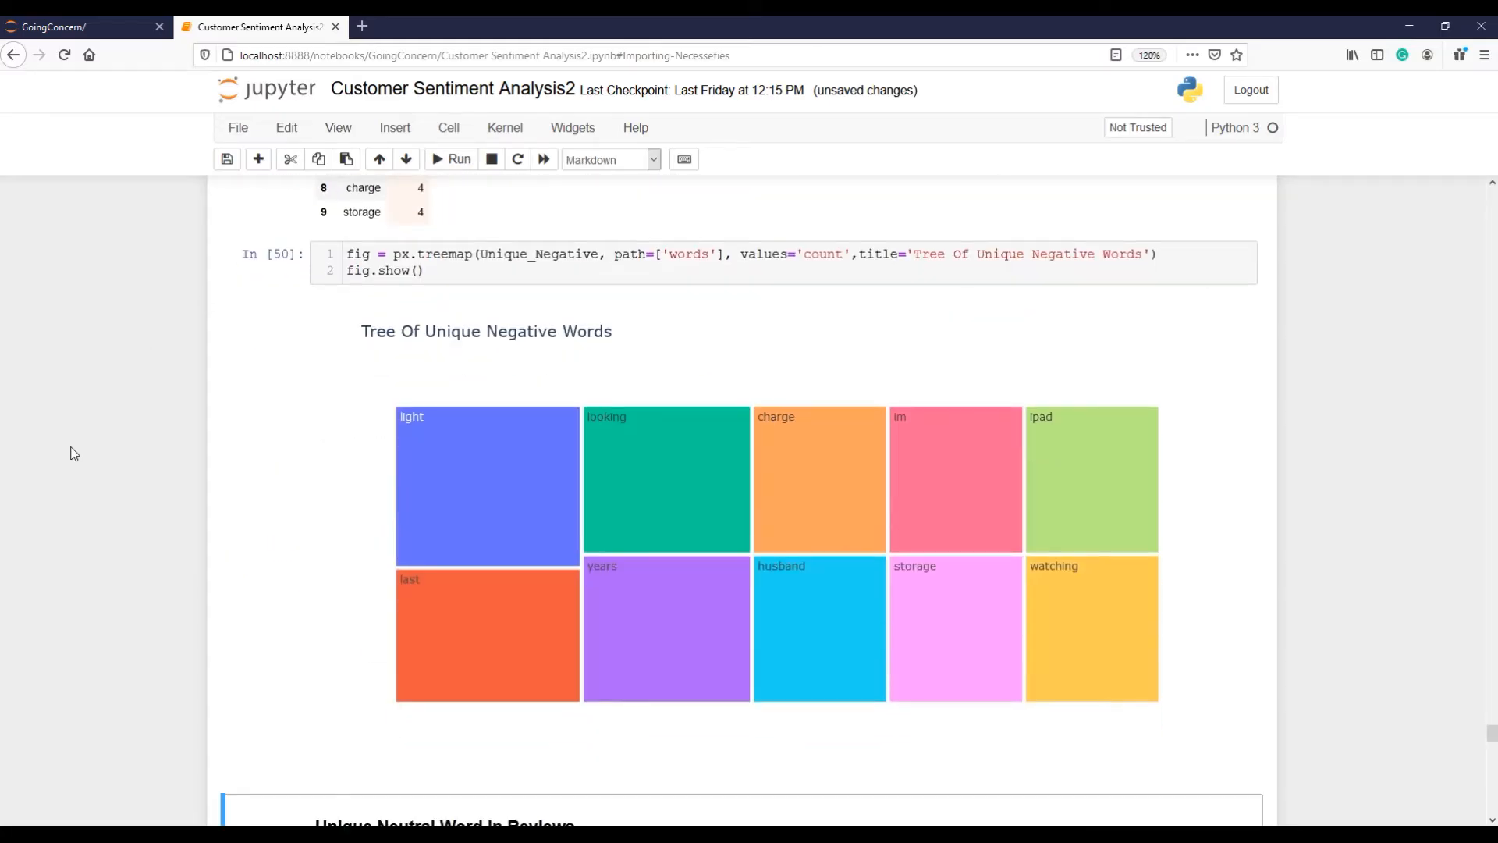
scroll("down", 3)
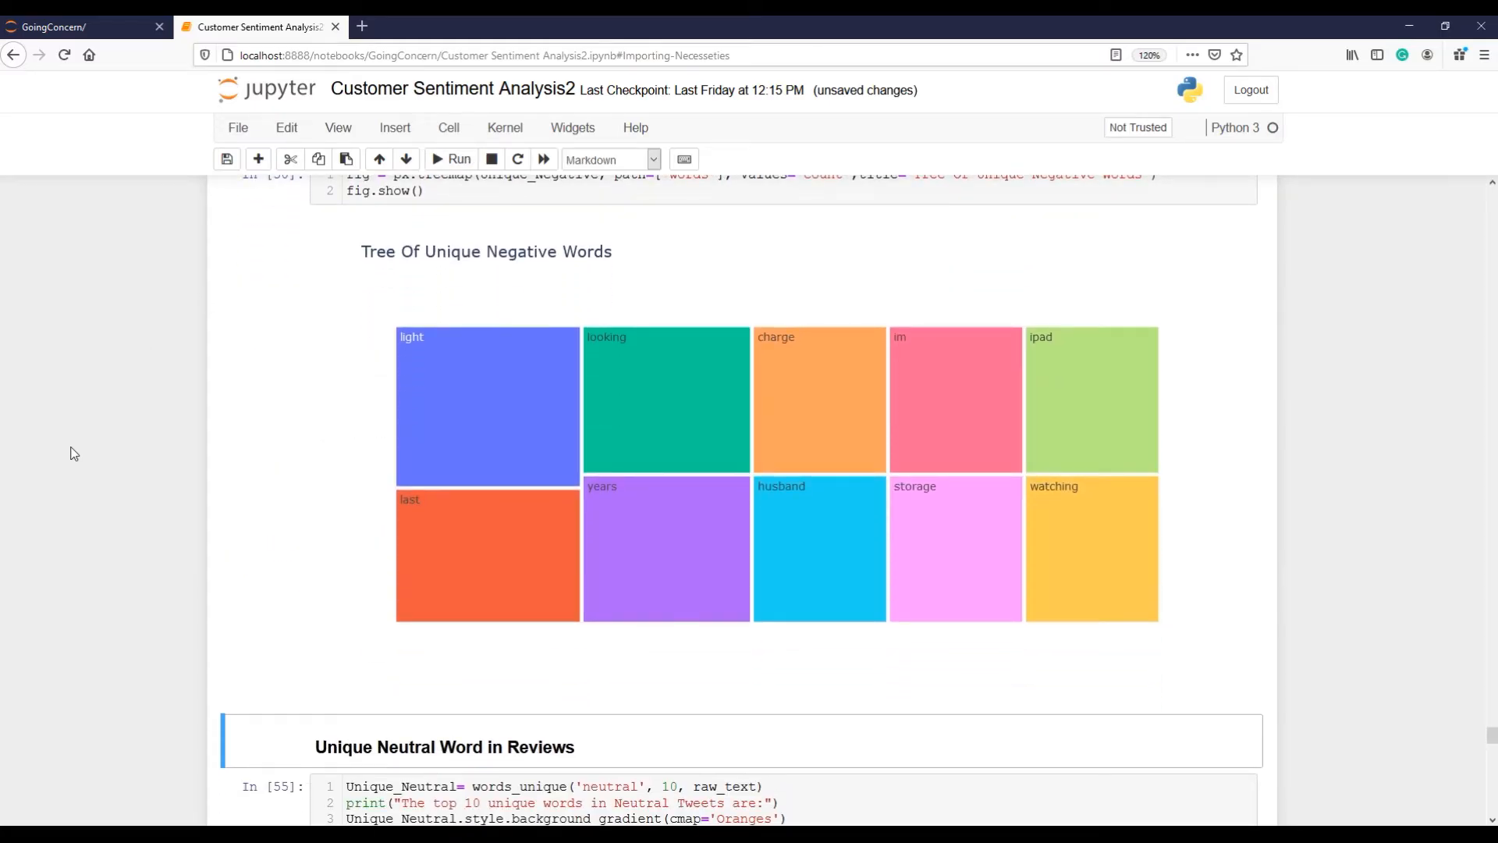
mouse_move(817, 387)
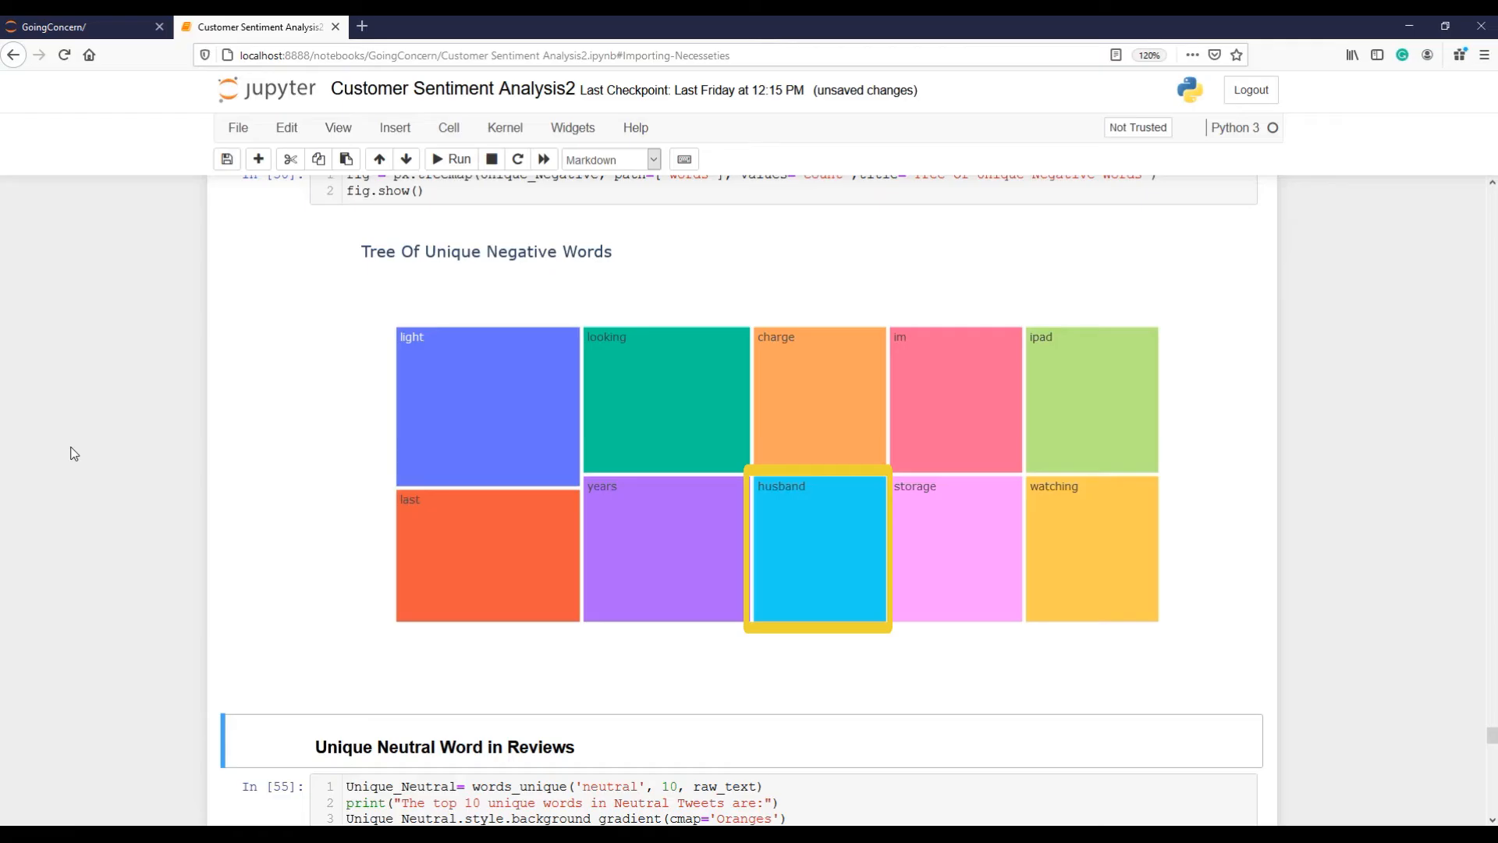
mouse_move(80, 470)
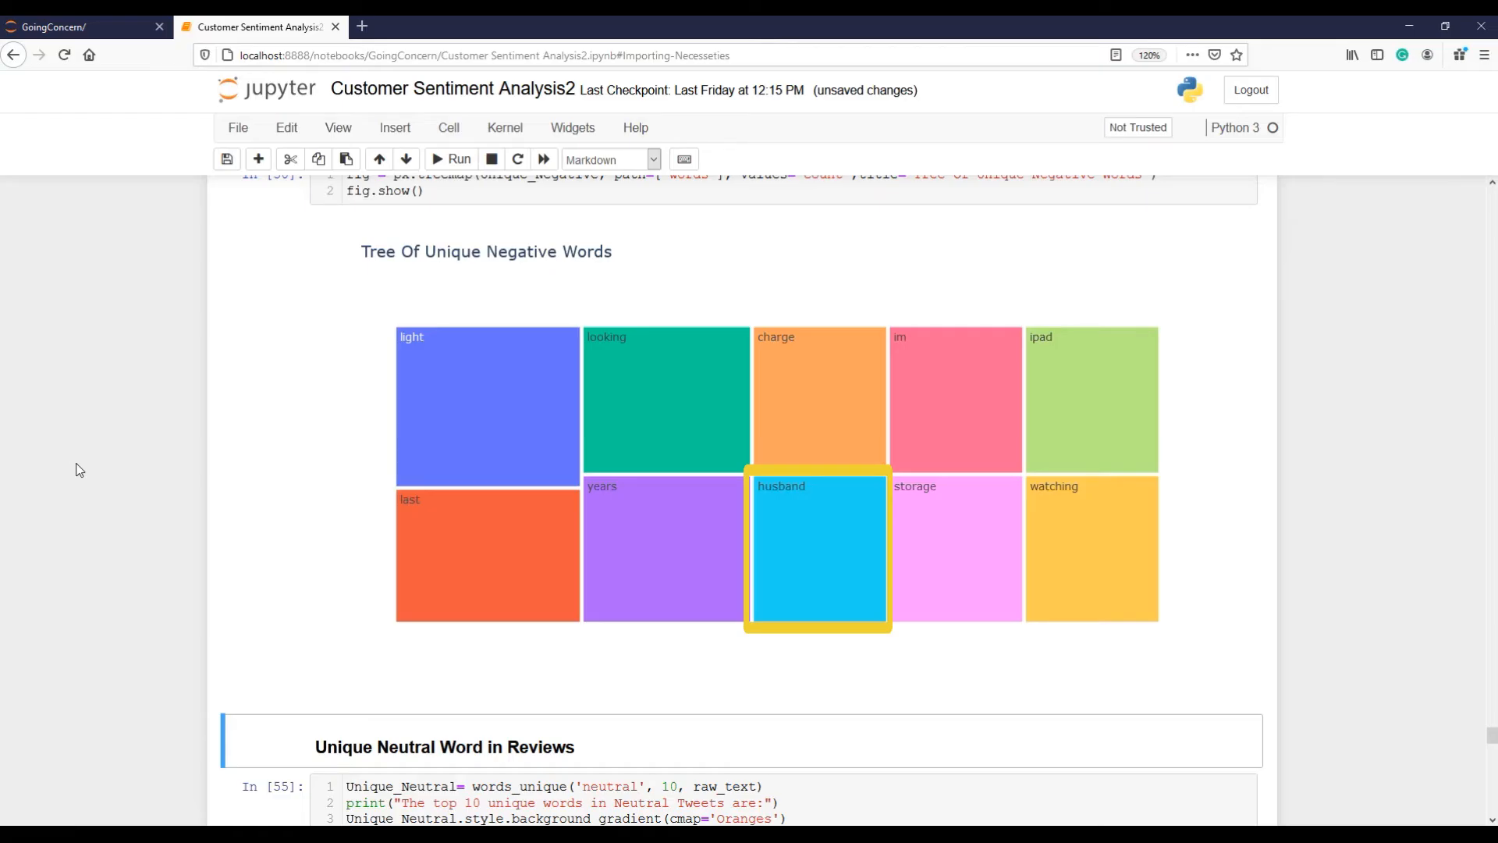
mouse_move(96, 541)
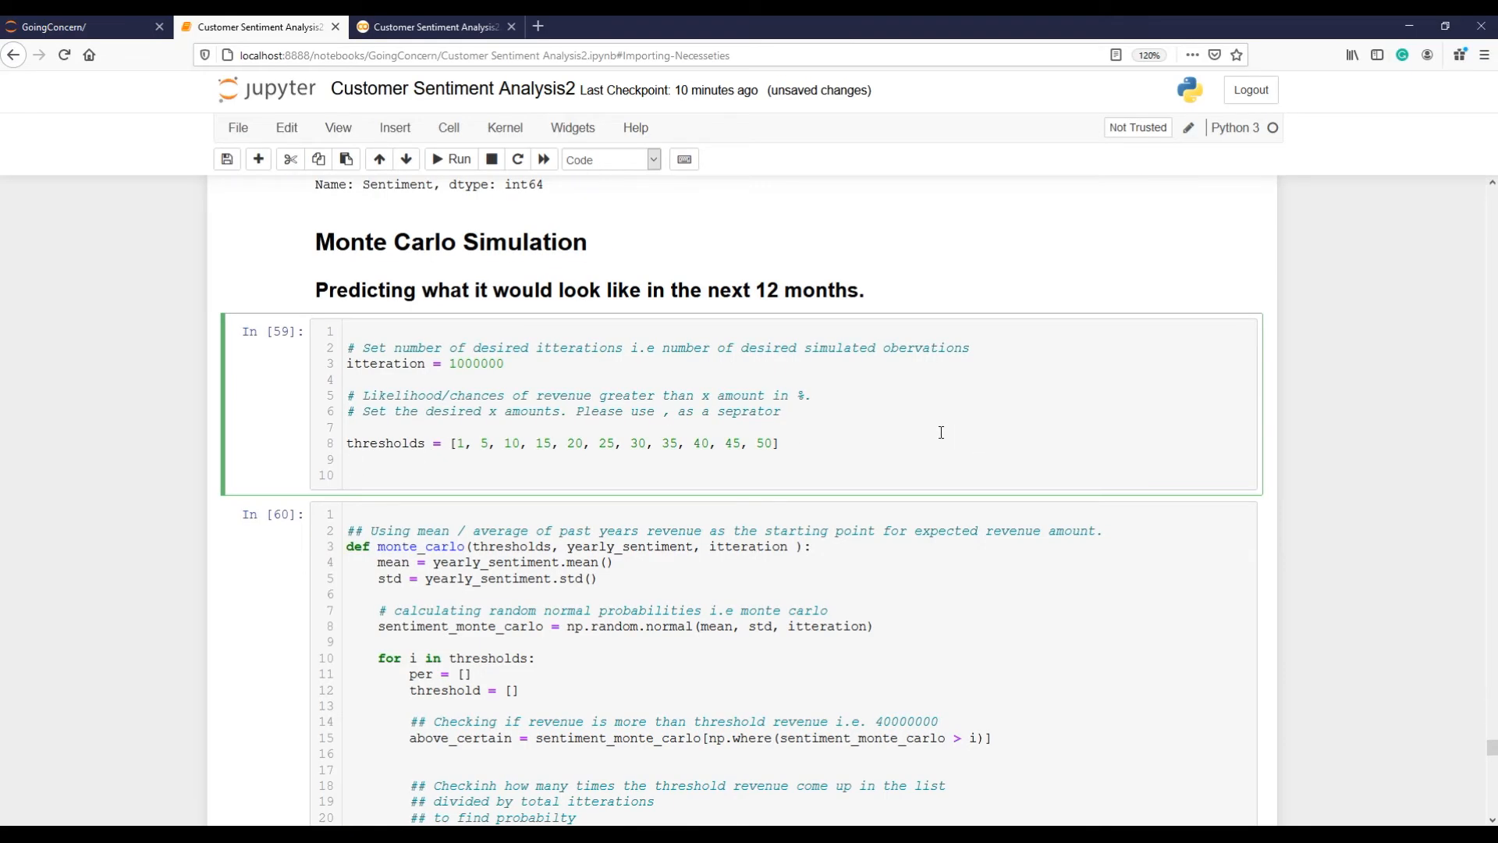
mouse_move(1030, 449)
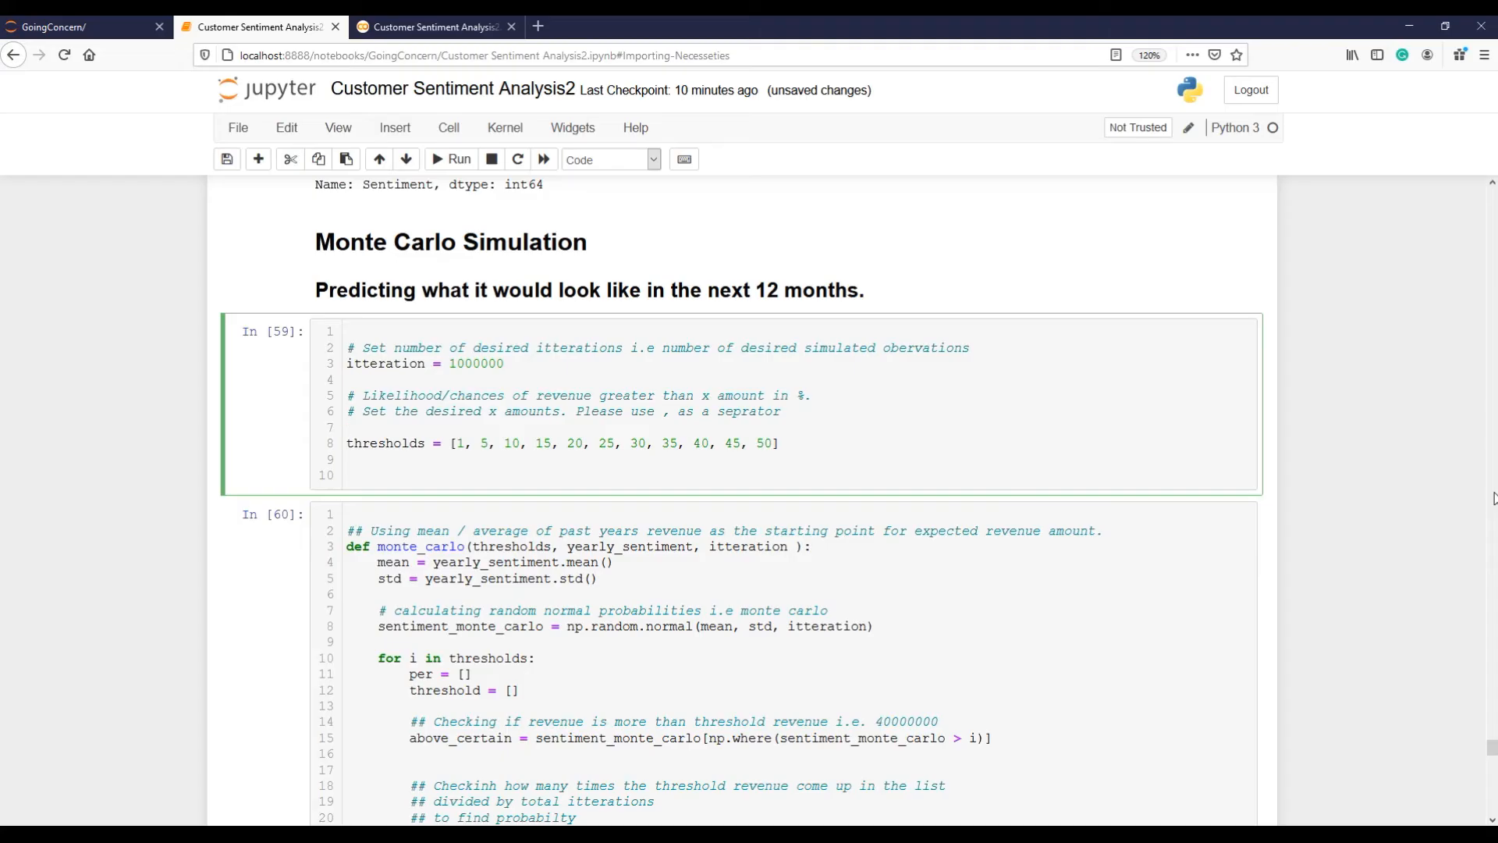
Step: Review the iteration and threshold settings and select the monte_carlo function cell
left_click(346, 428)
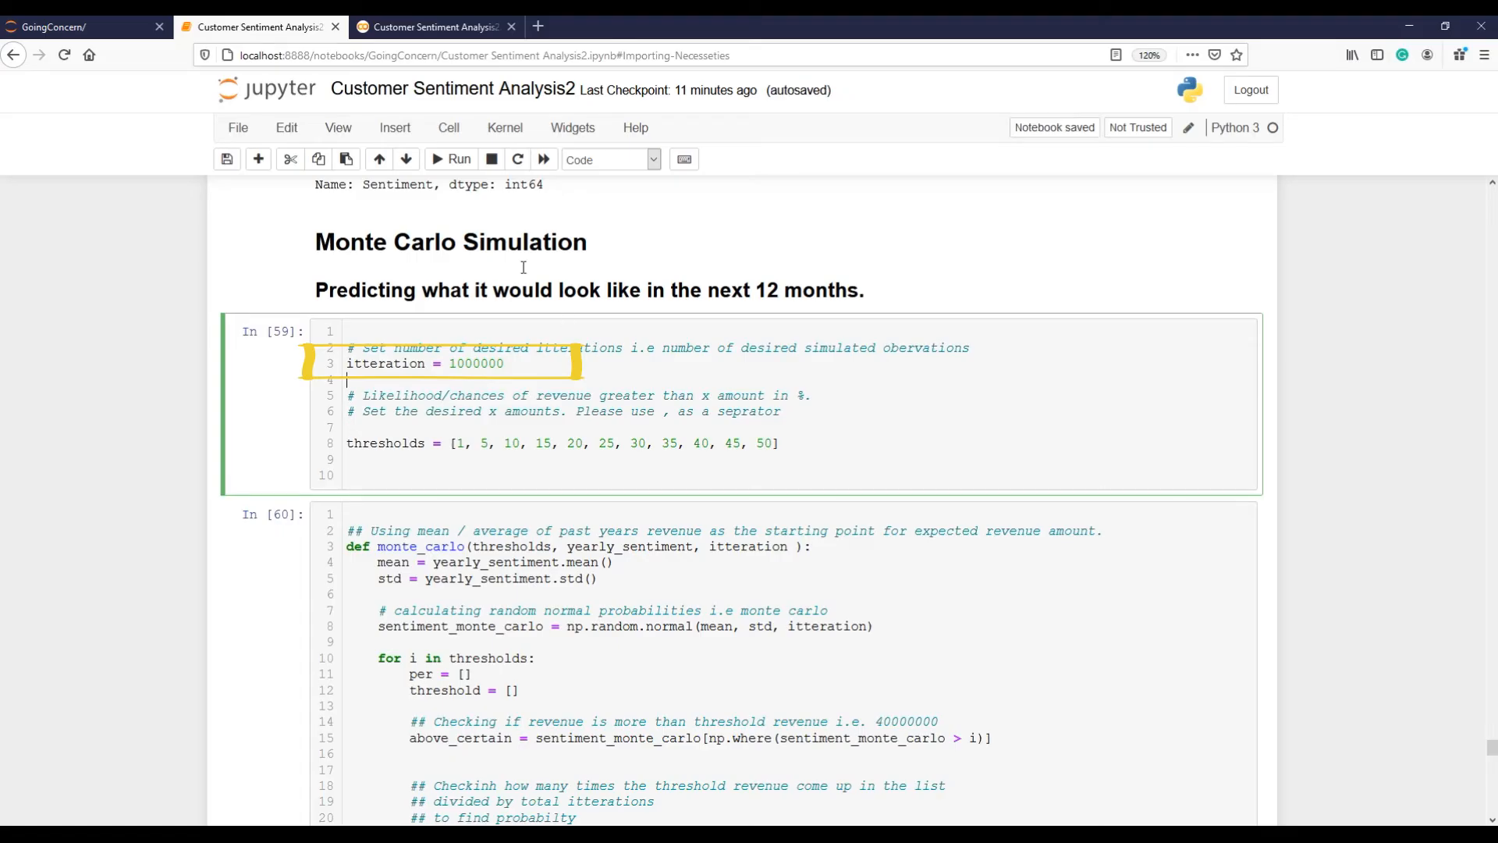
left_click(458, 159)
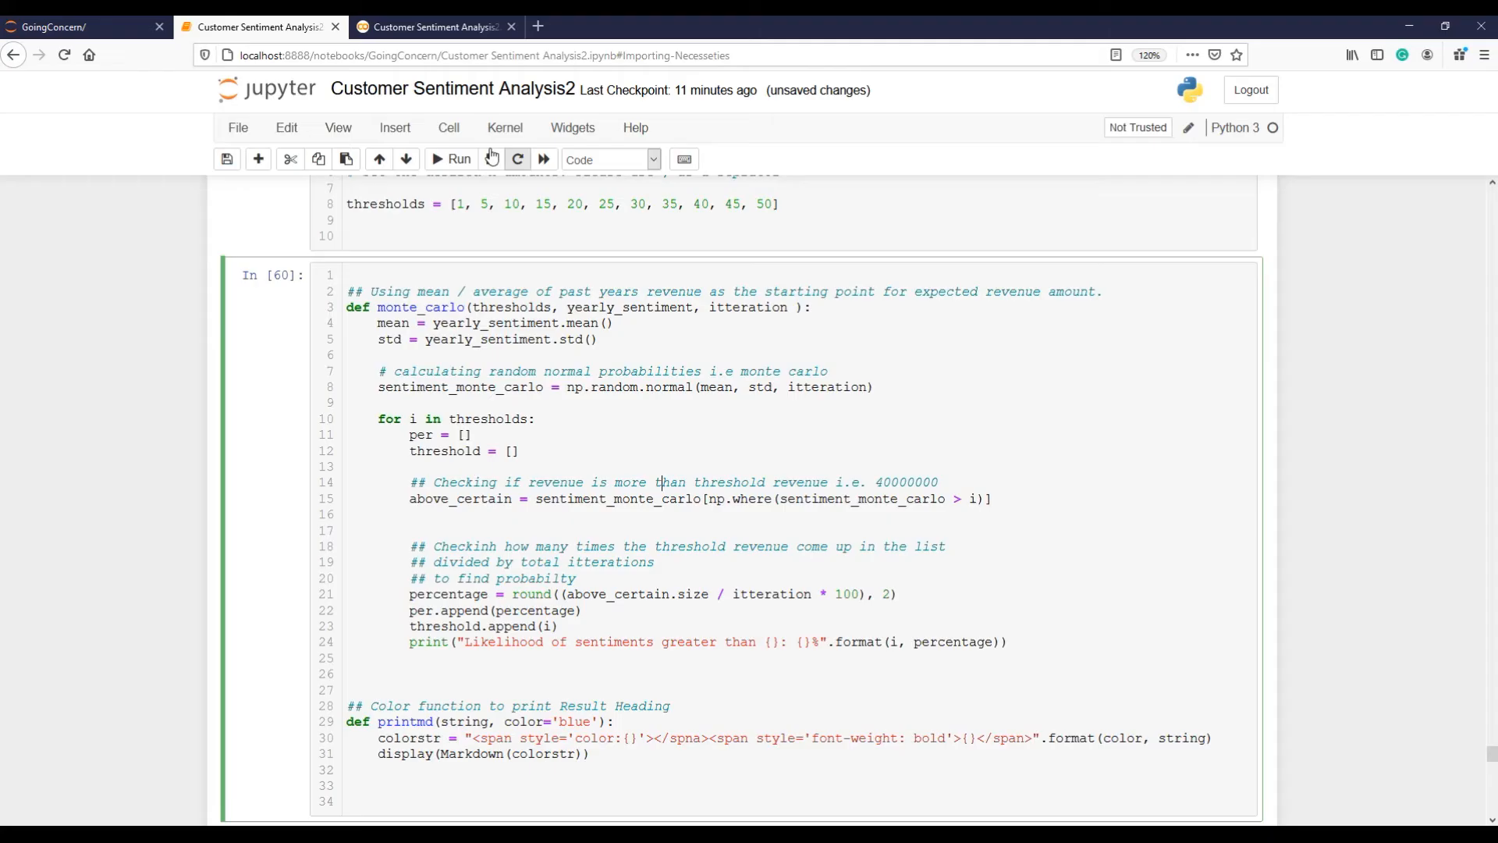
Step: Run monte_carlo to chart next year's negative sentiments, then select the negative possibilities cell
left_click(454, 160)
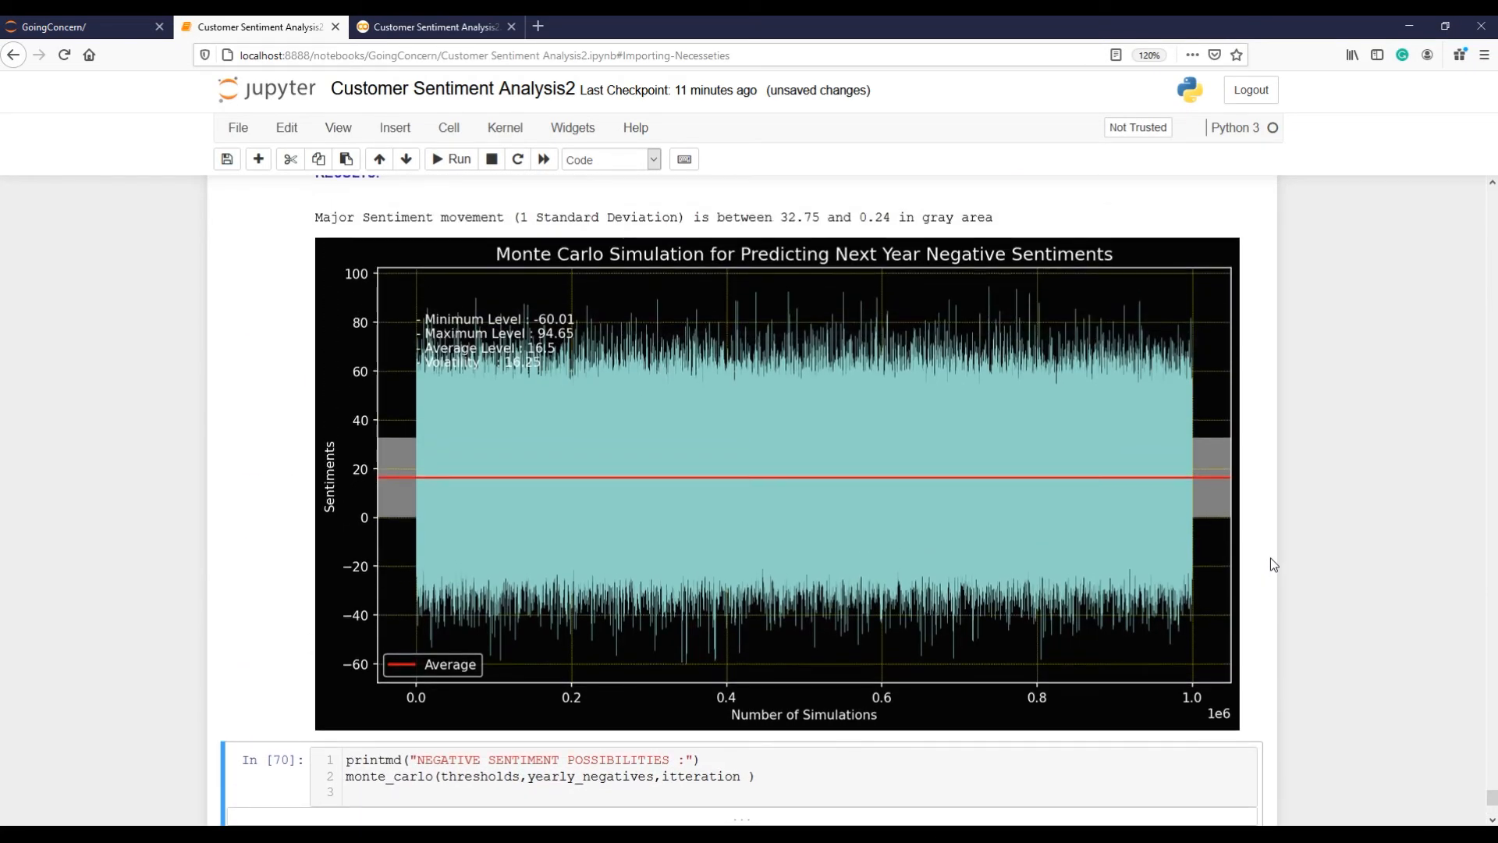
scroll("down", 3)
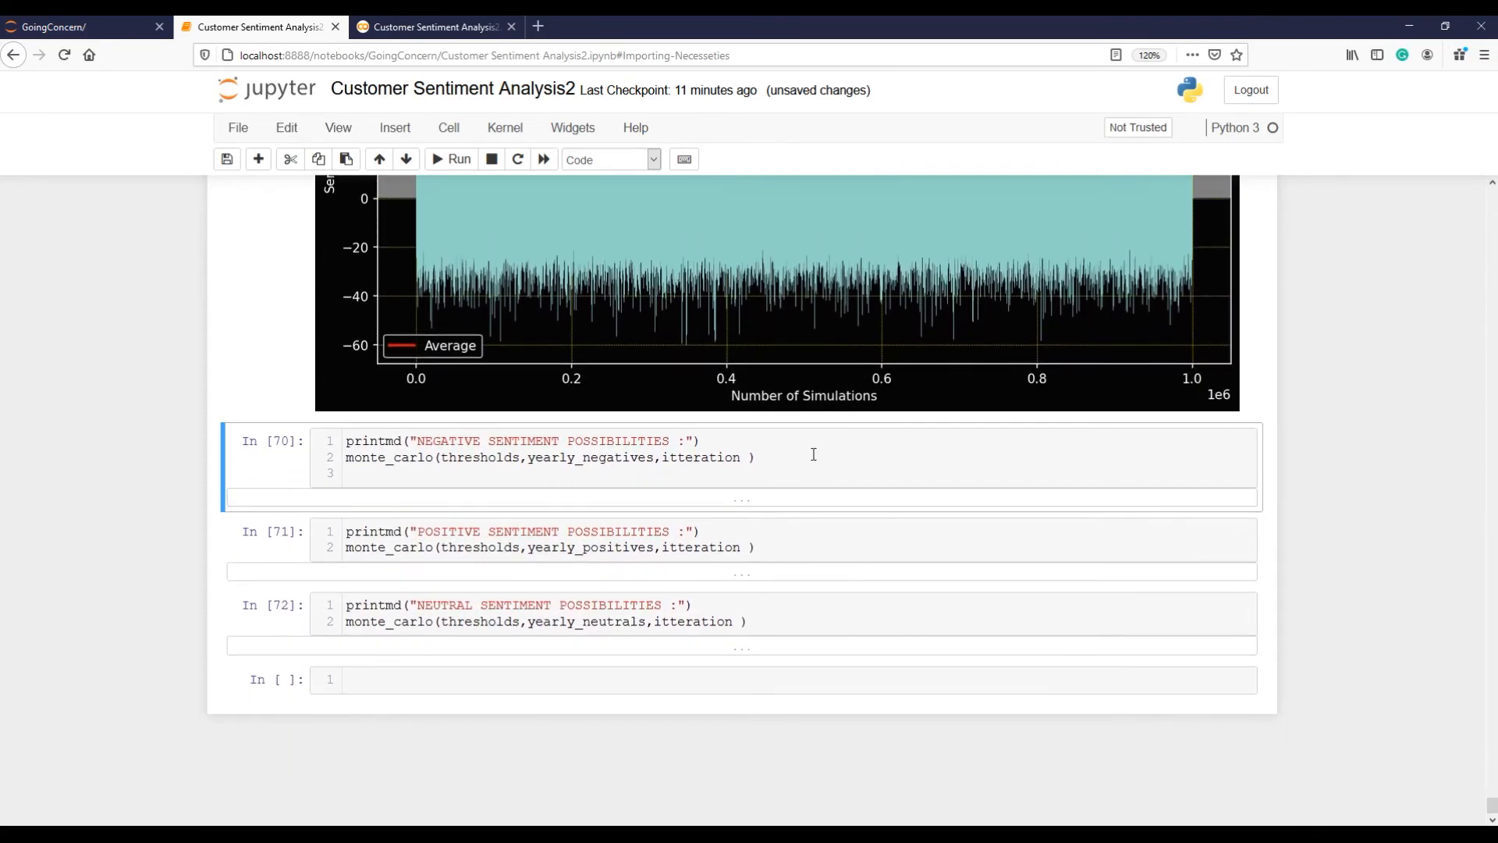
left_click(756, 457)
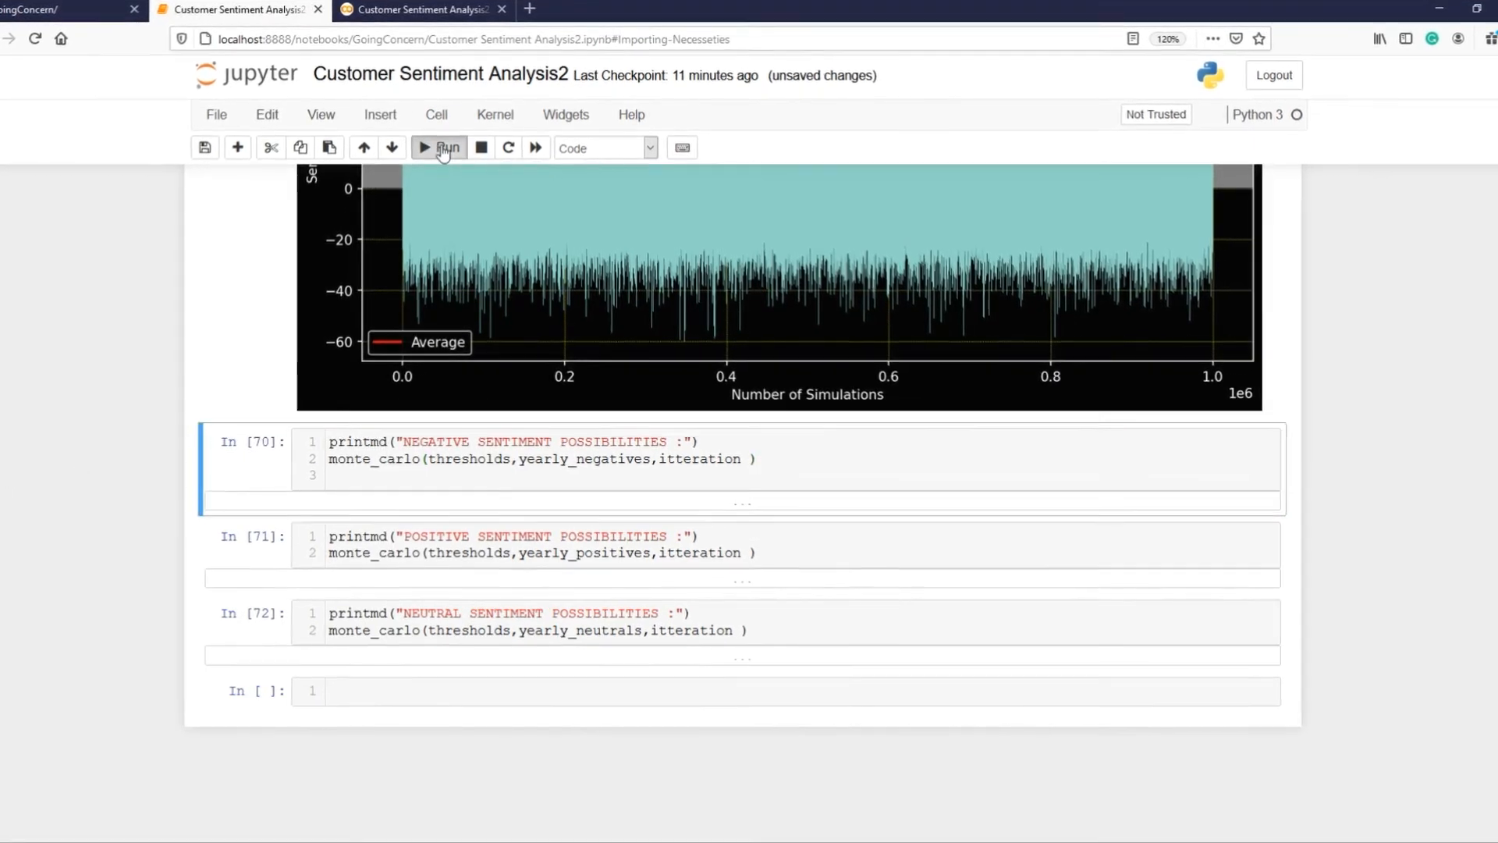
Step: Print negative likelihoods 83.02% down to 1.97% and note 'Correction: More than 1, 5, 10 etc.'
left_click(437, 147)
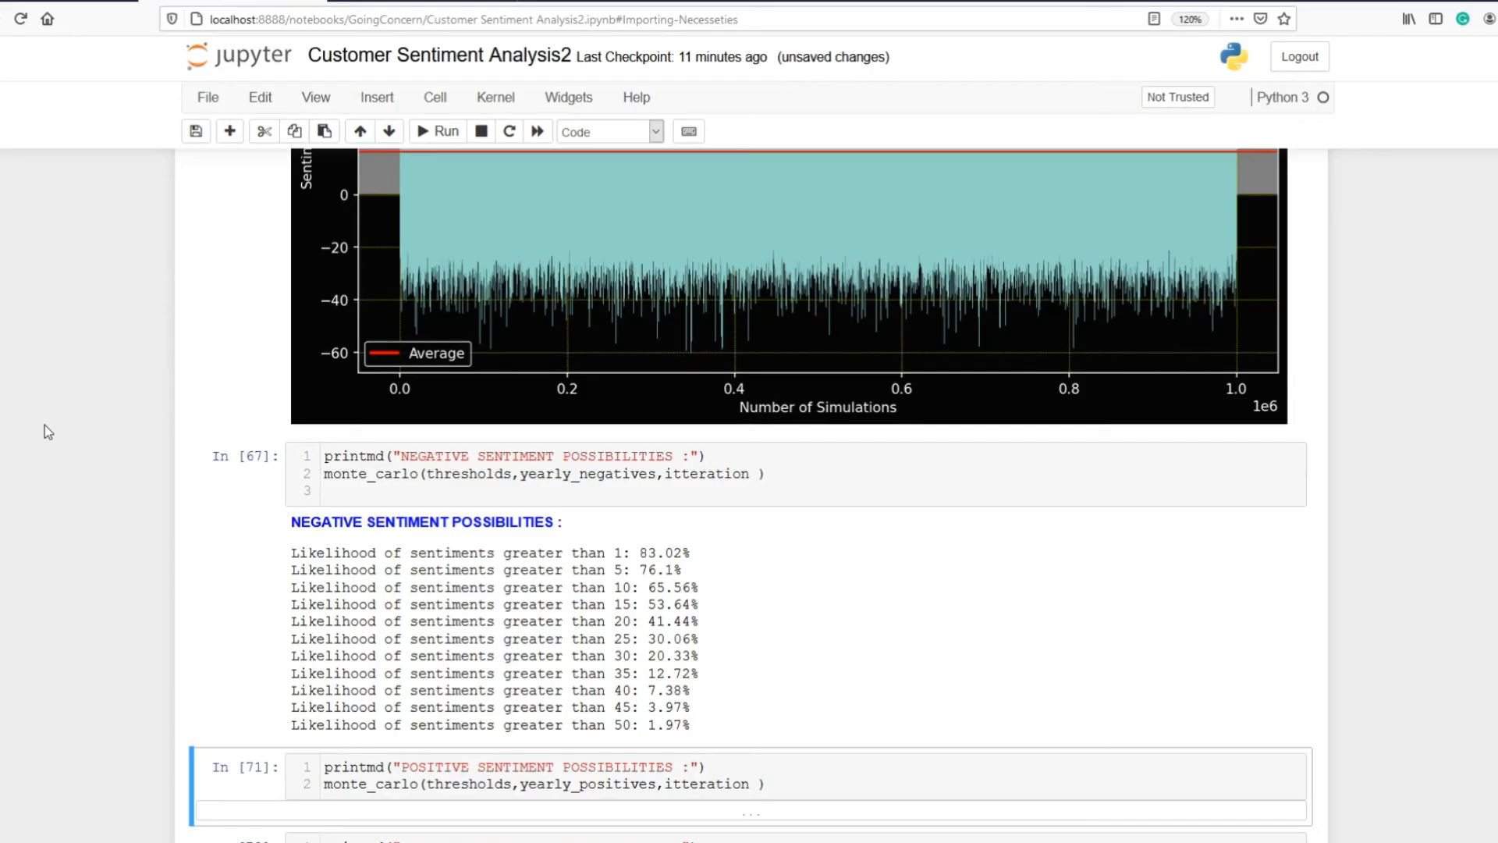
scroll("down", 3)
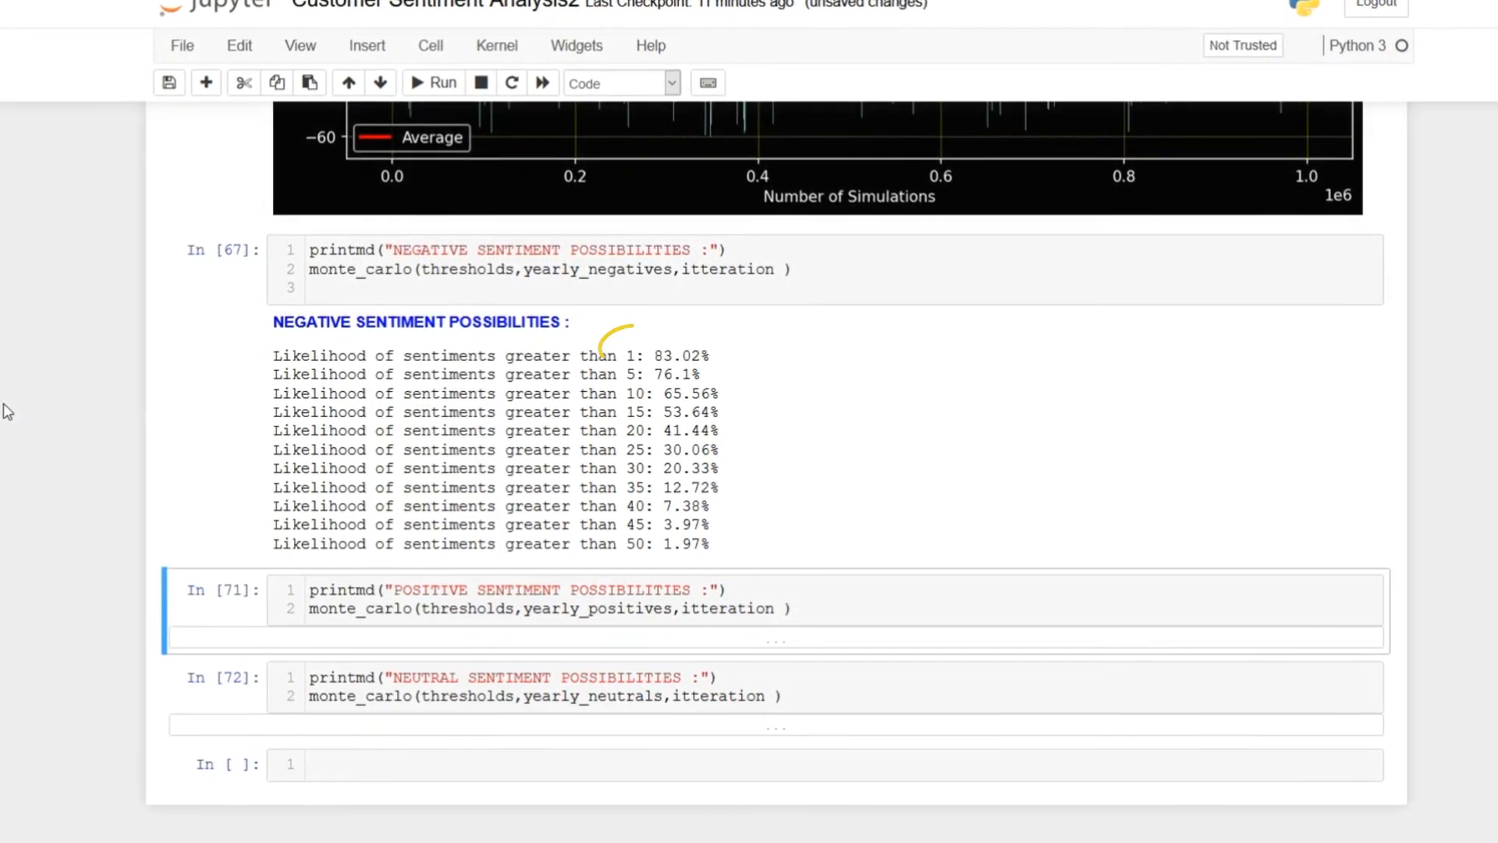
type("Correction: More than 1, 5, 10 etc.")
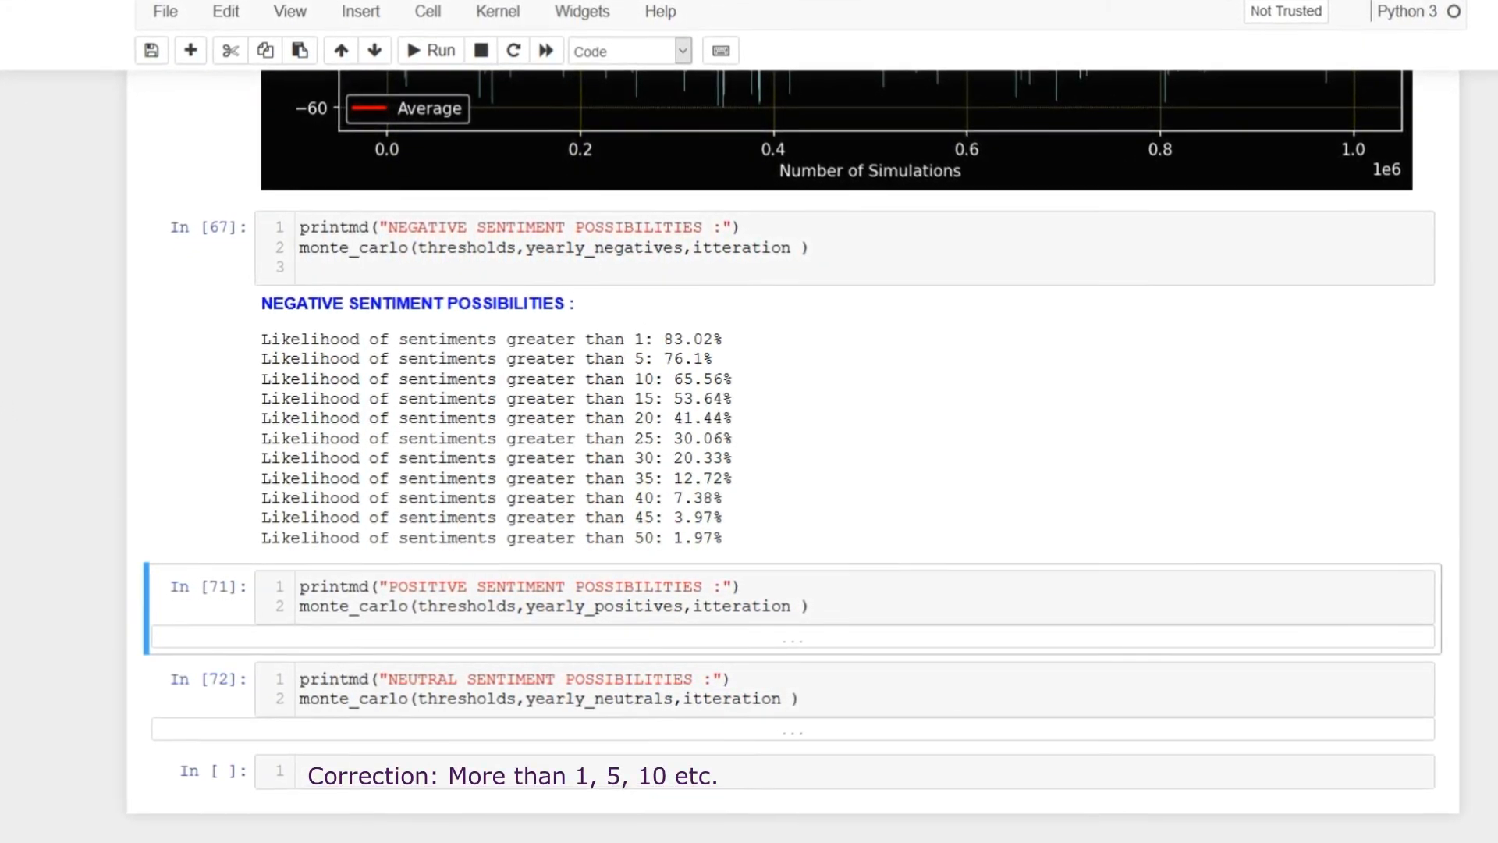
scroll("down", 3)
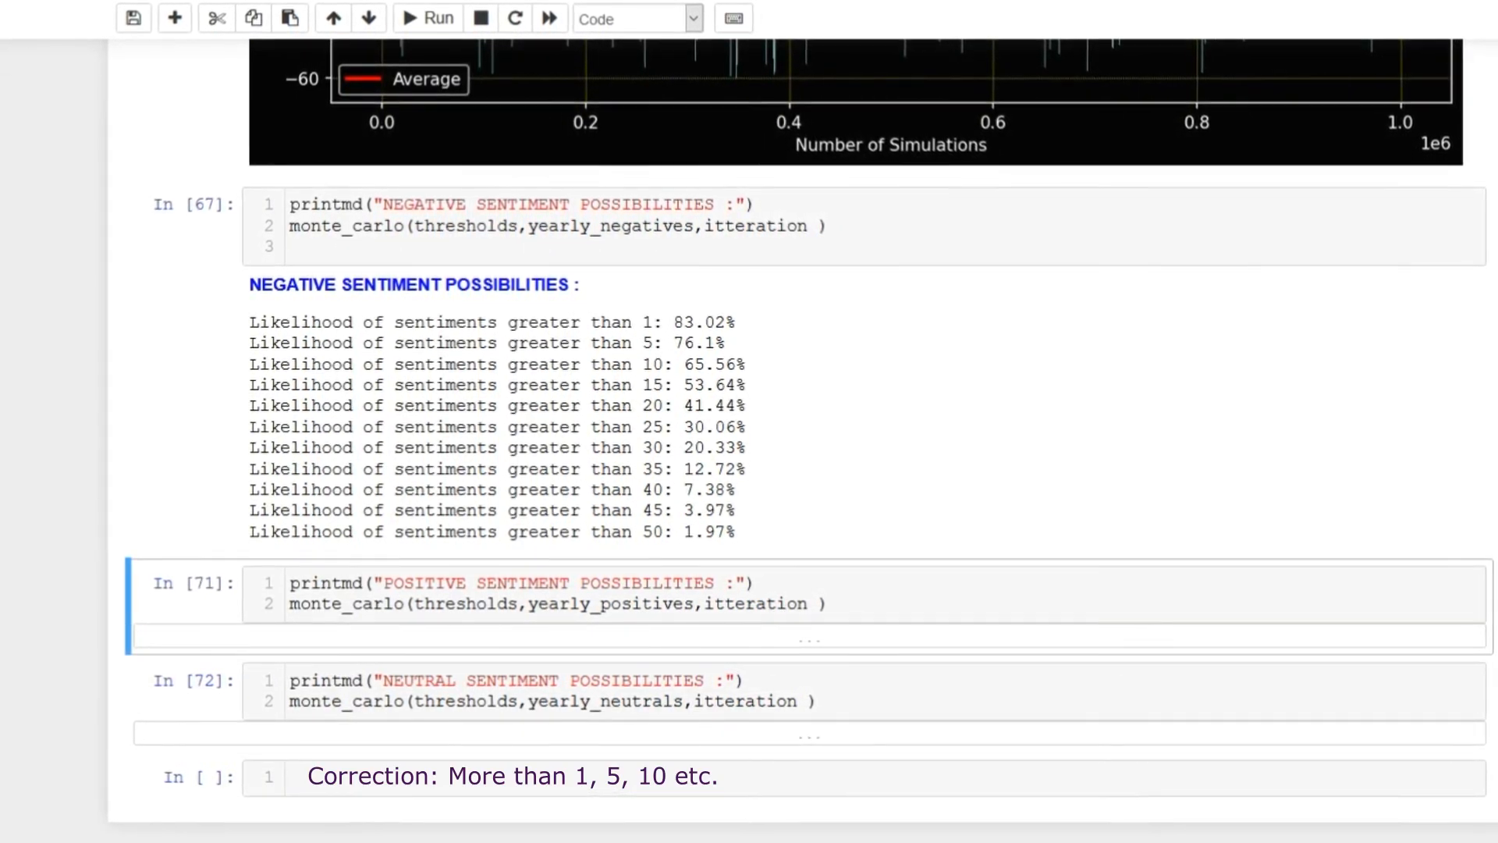
scroll("down", 3)
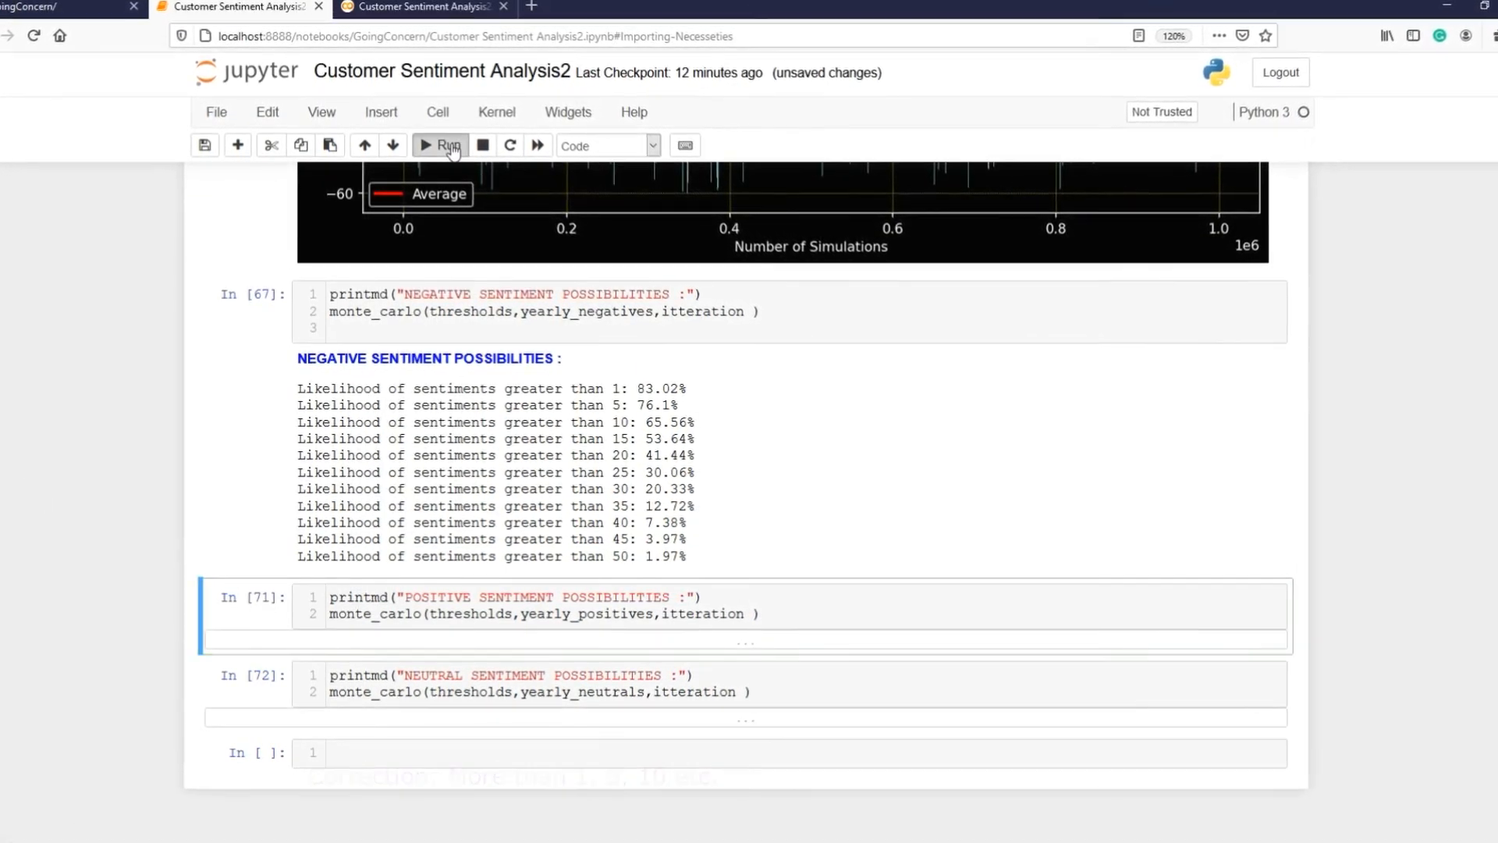
Step: Print positive likelihoods from 98.32% above 1 down to 0.0% above 30 and higher
left_click(448, 145)
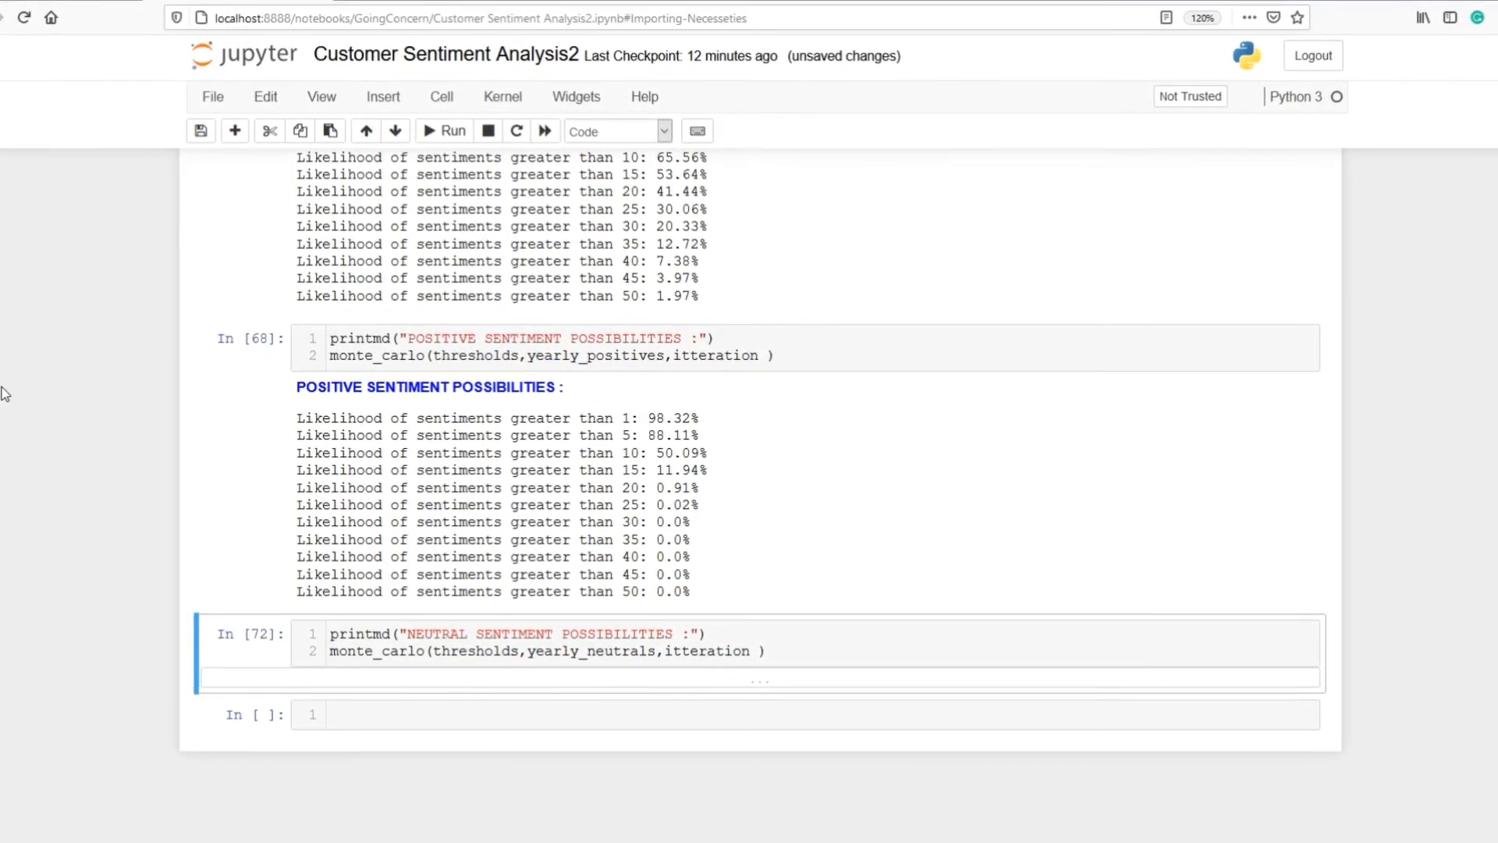
scroll("down", 3)
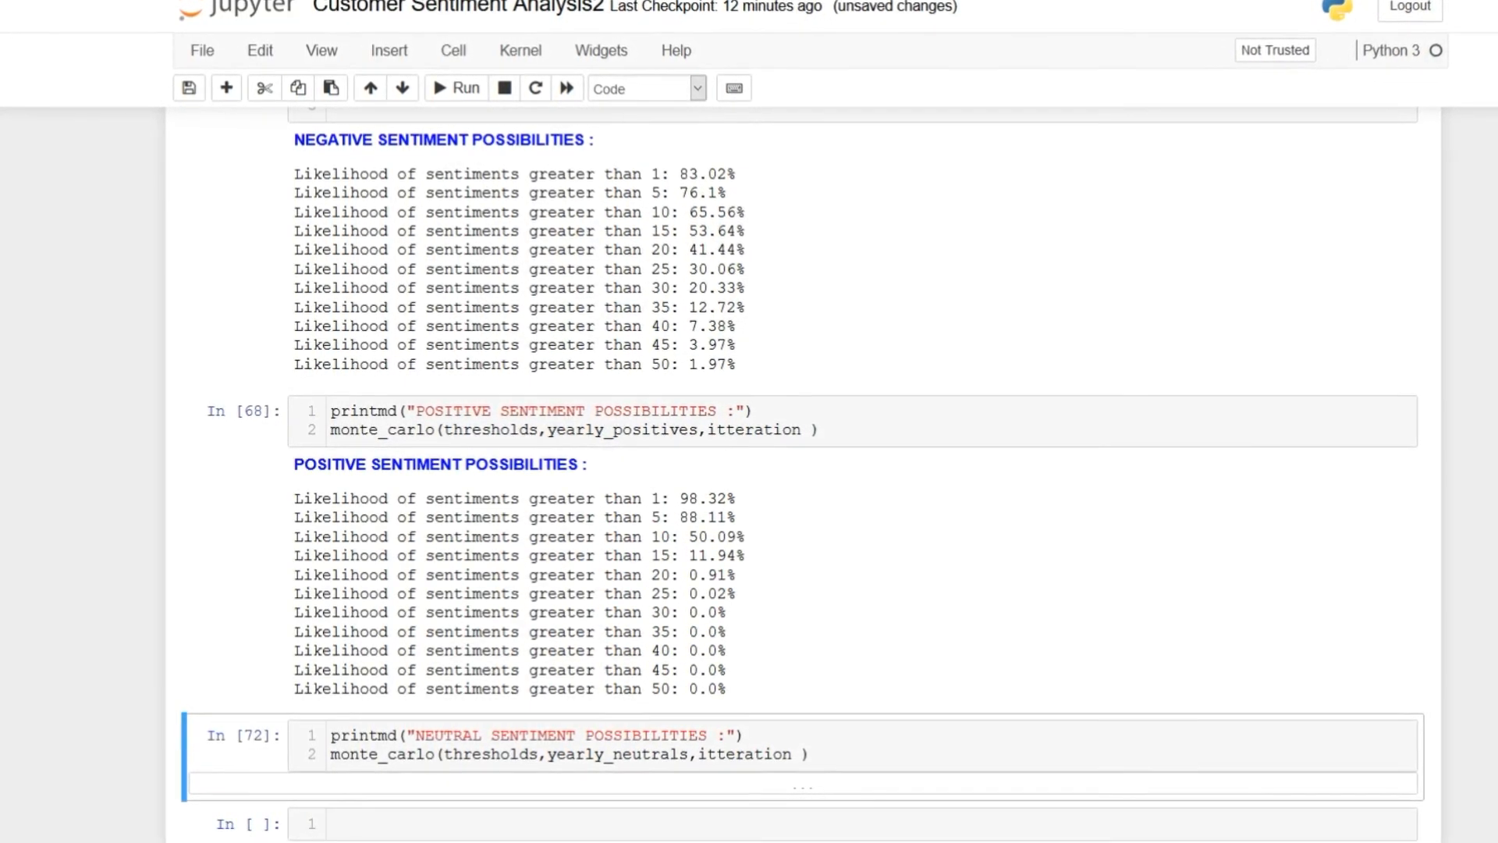
scroll("down", 3)
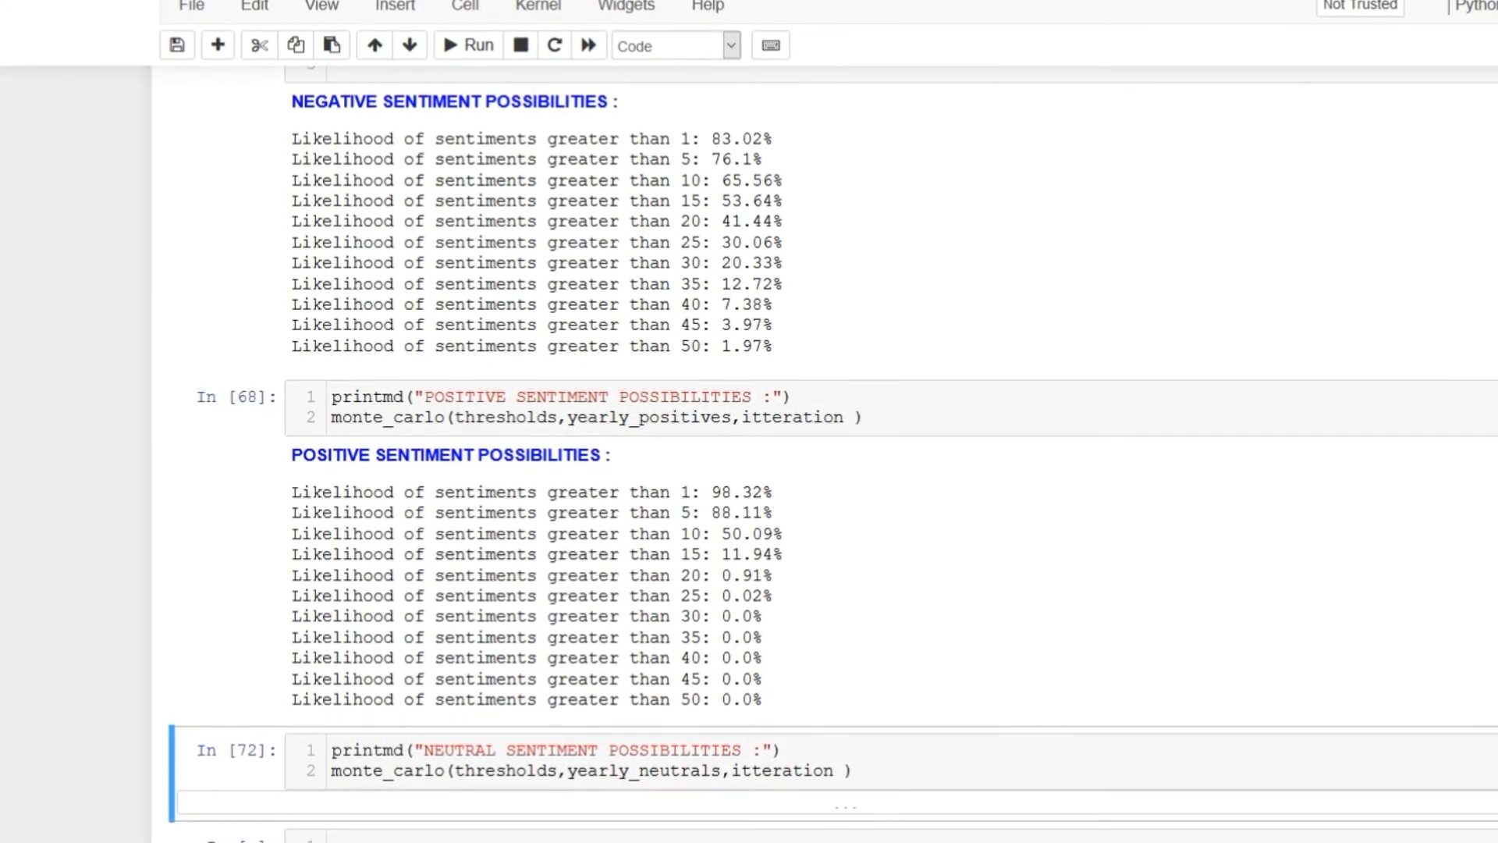
scroll("down", 3)
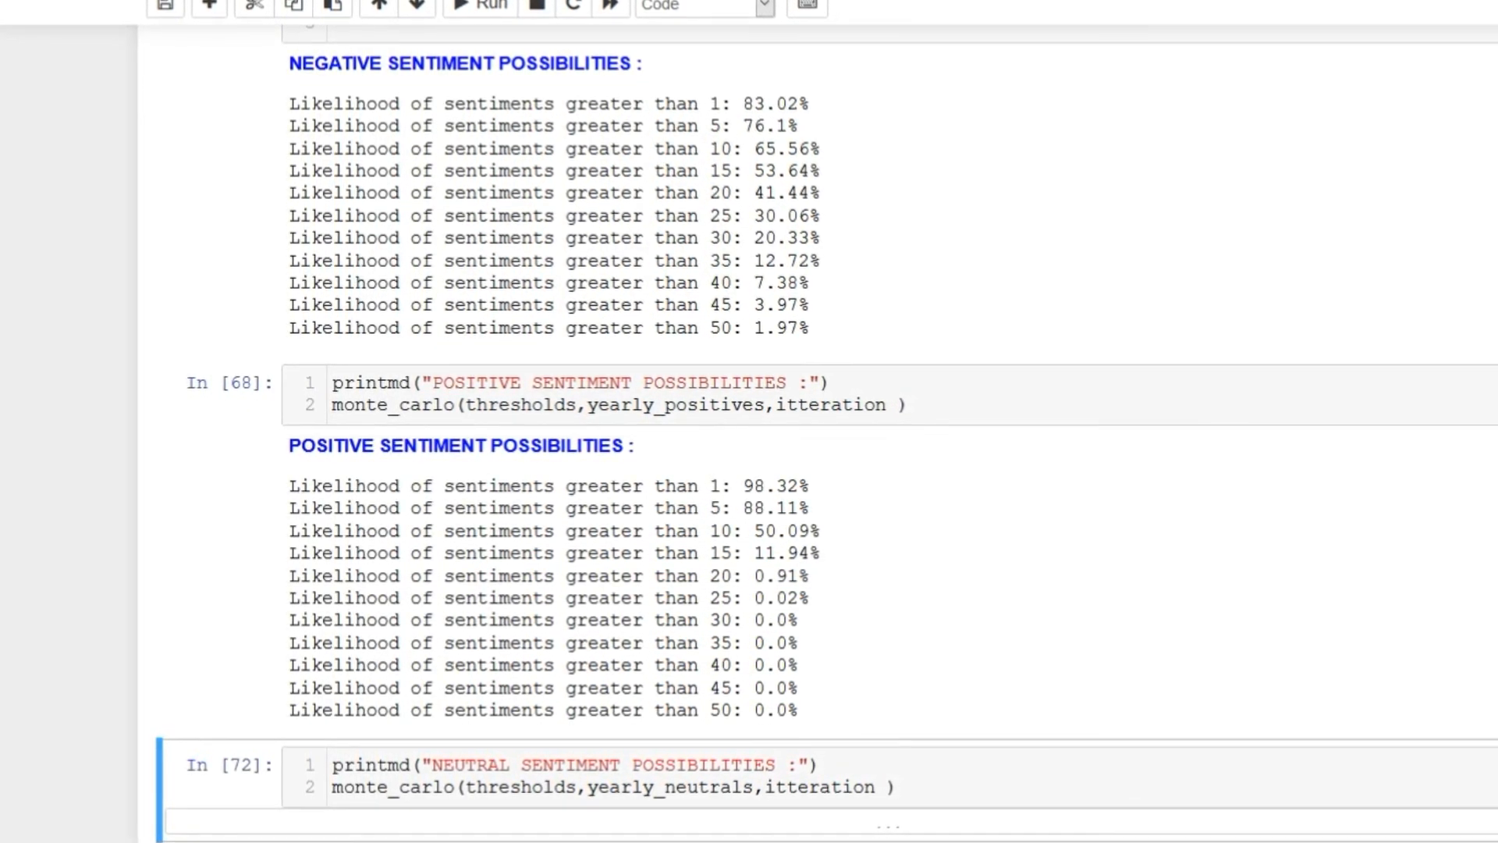
scroll("down", 3)
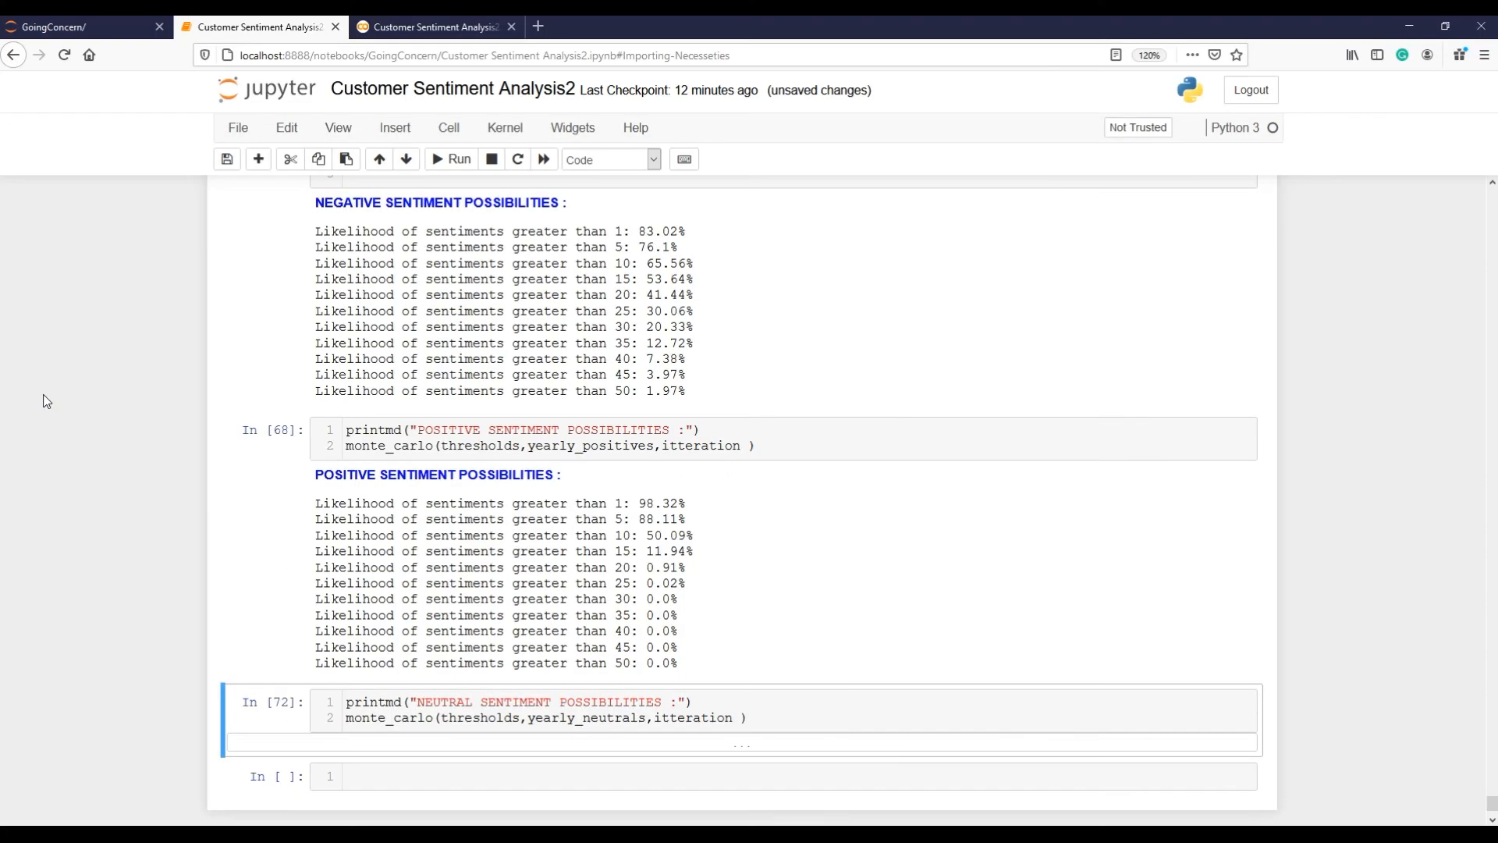
mouse_move(288, 711)
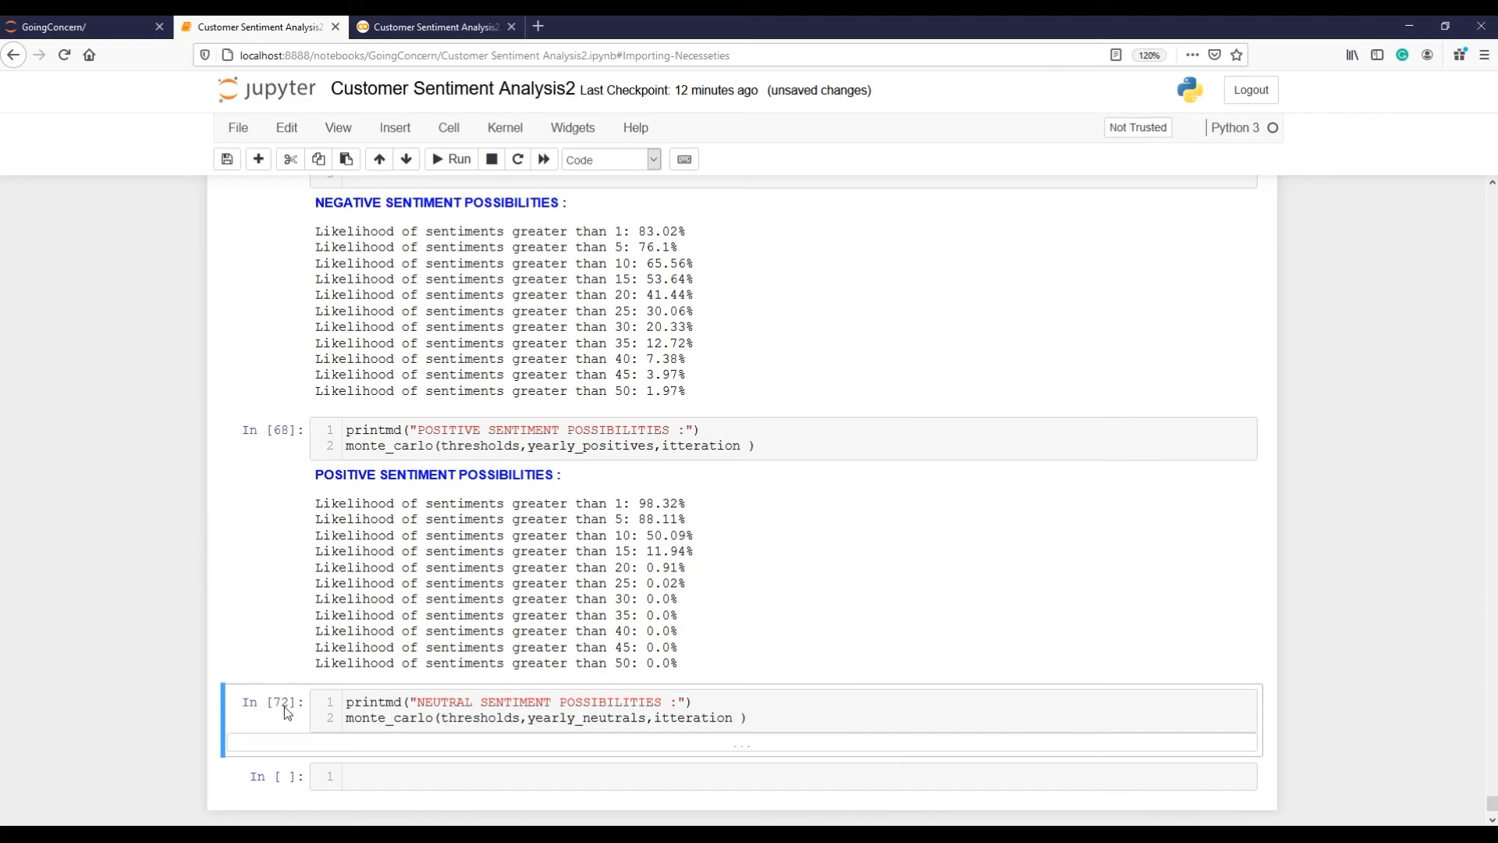